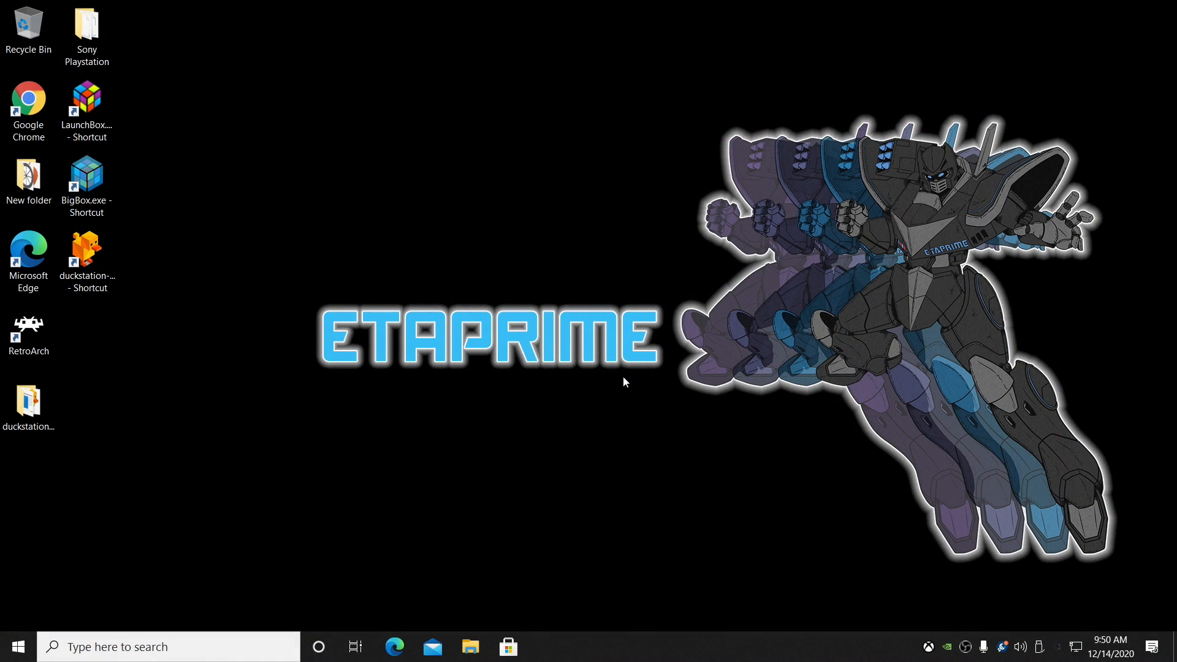
mouse_move(622, 383)
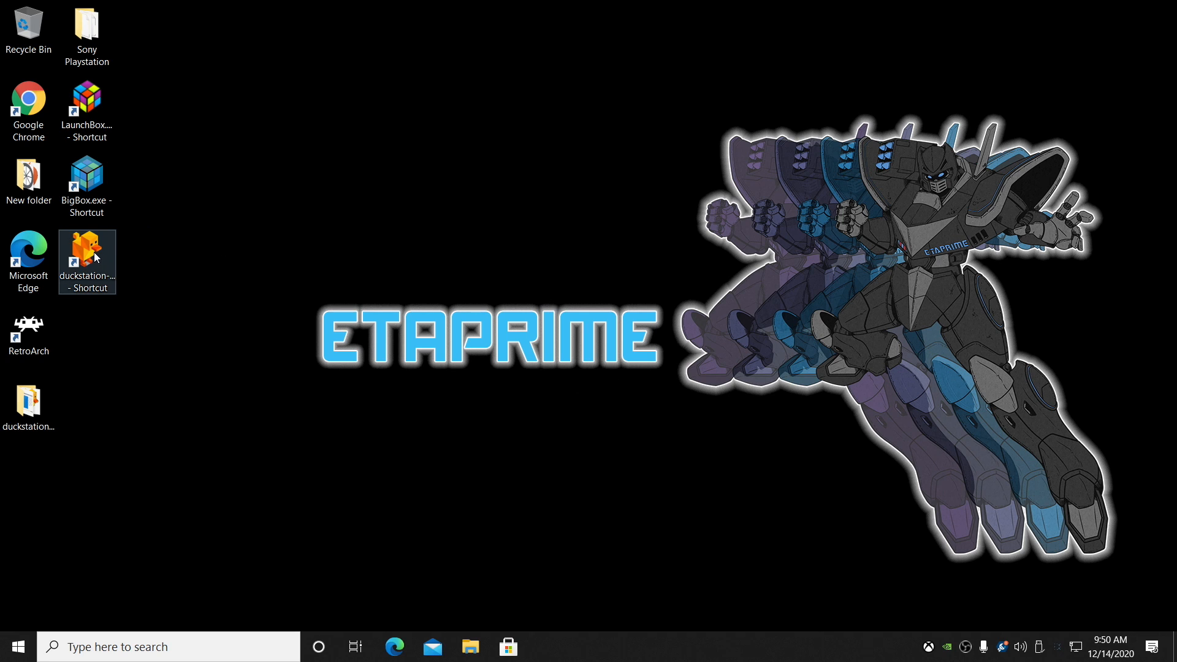
Launch the DuckStation SDL build from its desktop shortcut and wait at the main menu
double_click(86, 250)
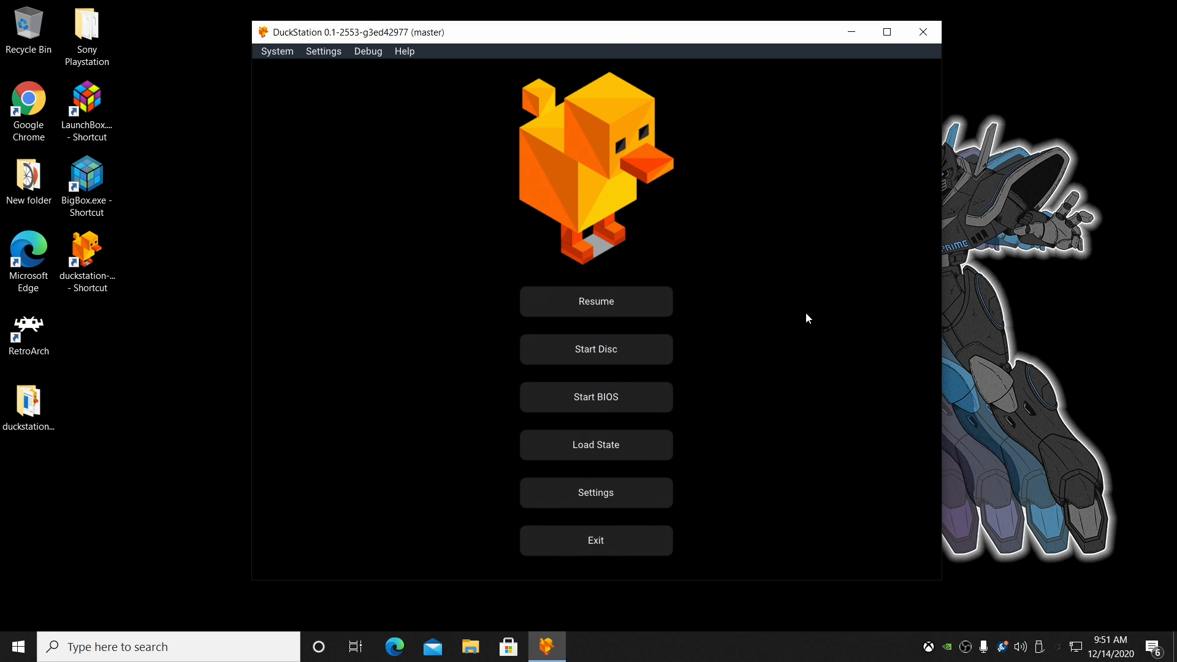
mouse_move(806, 313)
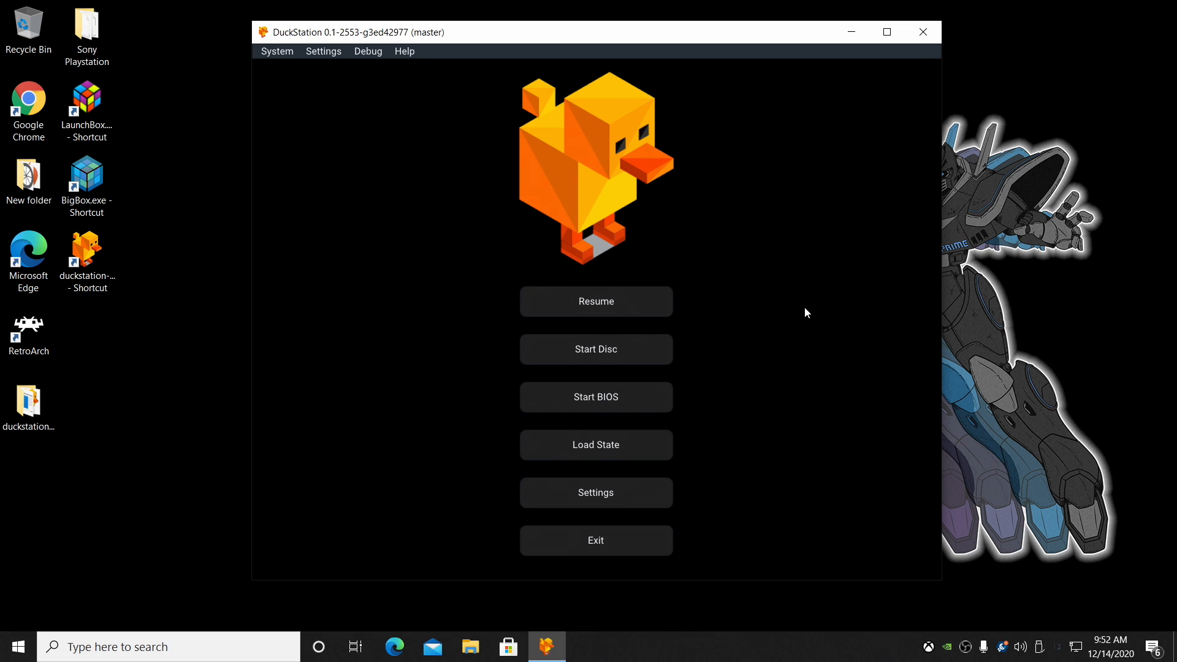
mouse_move(738, 264)
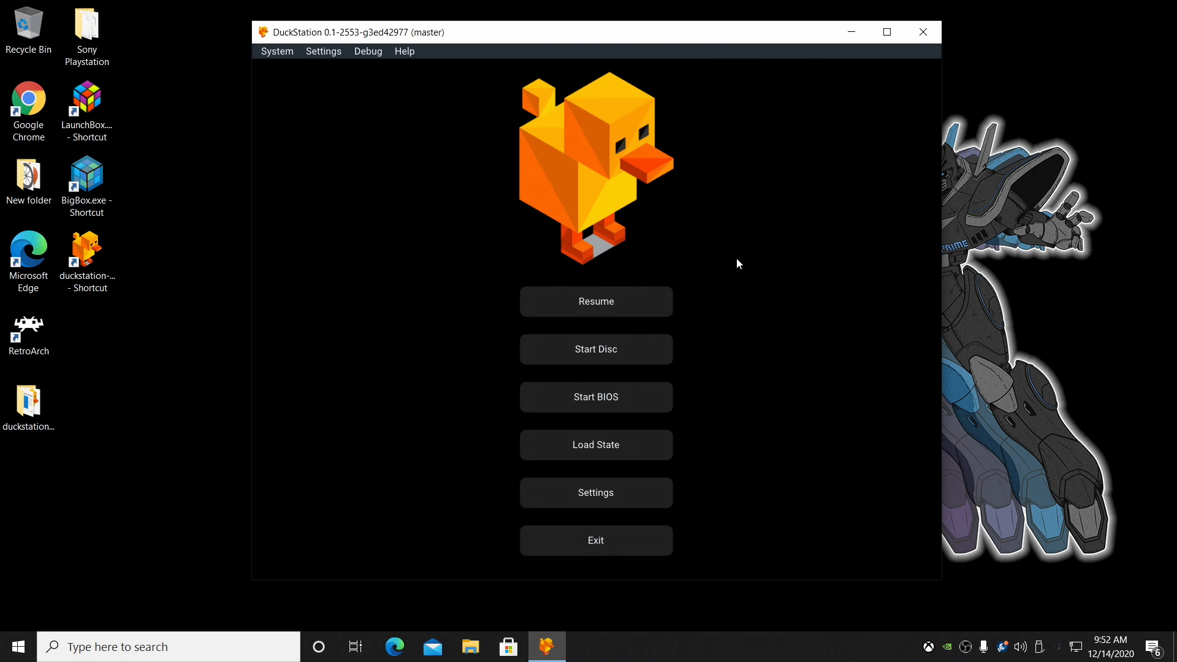
mouse_move(637, 166)
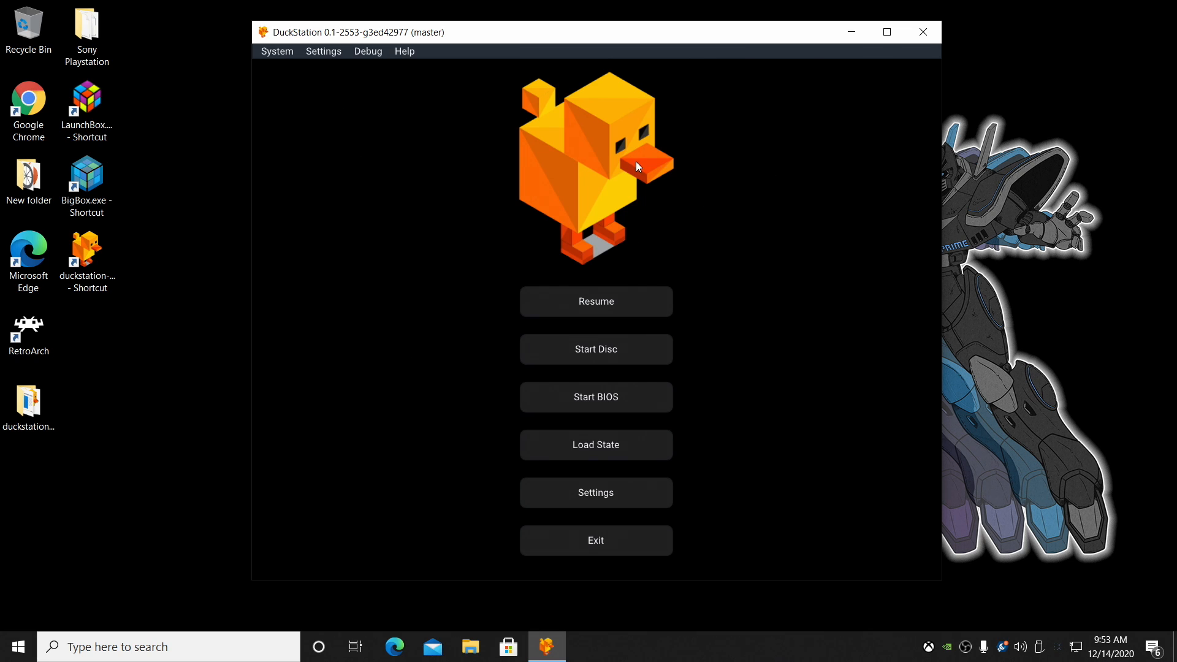
mouse_move(368, 110)
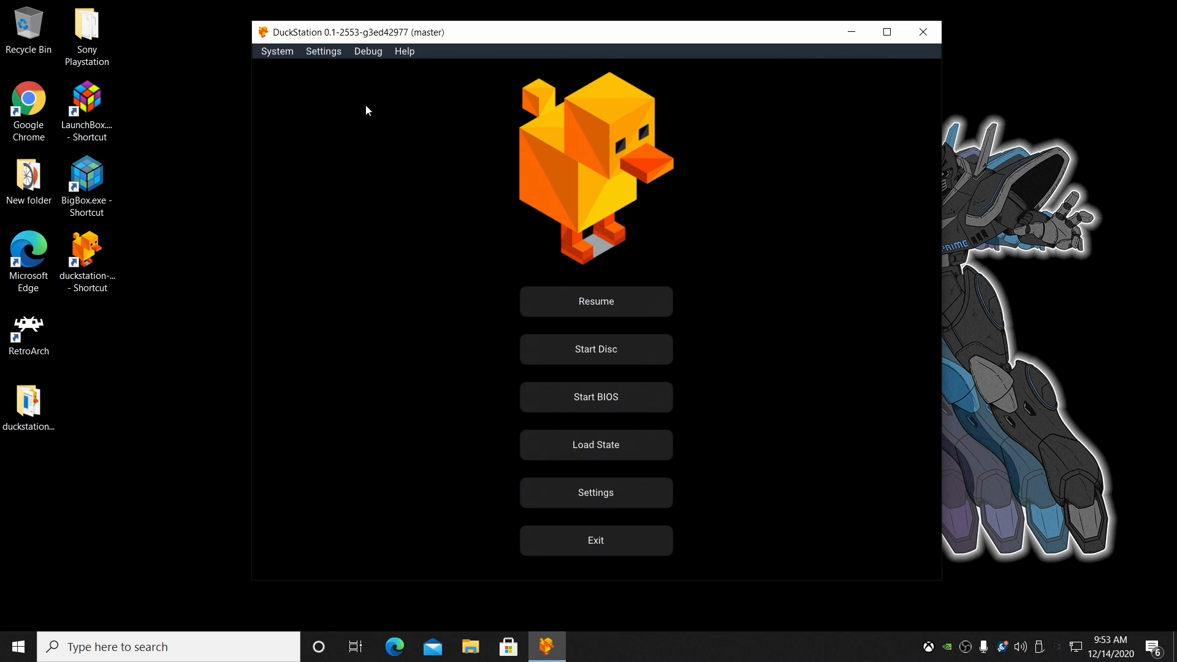
Set the GPU resolution scale to 6x (6144x3072 VRAM) and return to the main menu
click(596, 493)
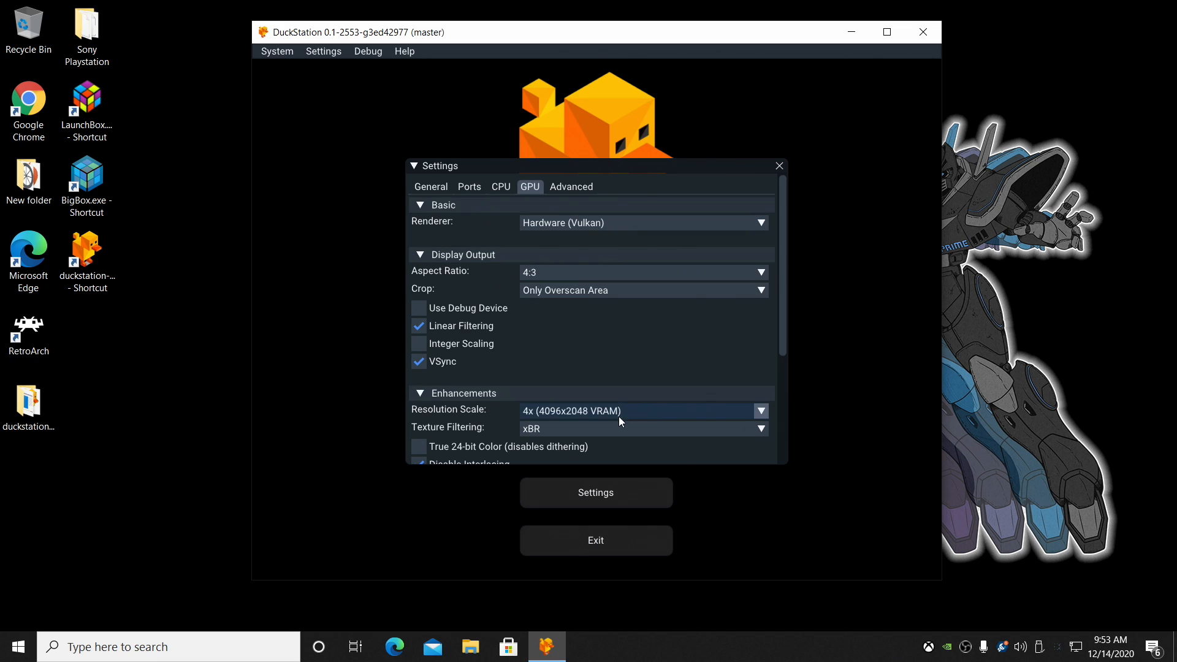
click(760, 410)
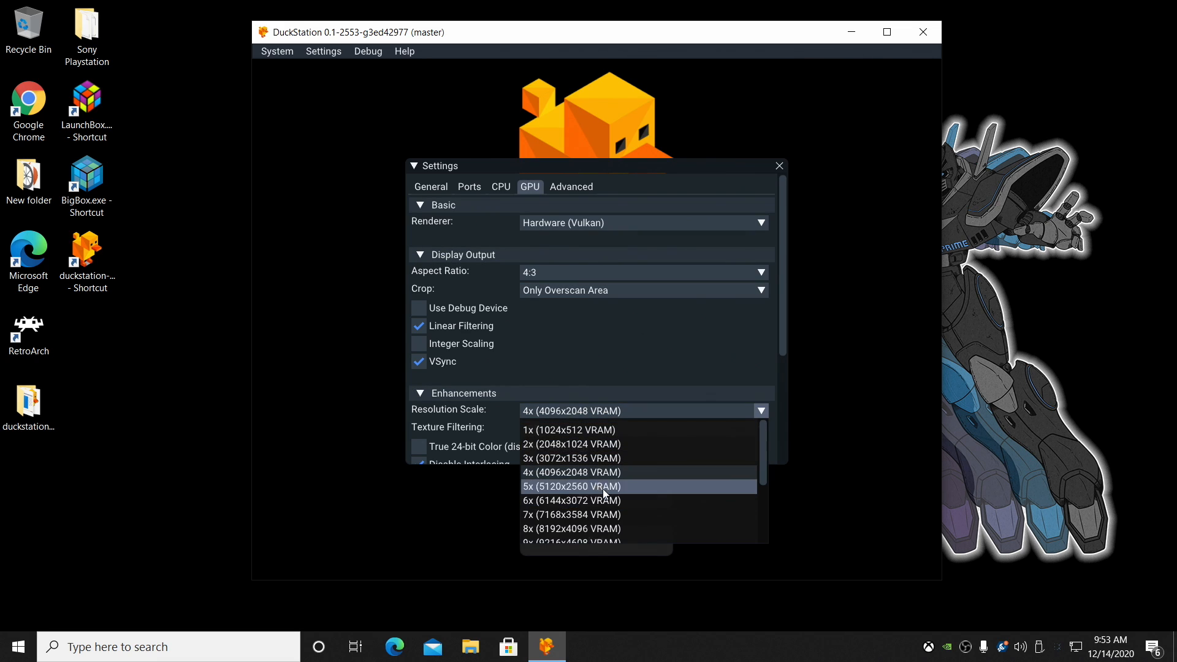
click(571, 500)
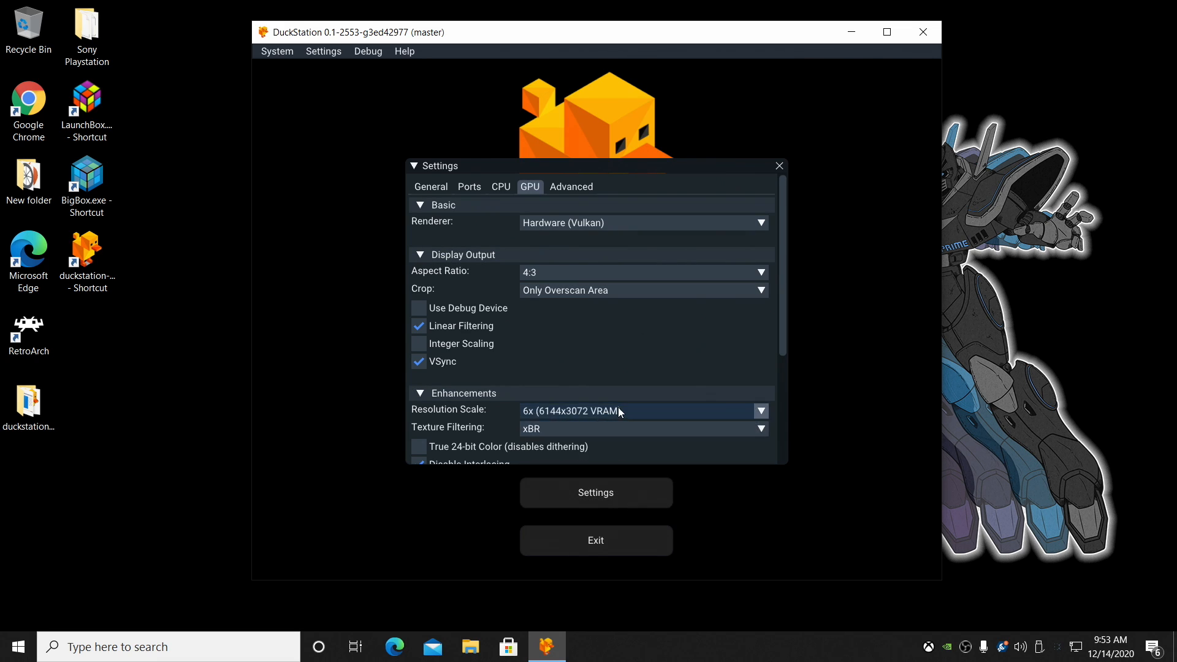
click(778, 166)
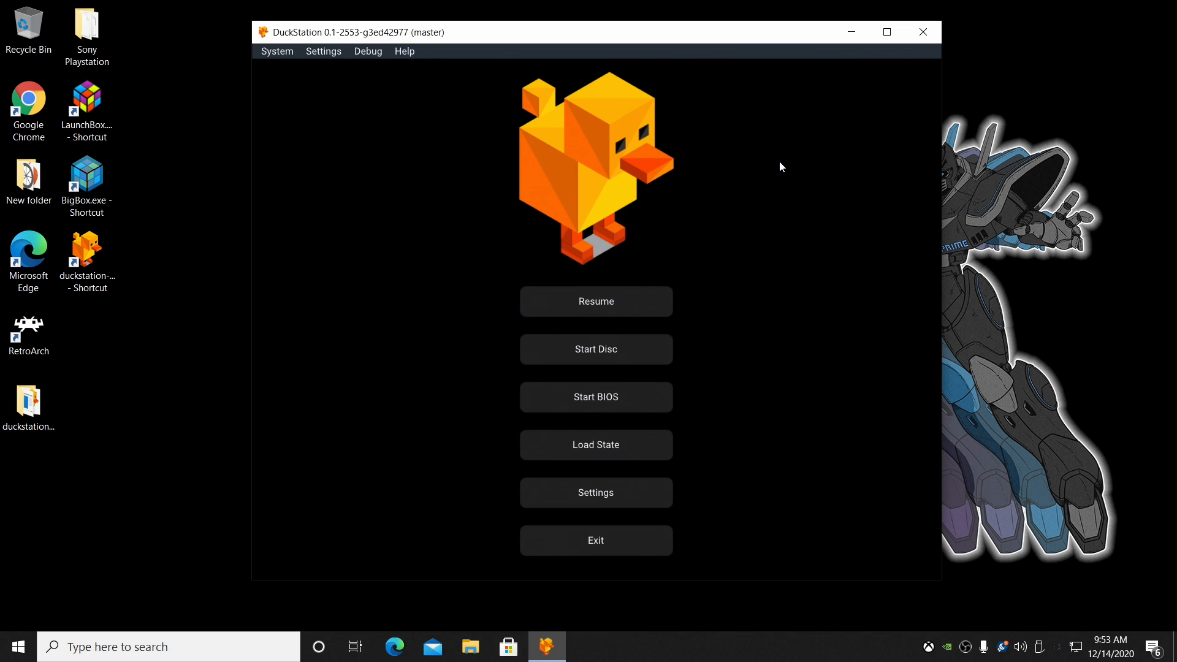
mouse_move(595, 301)
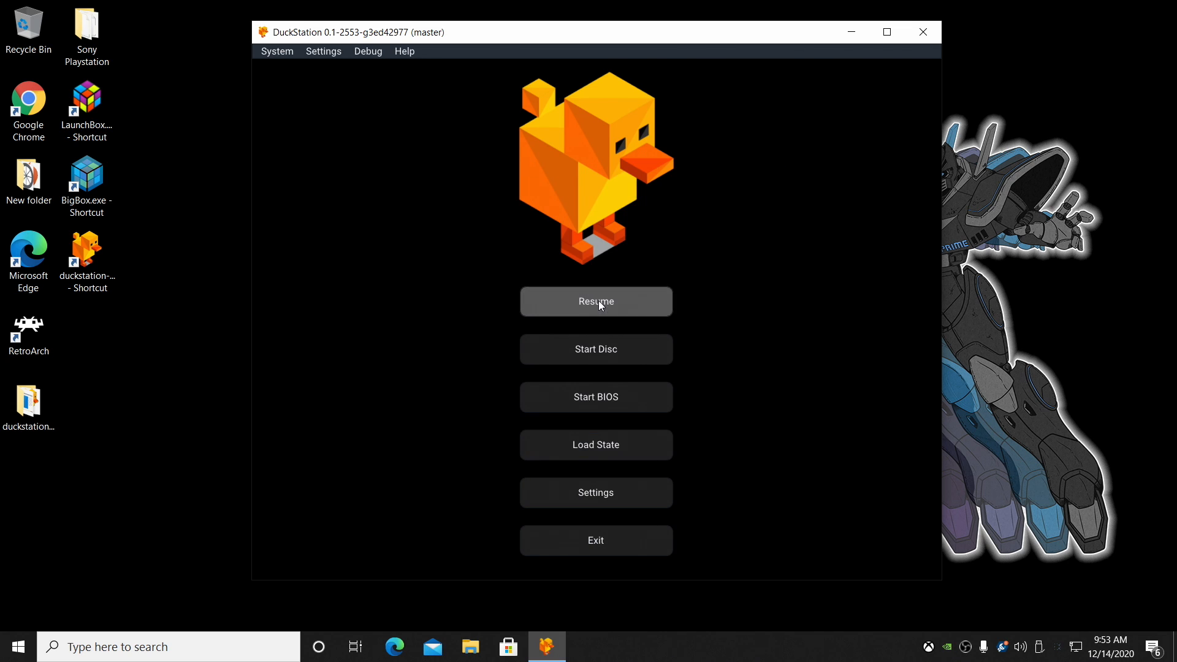
Resume Bloody Roar II (USA) so it boots and compiles its shaders
click(596, 301)
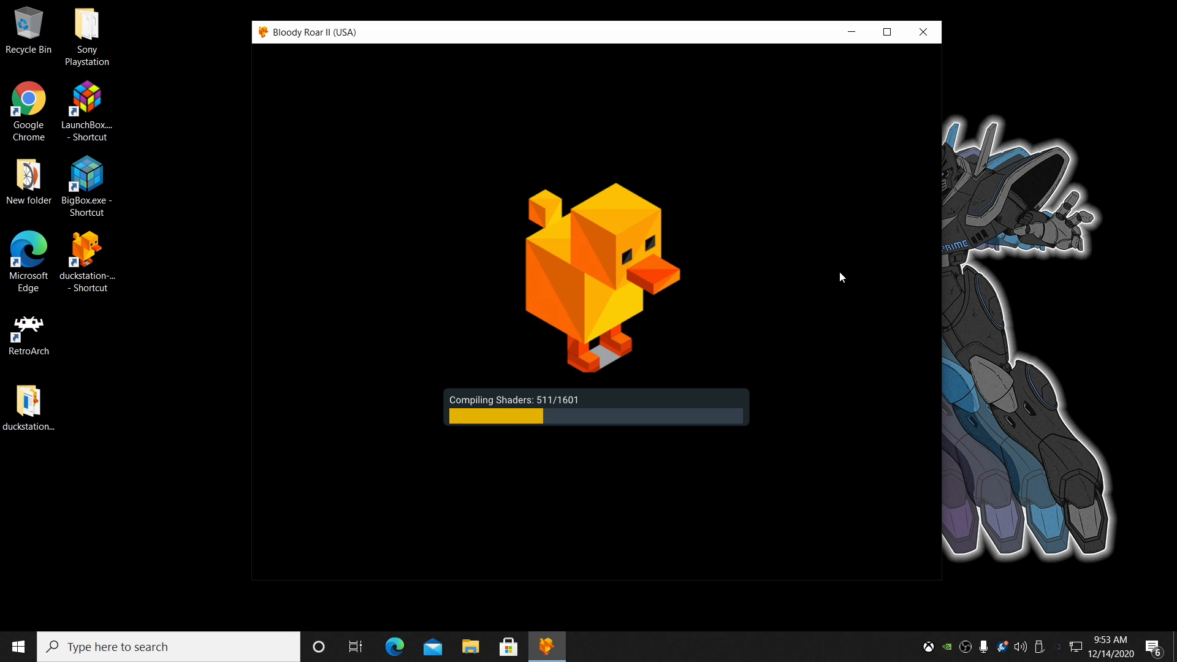
mouse_move(347, 263)
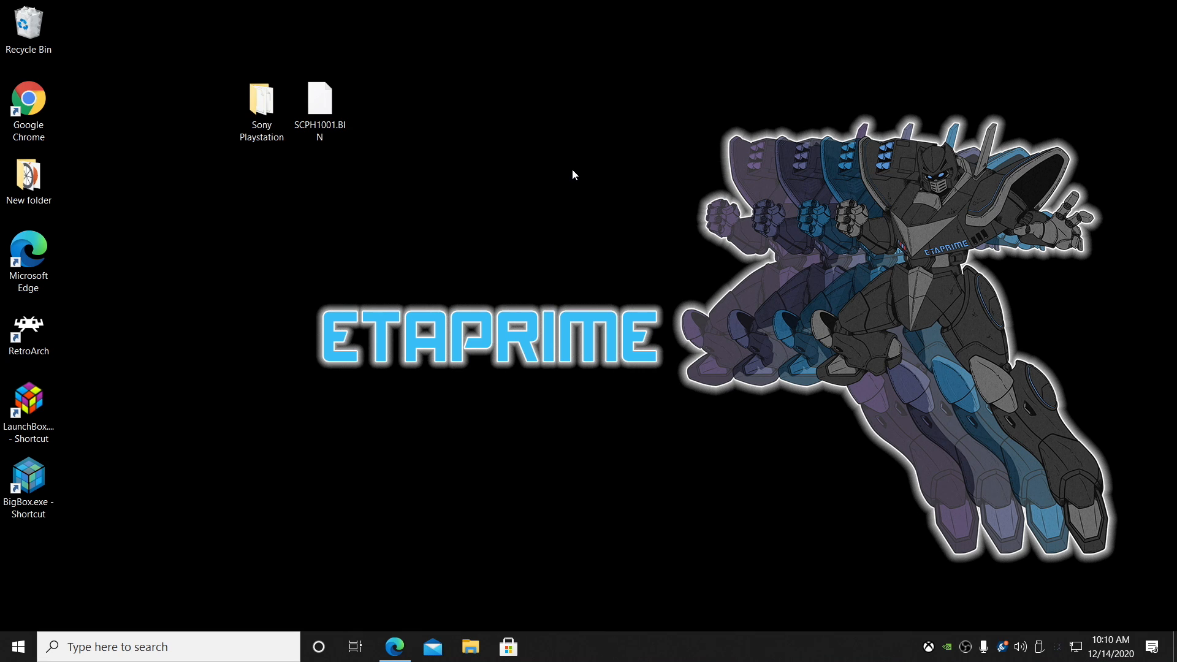
click(261, 95)
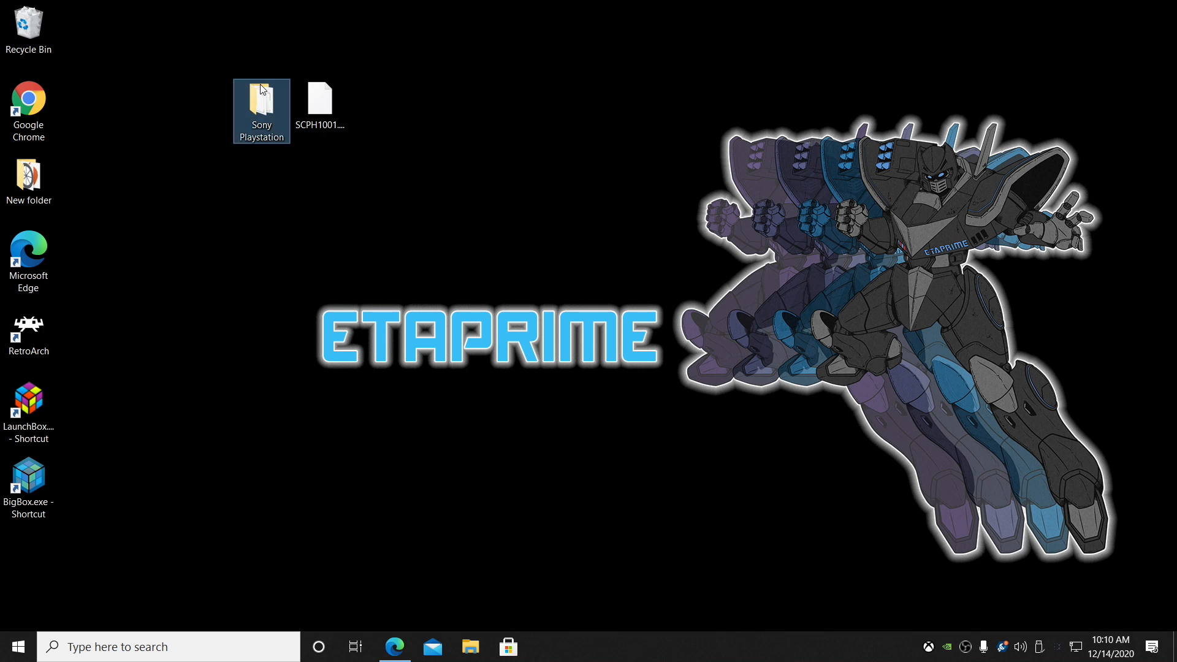
double_click(261, 106)
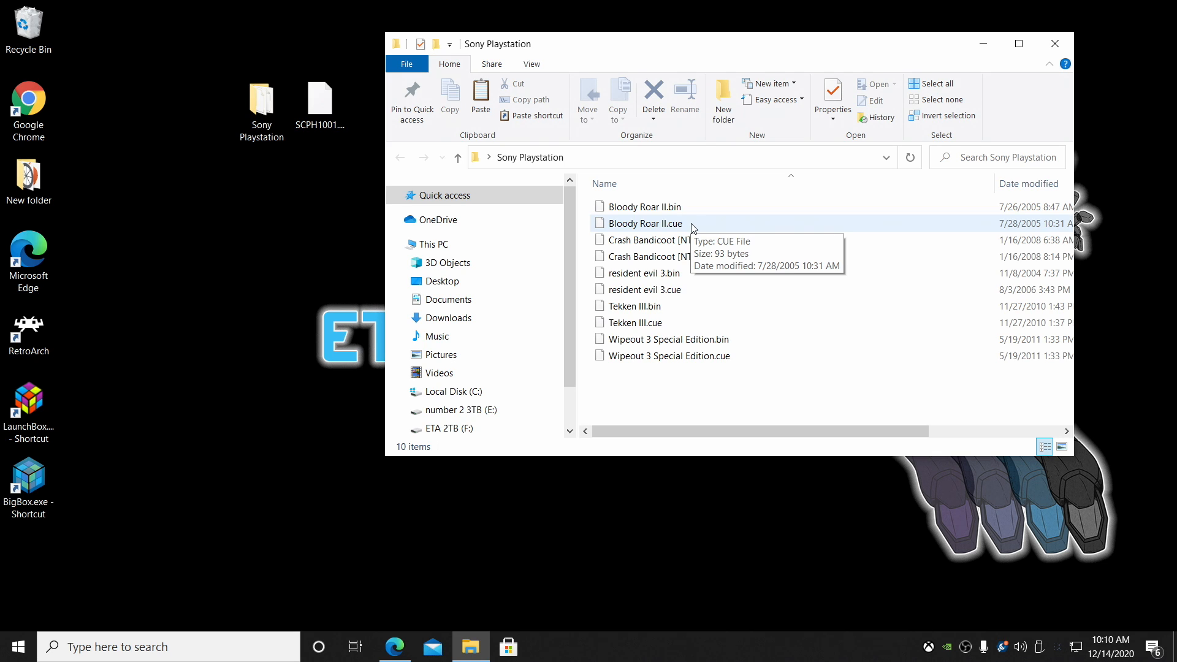
mouse_move(825, 250)
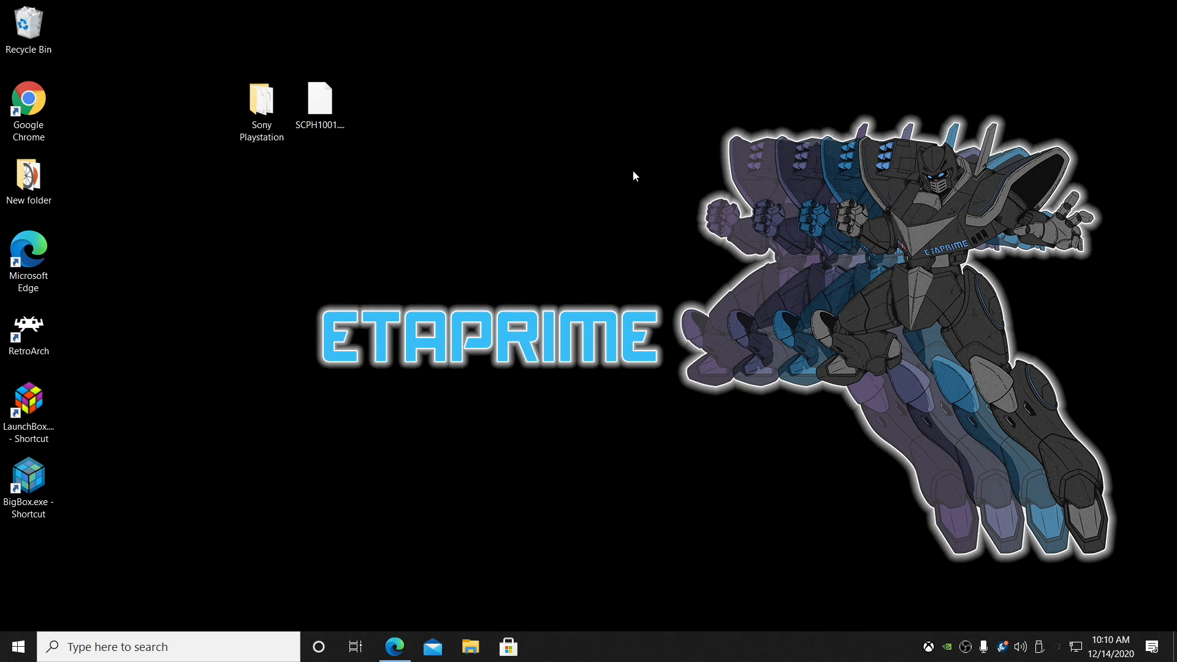
mouse_move(587, 212)
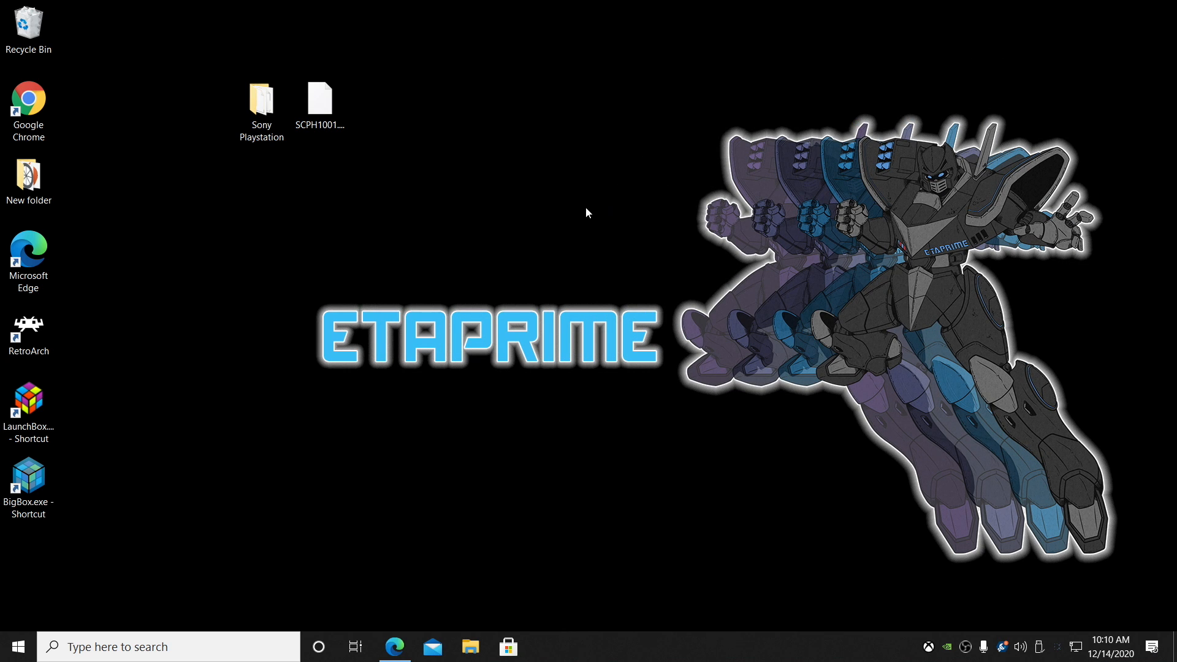
click(318, 98)
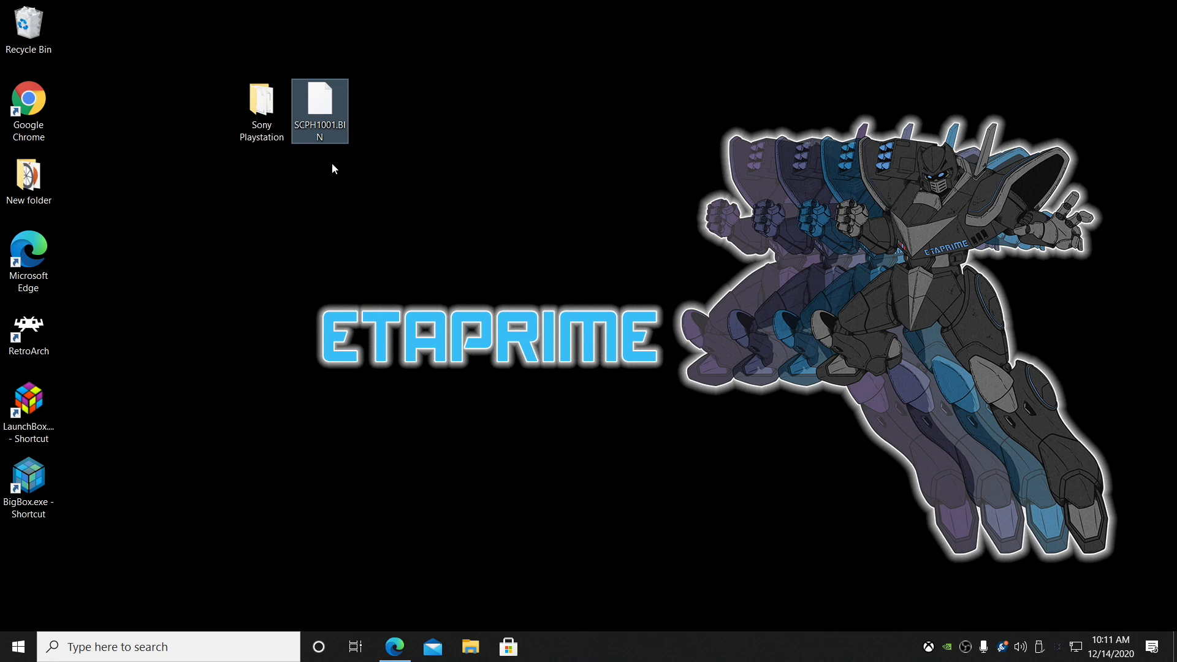
click(521, 122)
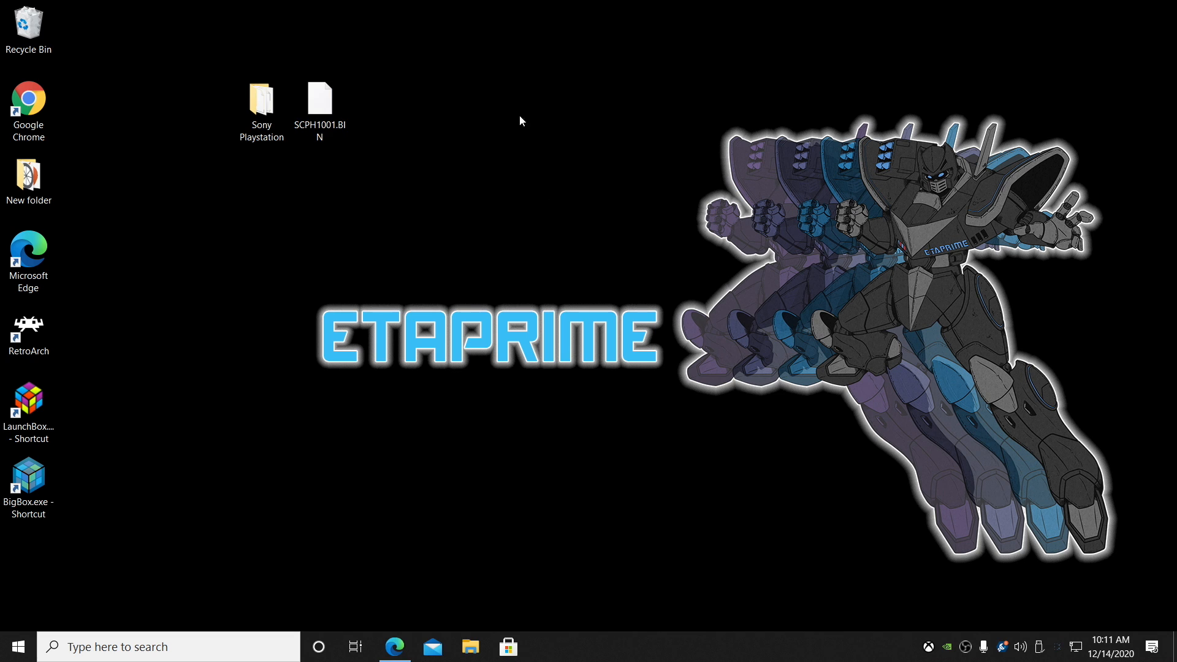
mouse_move(396, 156)
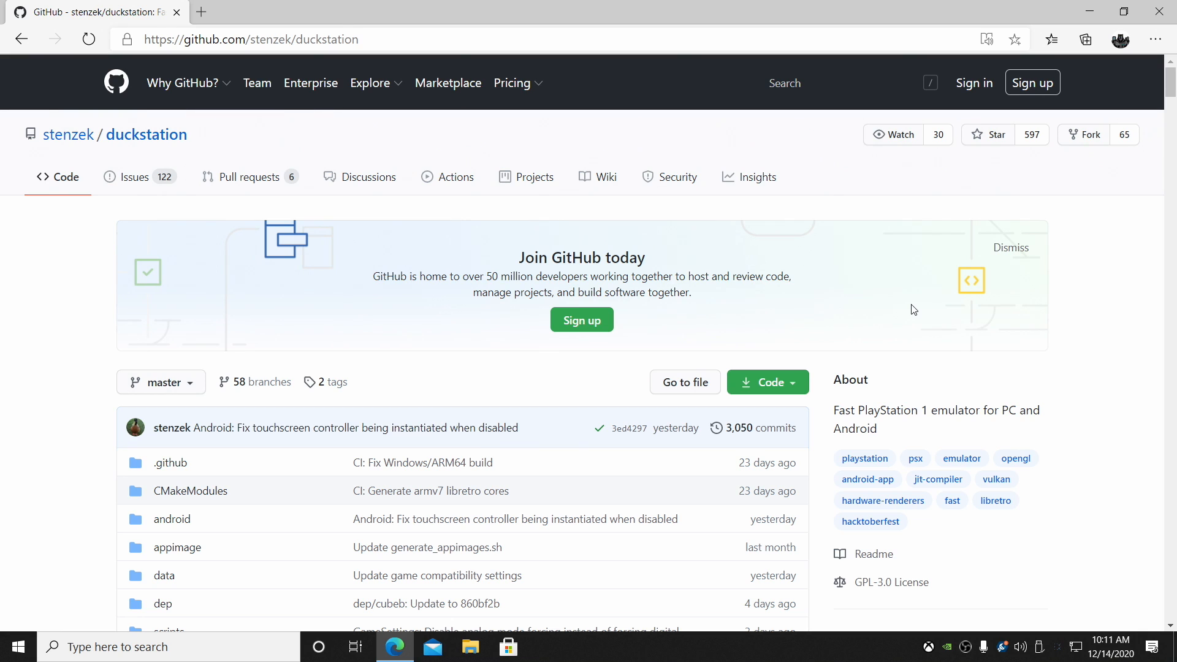
Scroll the DuckStation README down to the 'Downloading and running' Windows section
scroll(down, 3)
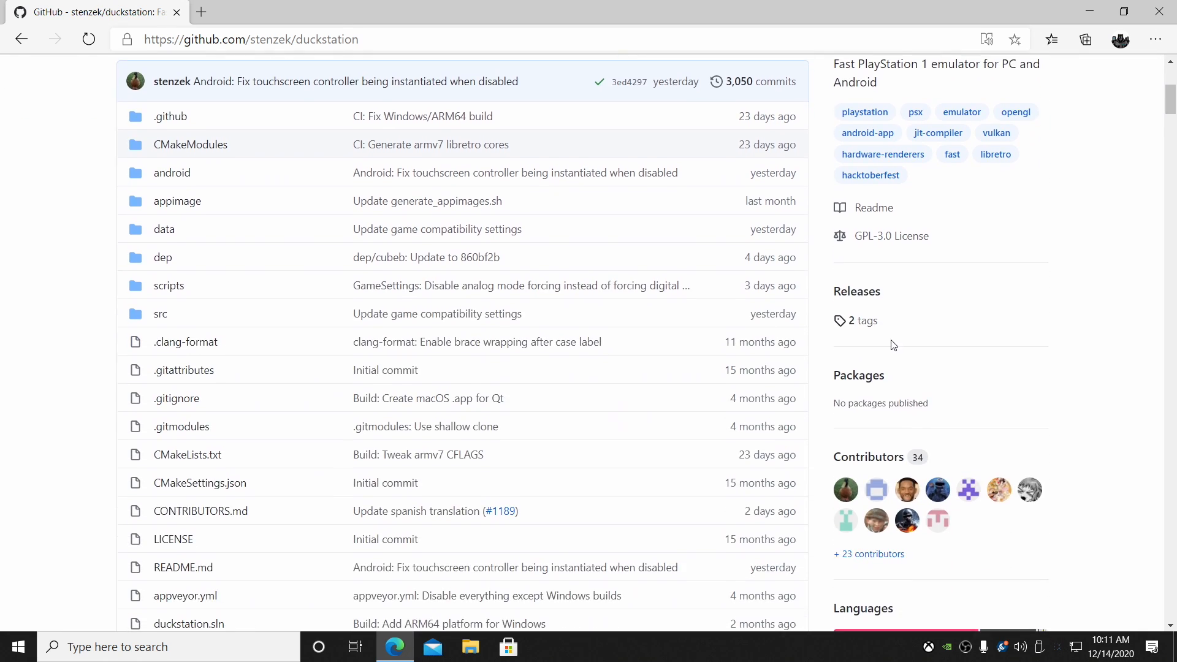
scroll(down, 3)
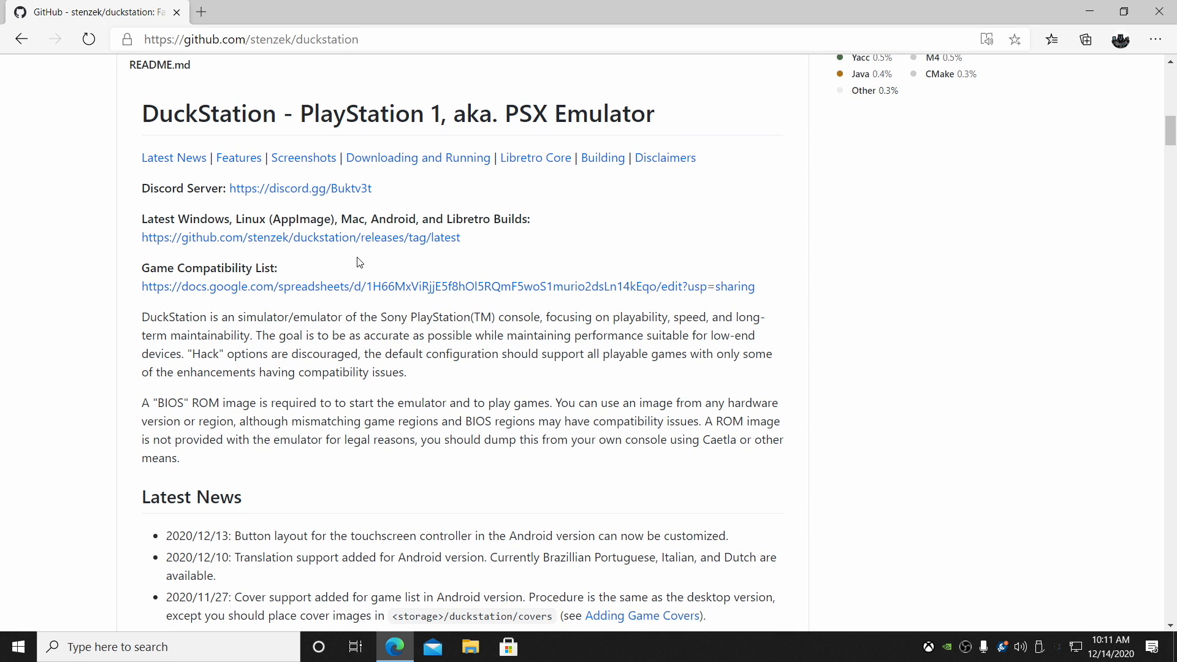
scroll(down, 3)
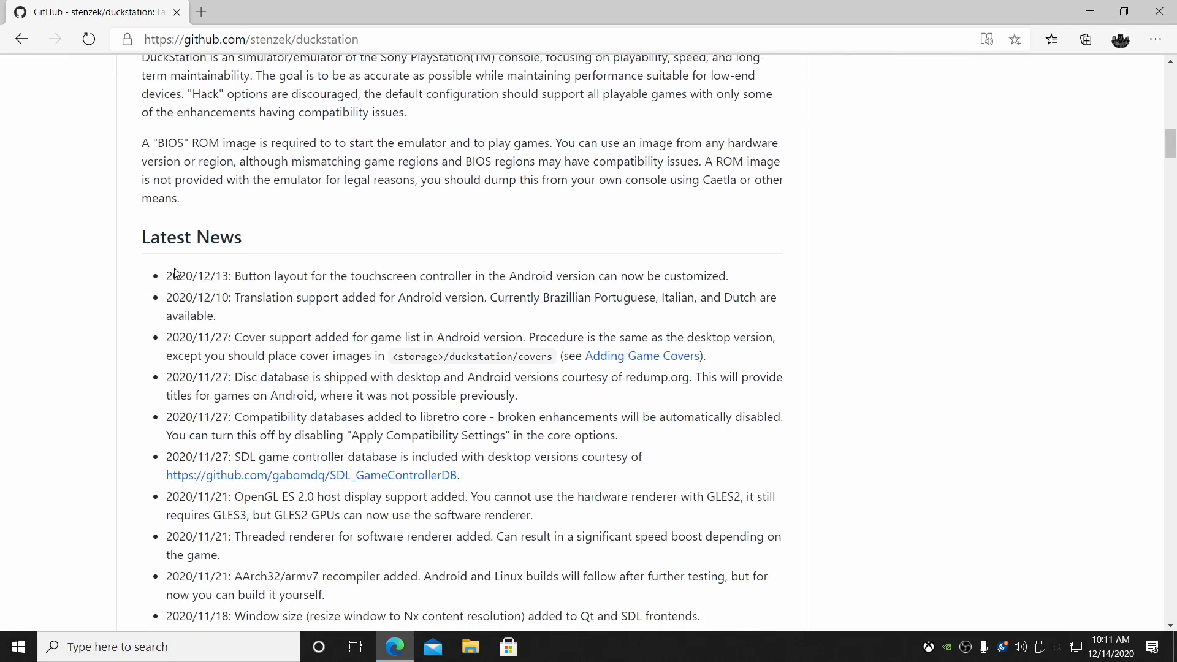
scroll(down, 3)
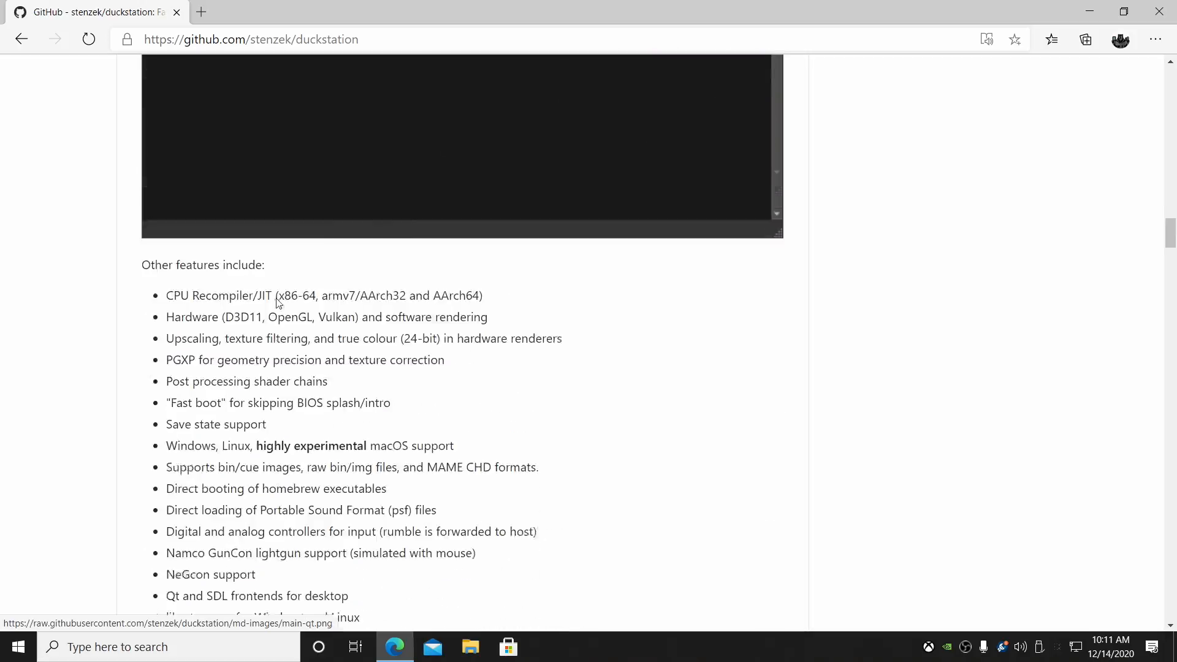
scroll(down, 3)
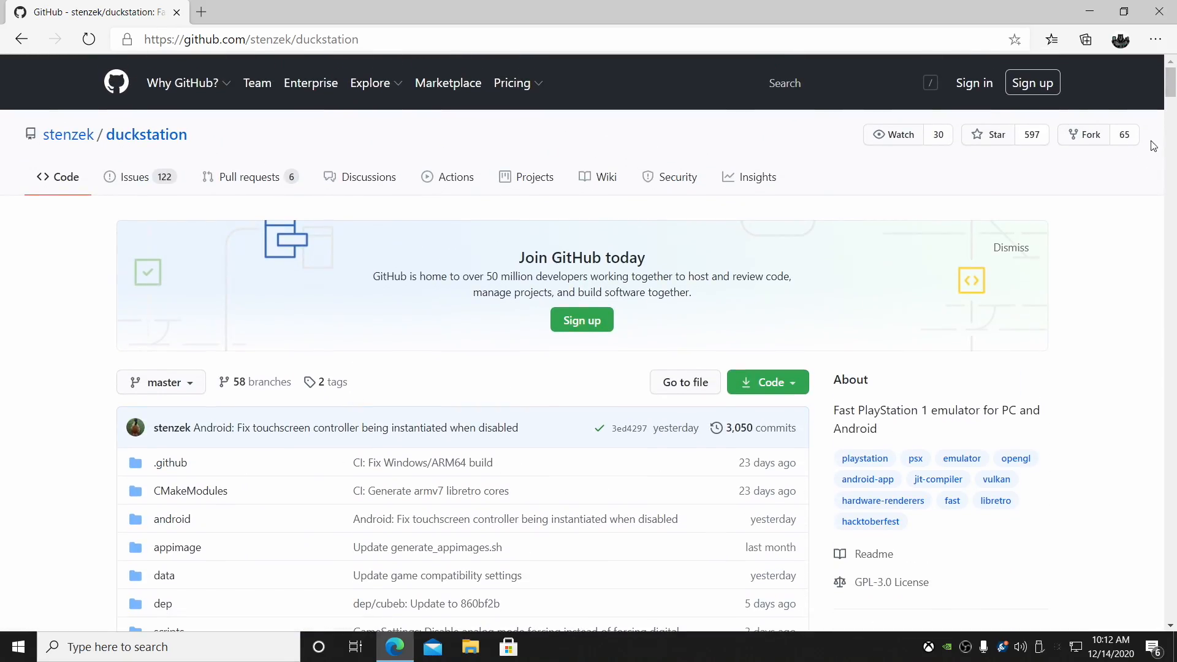
scroll(down, 3)
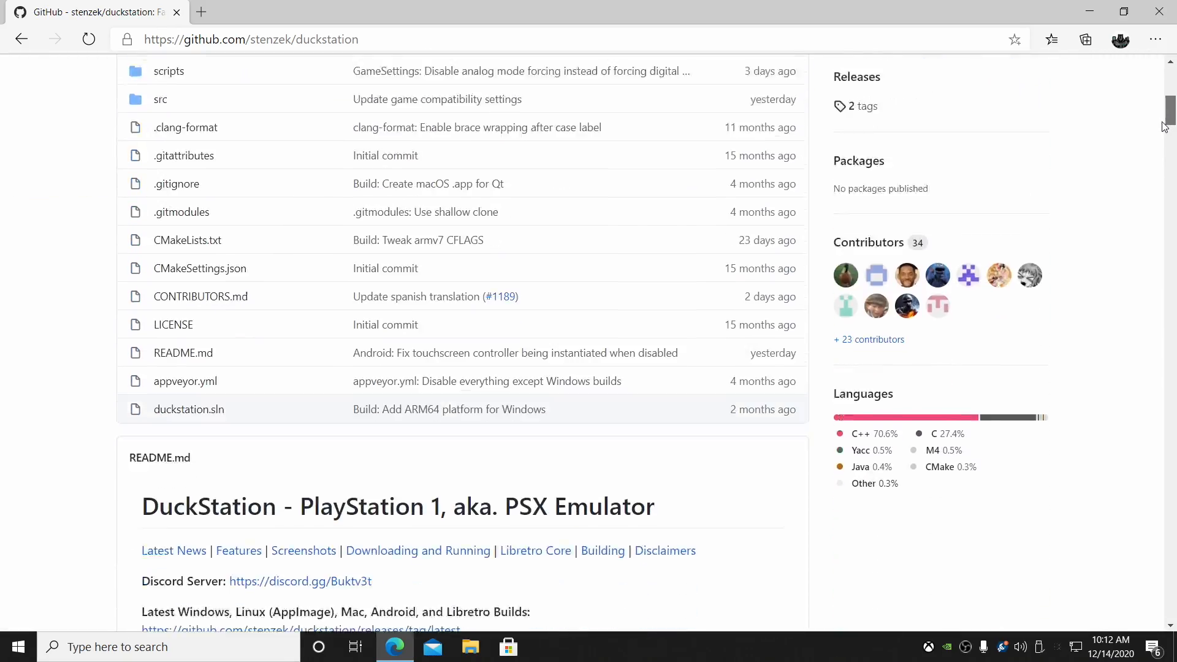
scroll(down, 3)
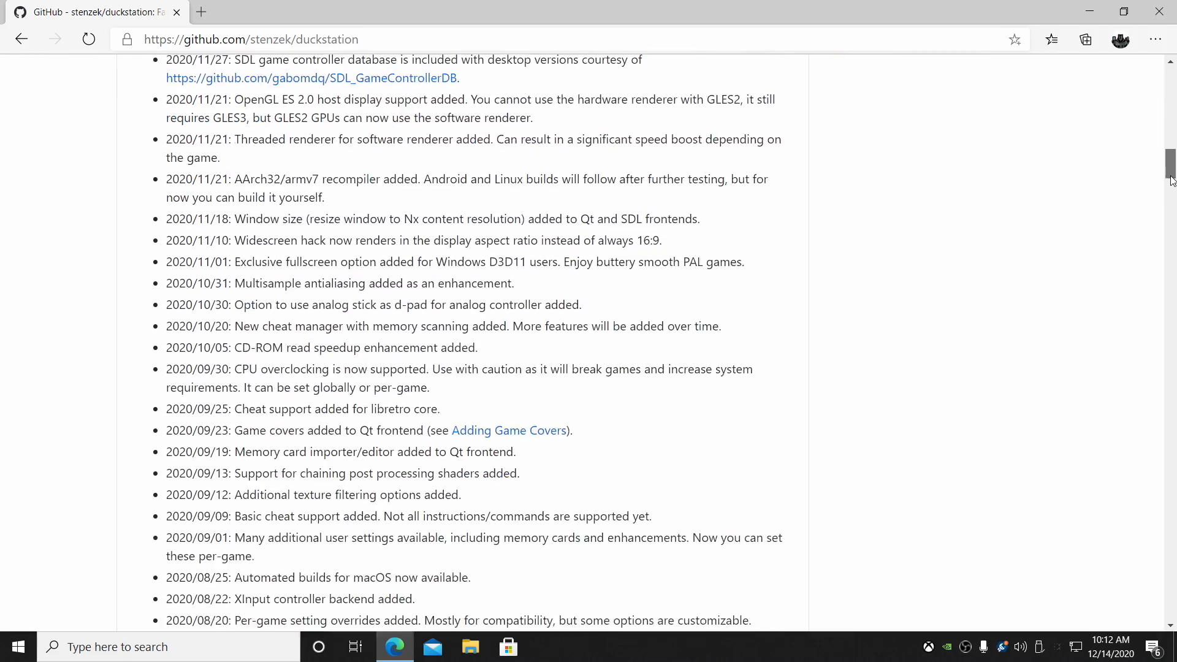
scroll(up, 3)
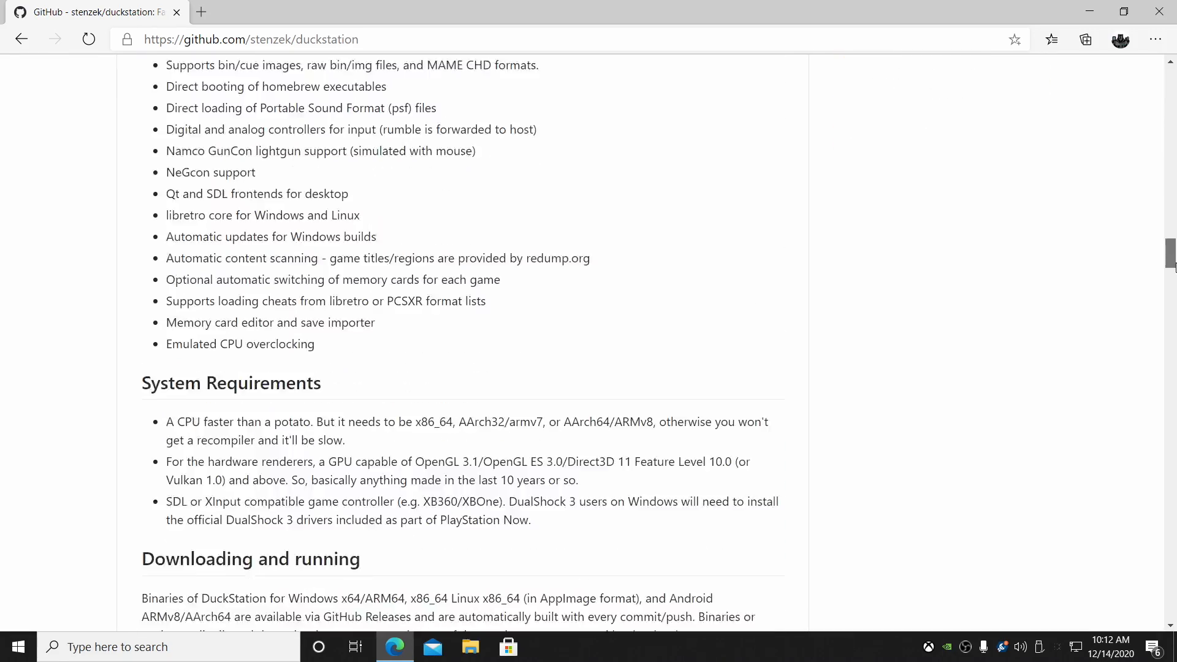
scroll(down, 3)
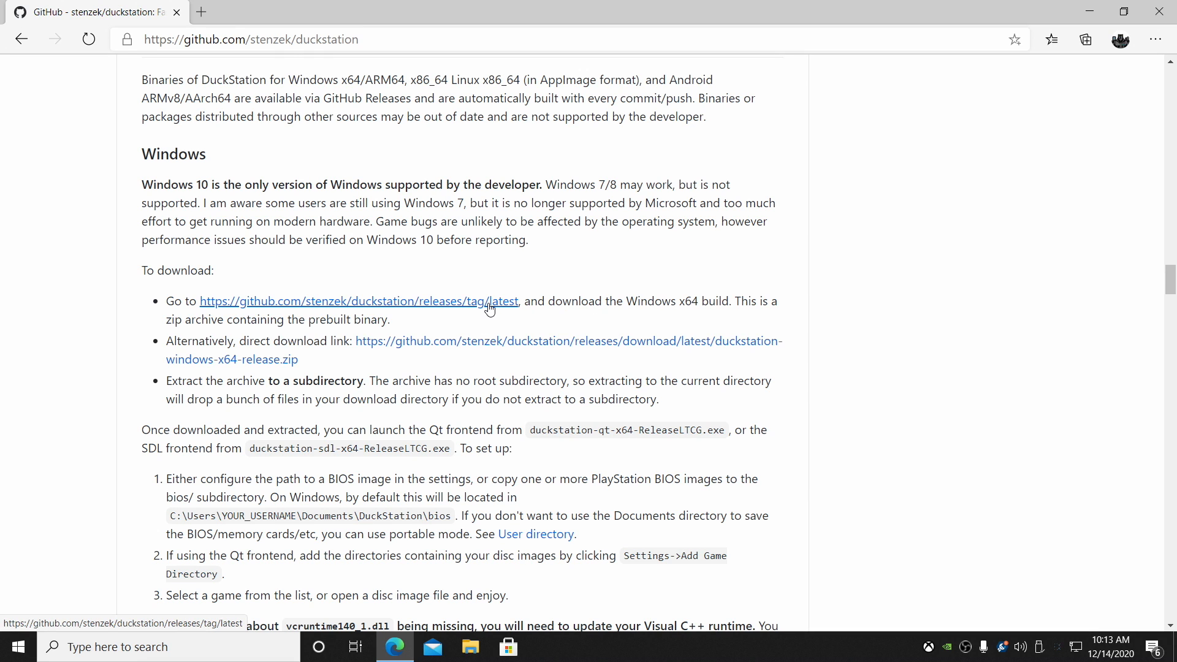
From the latest release page, download duckstation-windows-x64-release.zip under Assets
click(359, 301)
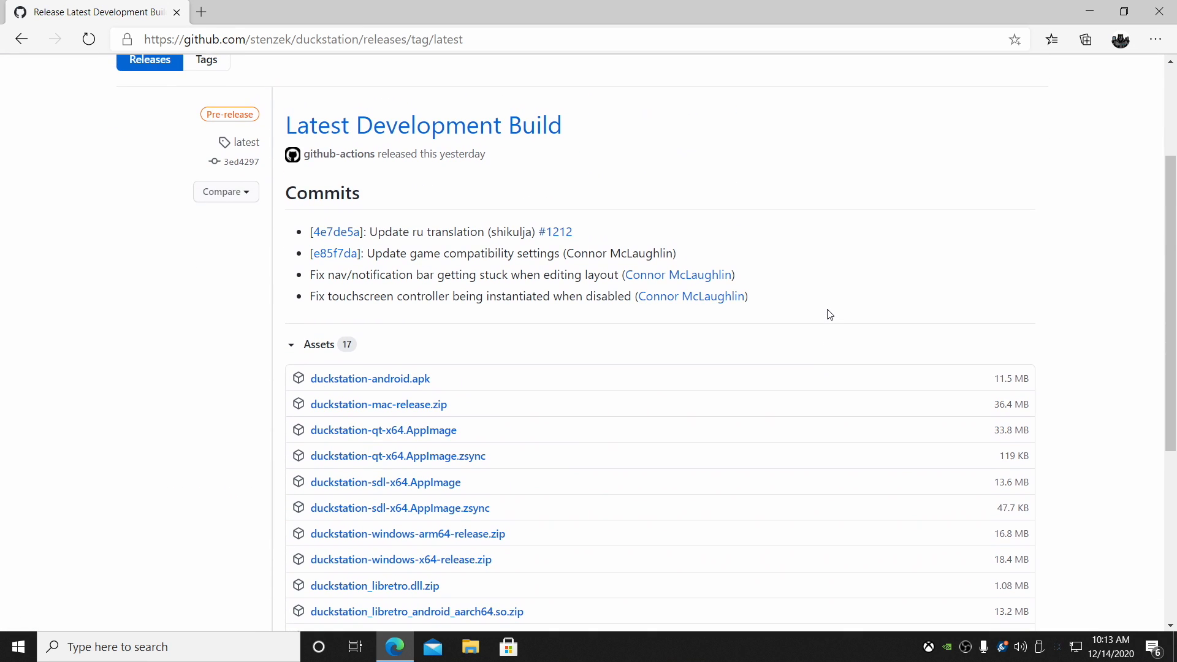
scroll(down, 3)
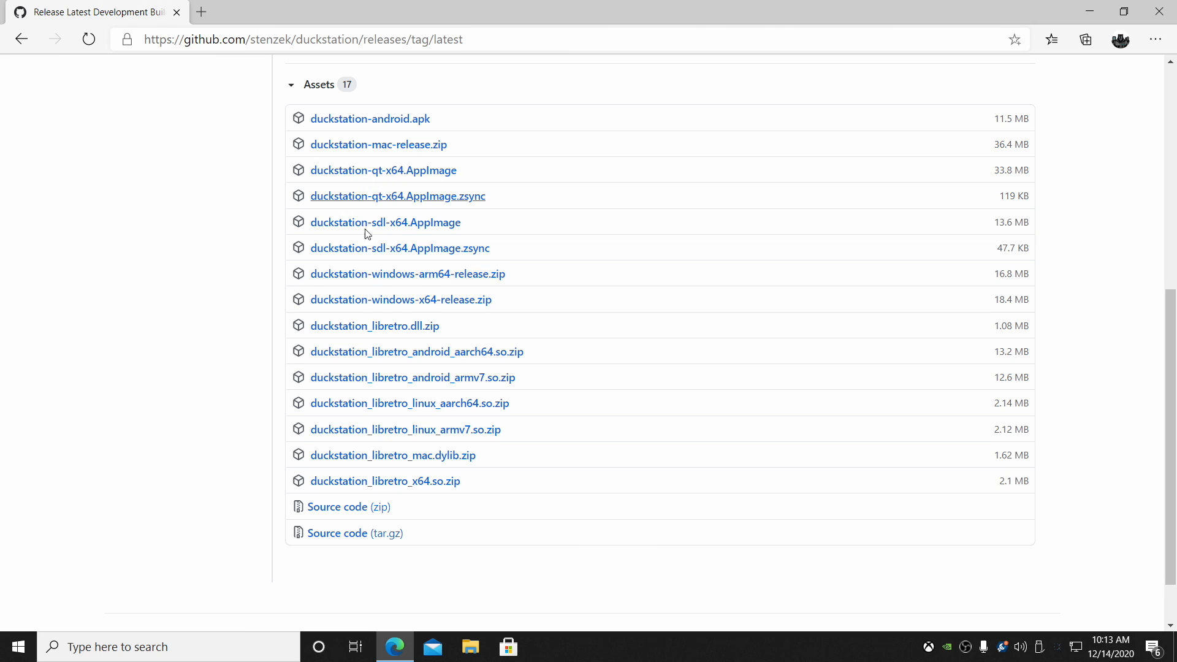
mouse_move(483, 343)
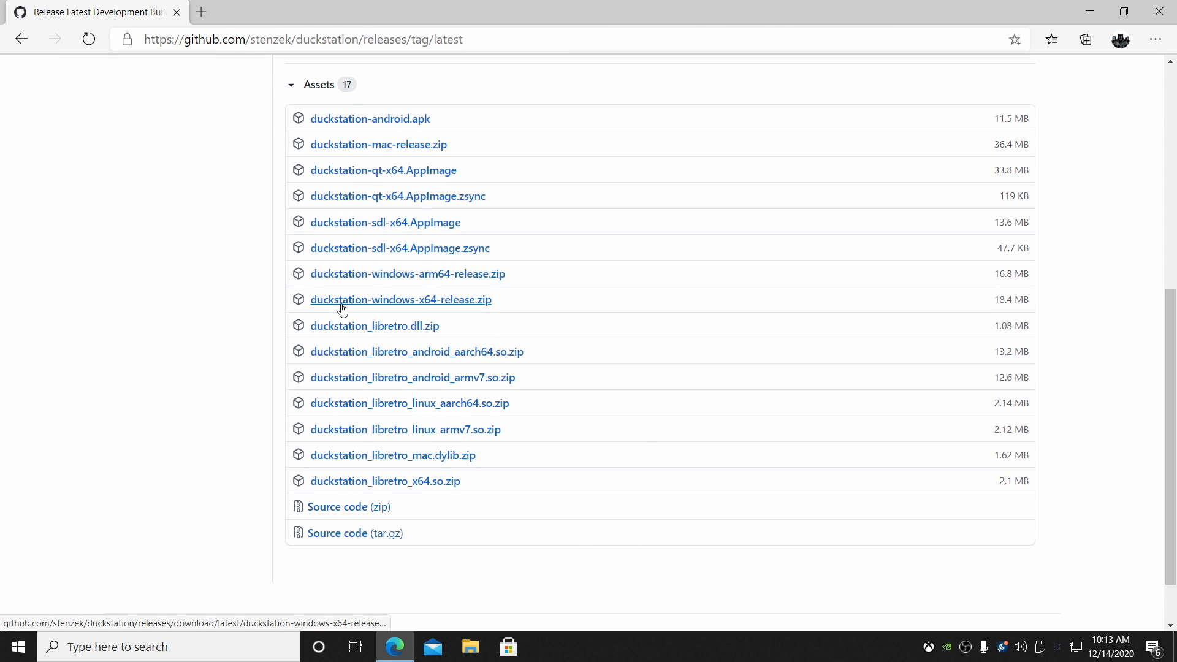
mouse_move(469, 303)
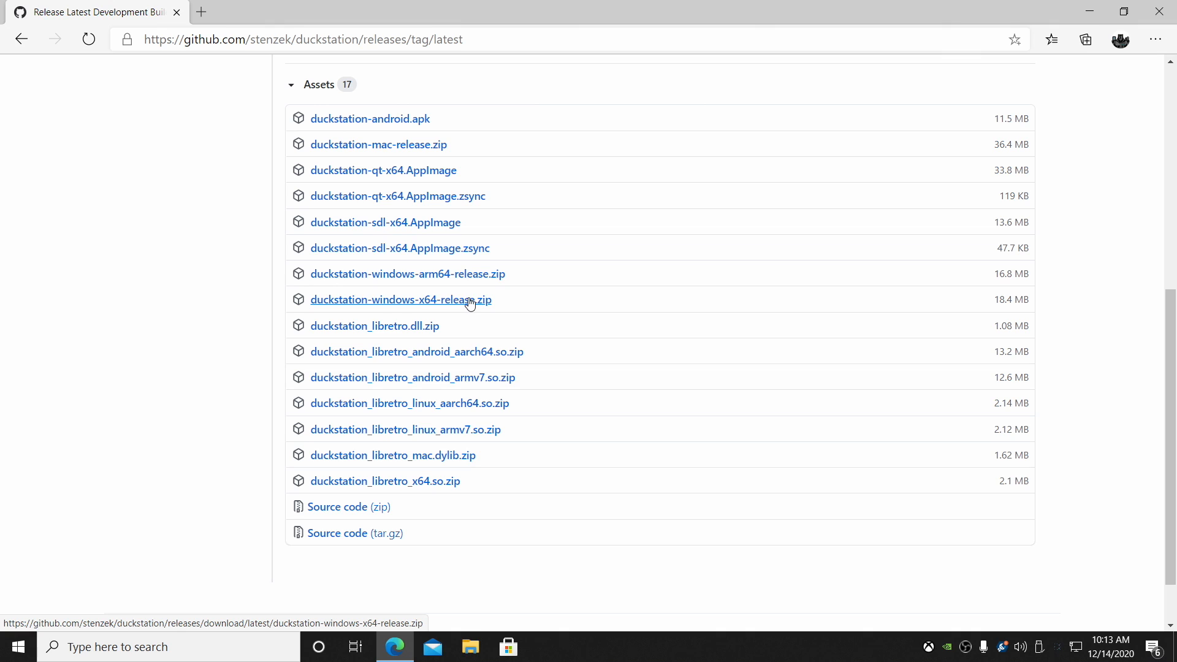
click(399, 299)
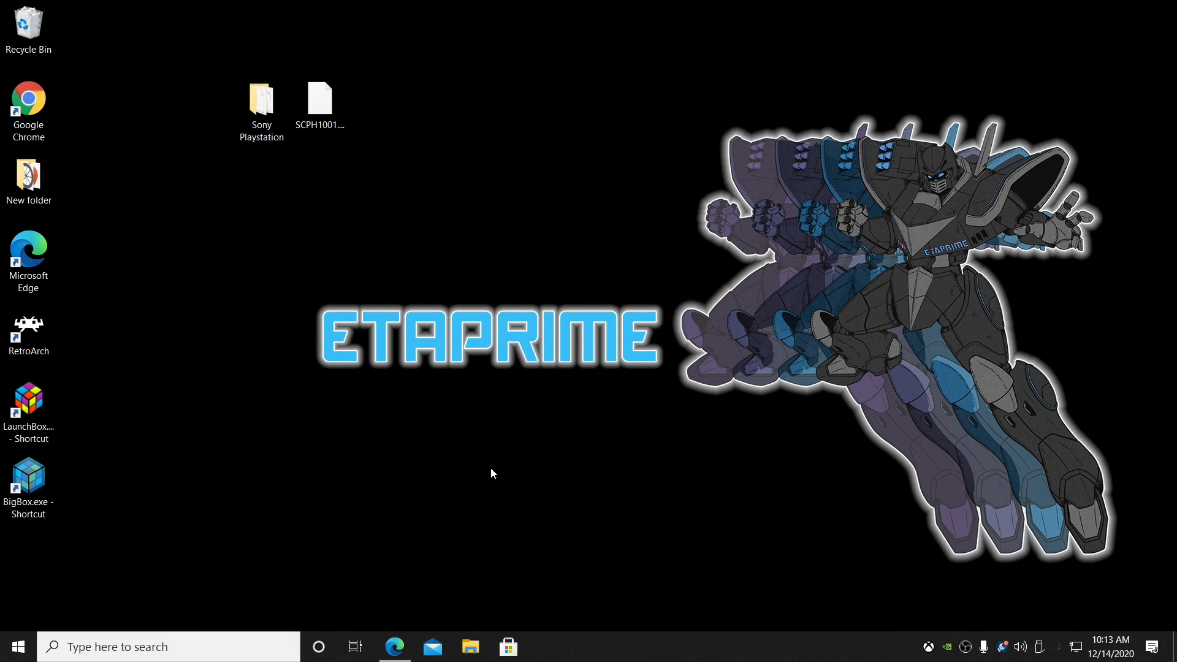
Move the downloaded zip from Downloads to the desktop and enter the extracted duckstation-windows-x64-release folder
click(469, 646)
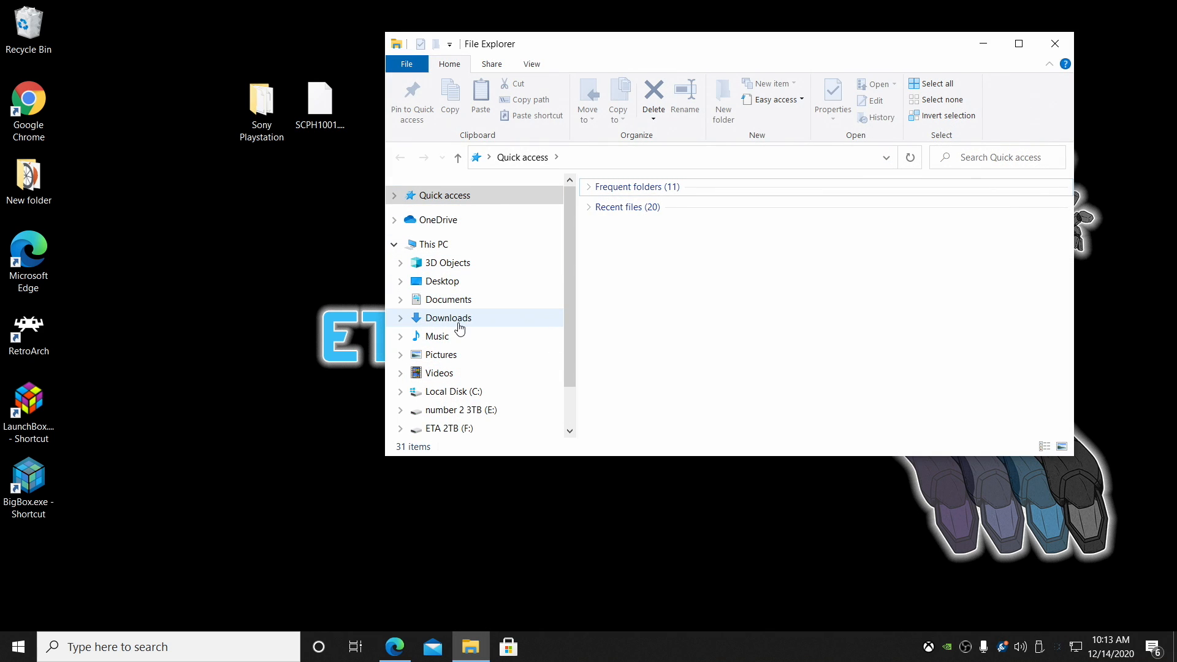
click(448, 318)
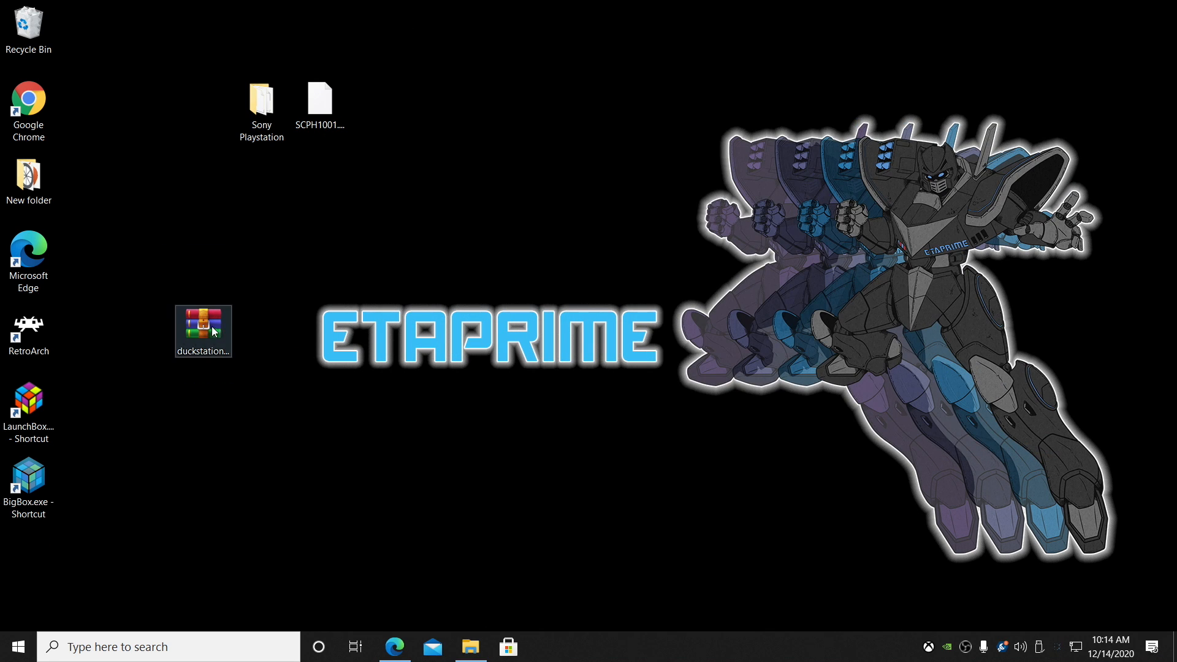
drag(202, 333, 552, 106)
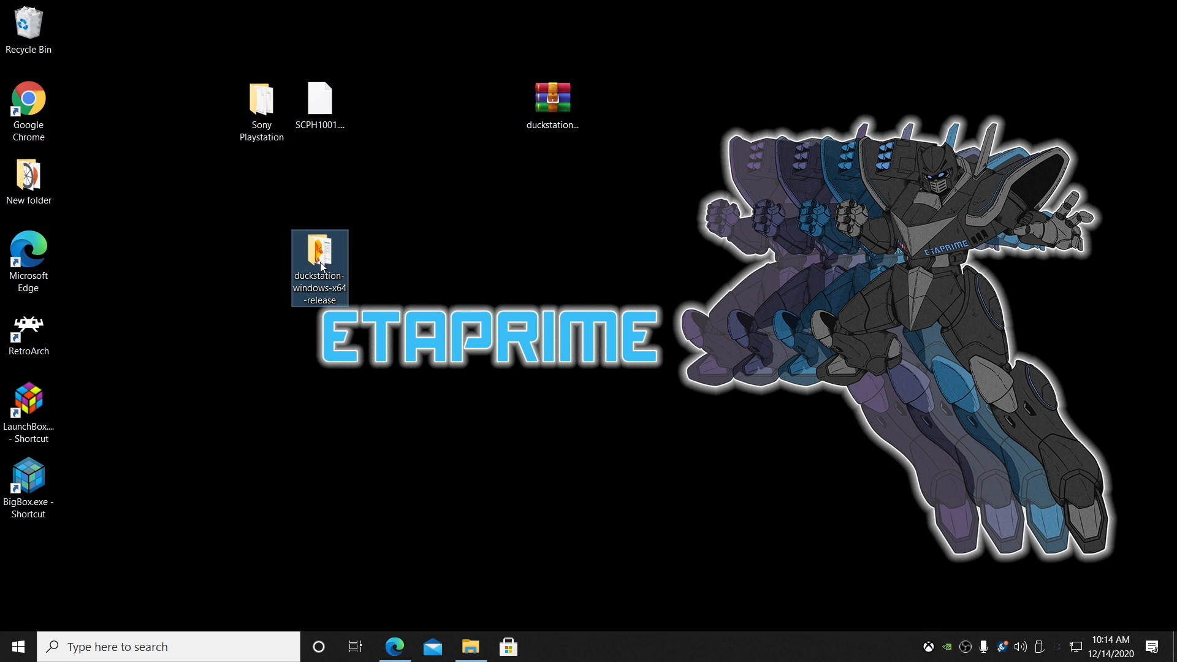
double_click(318, 262)
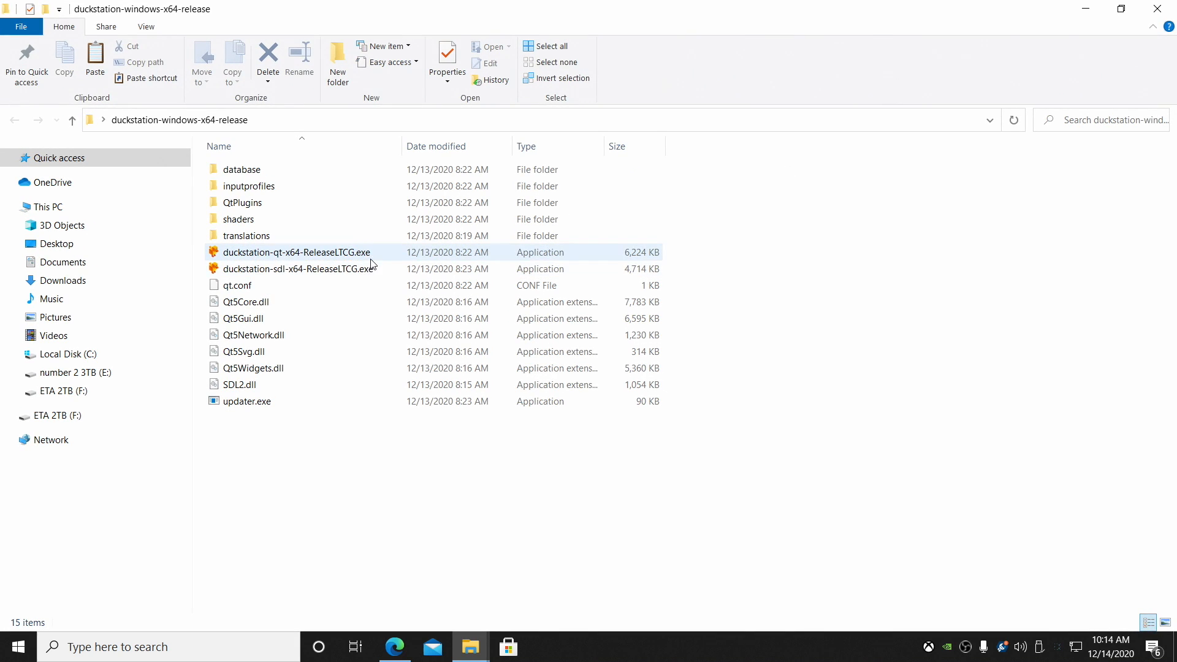
mouse_move(275, 260)
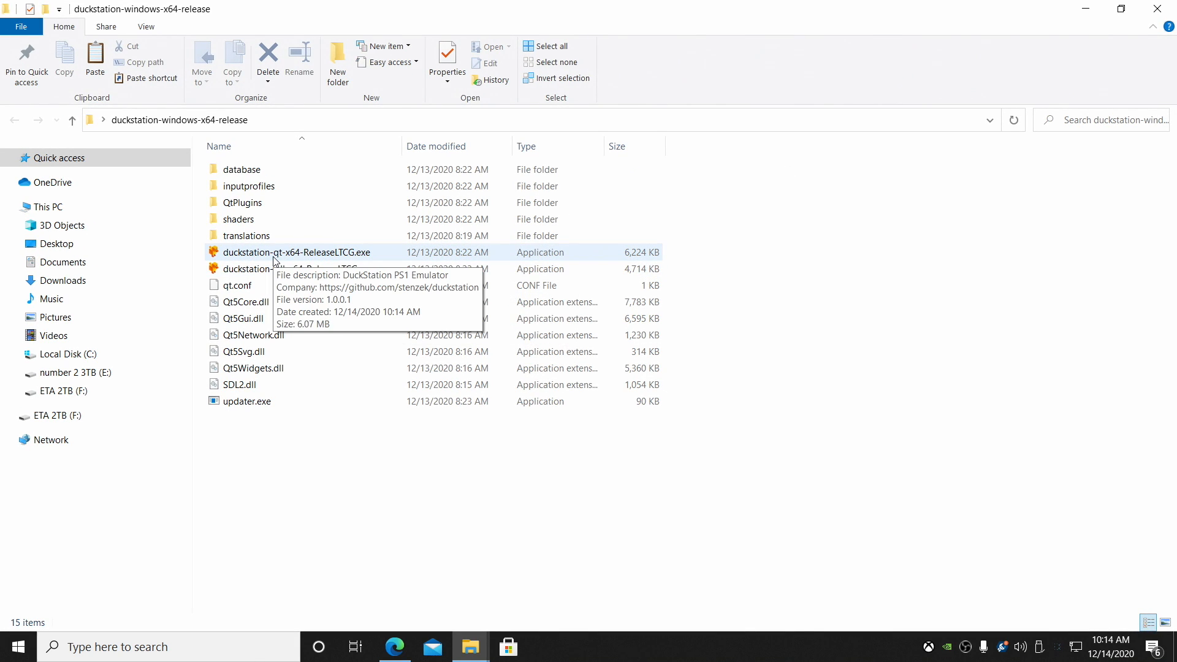
mouse_move(297, 268)
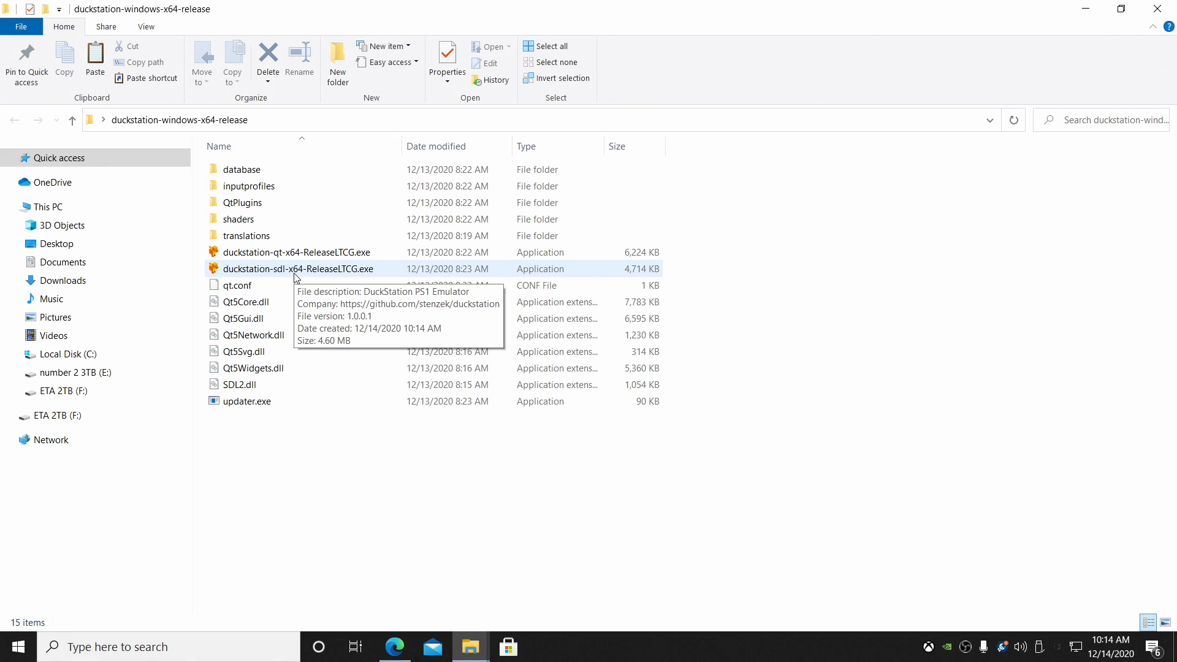
mouse_move(315, 195)
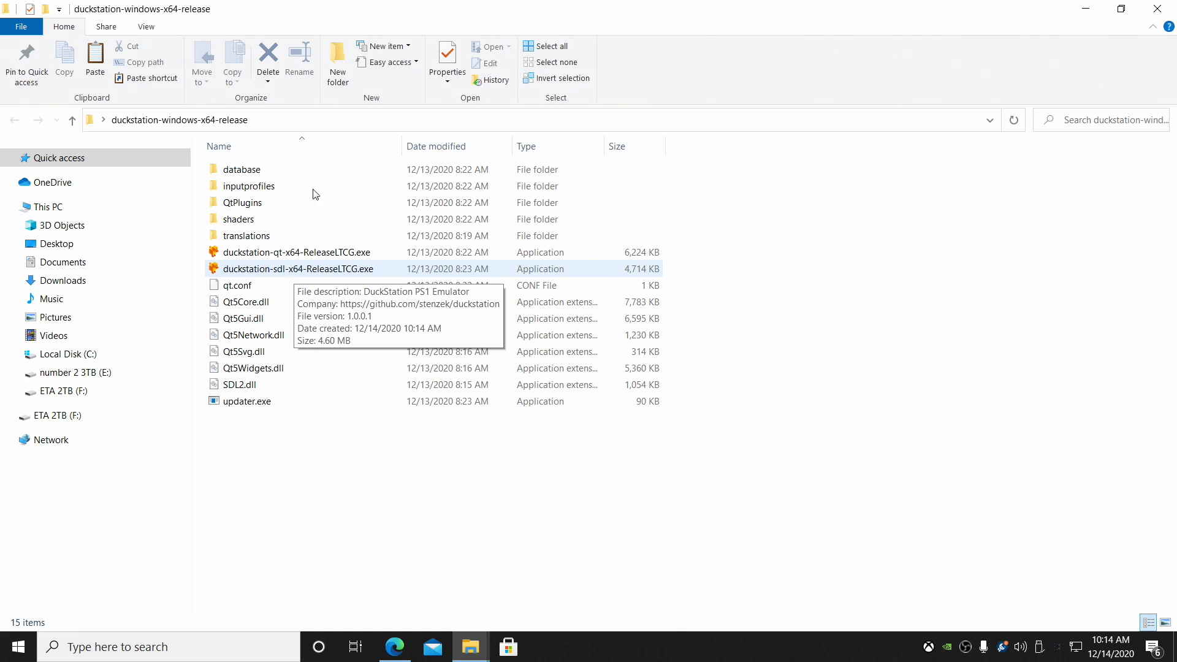
Bring up the context menu on an empty area of the release folder
click(296, 269)
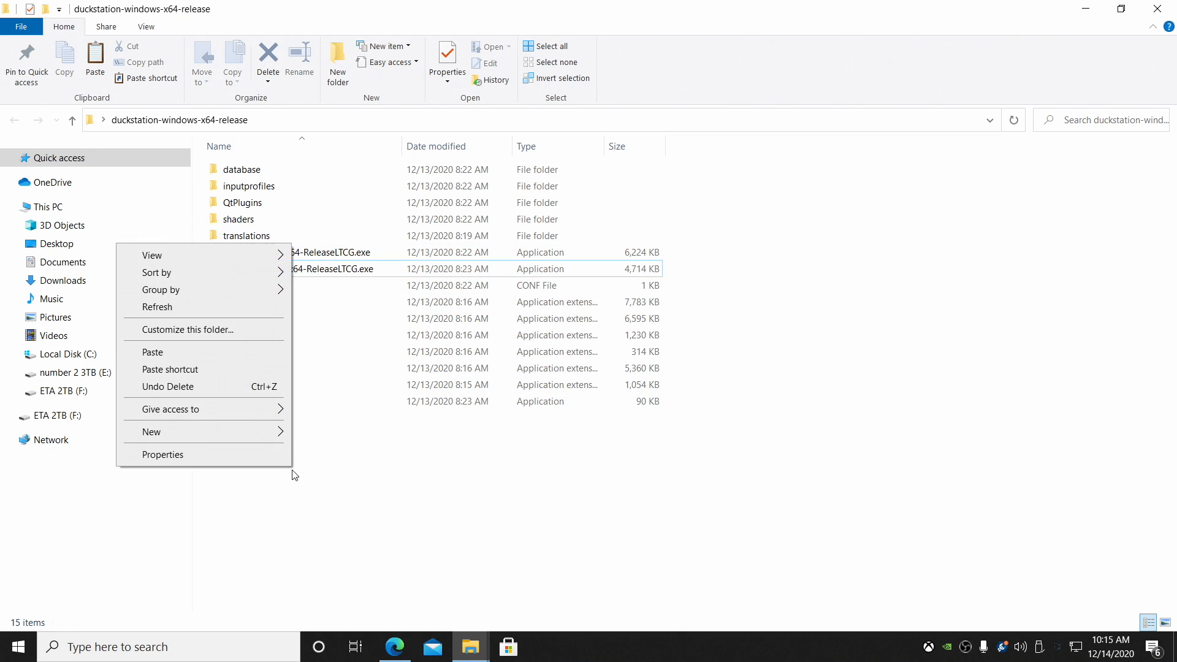
Create a 'bios' folder in the release folder and move the SCPH1001 BIOS file into it
click(150, 431)
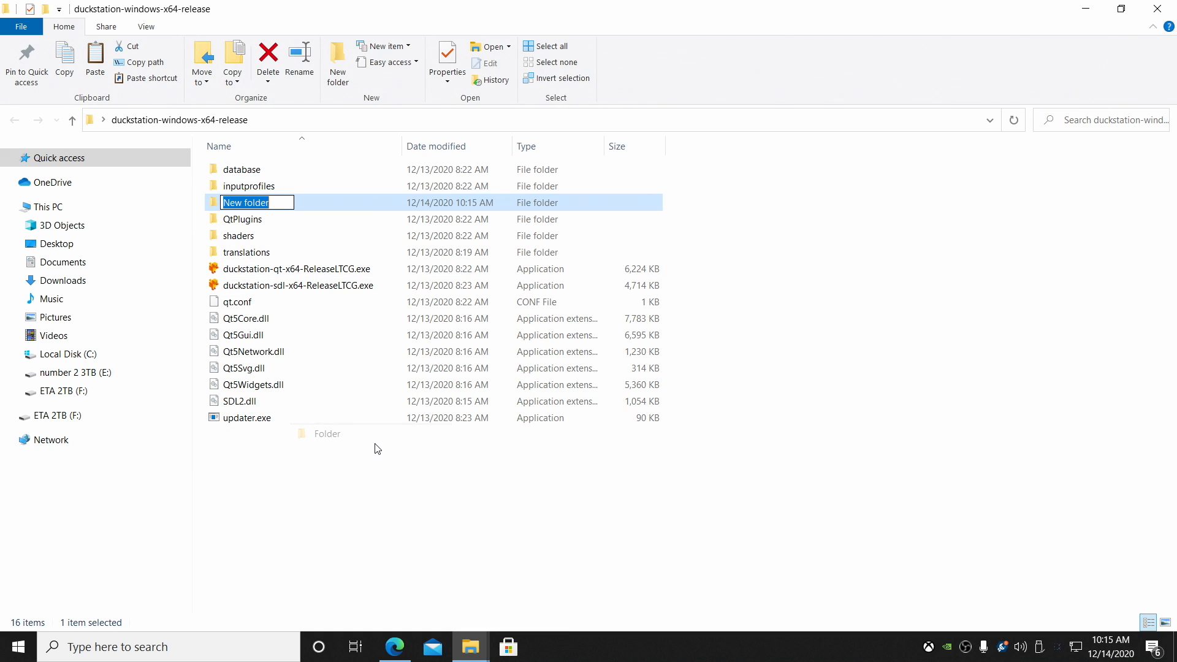
text(bios)
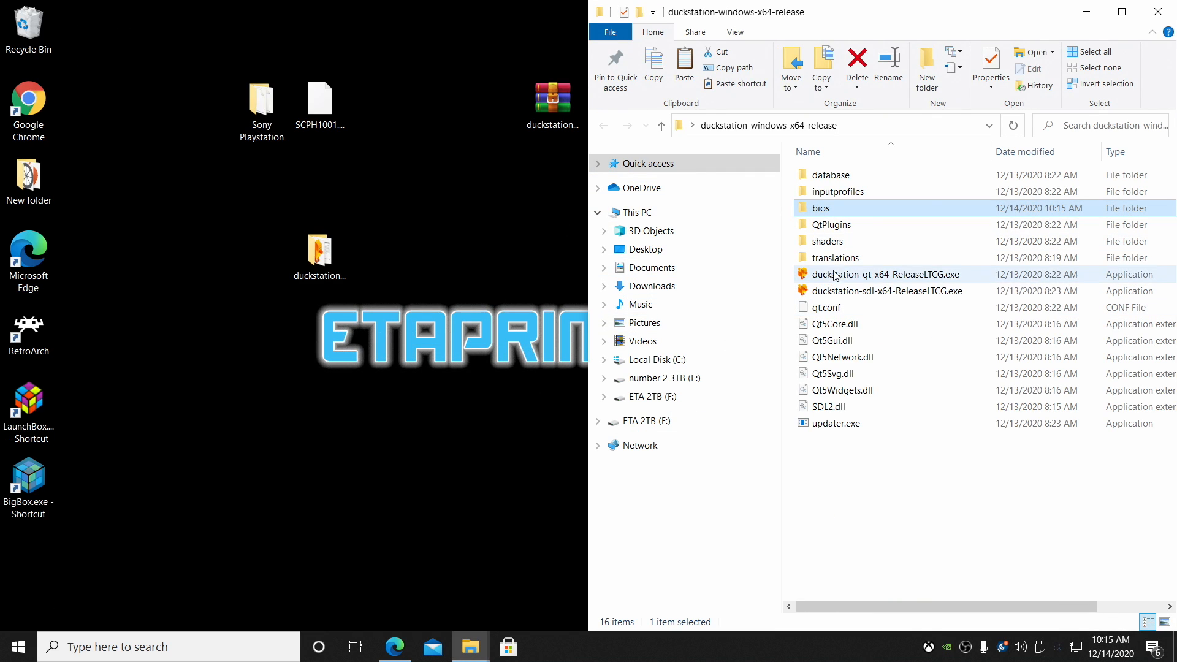
mouse_move(824, 208)
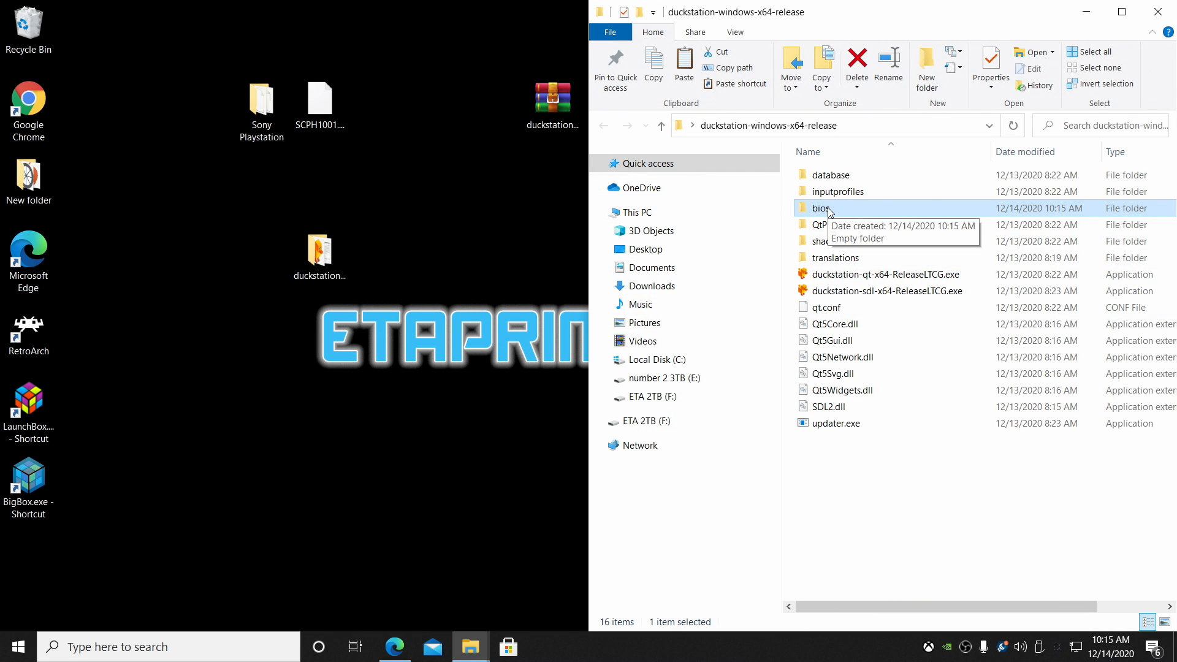
double_click(820, 208)
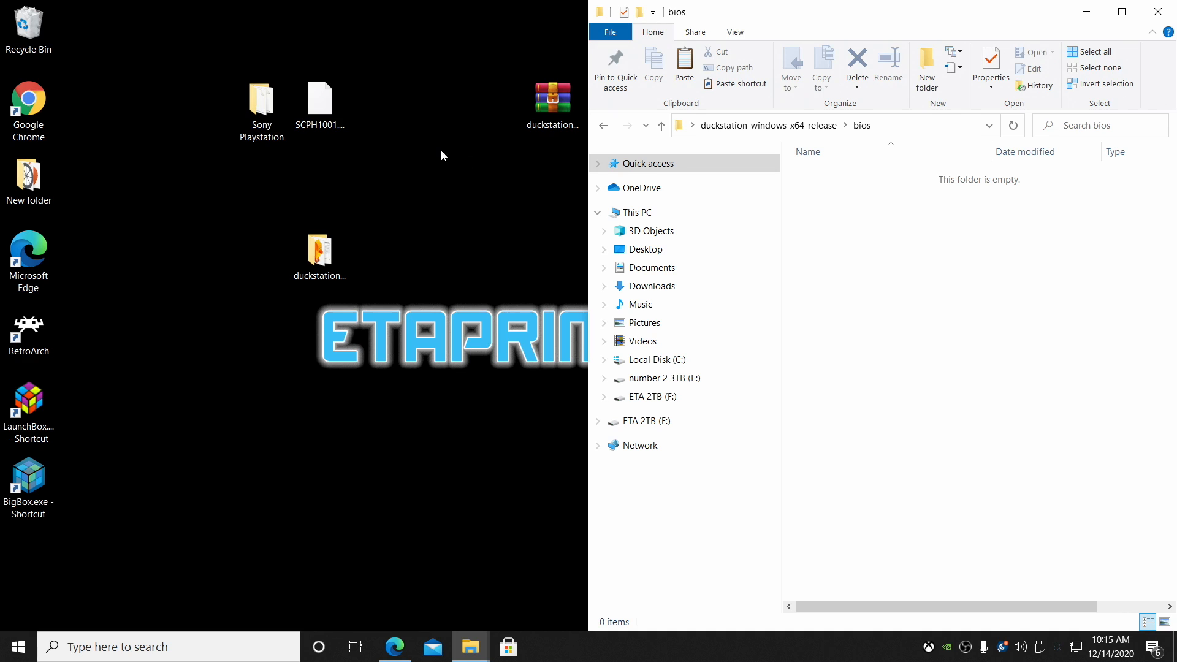
click(318, 100)
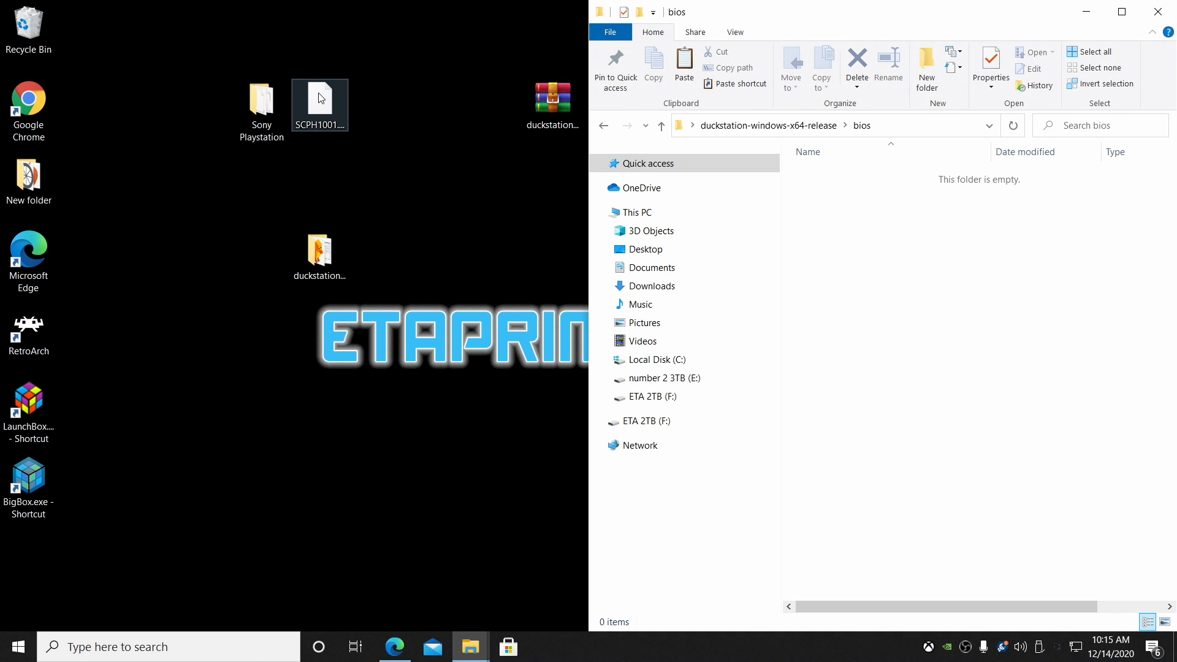
drag(319, 105, 513, 218)
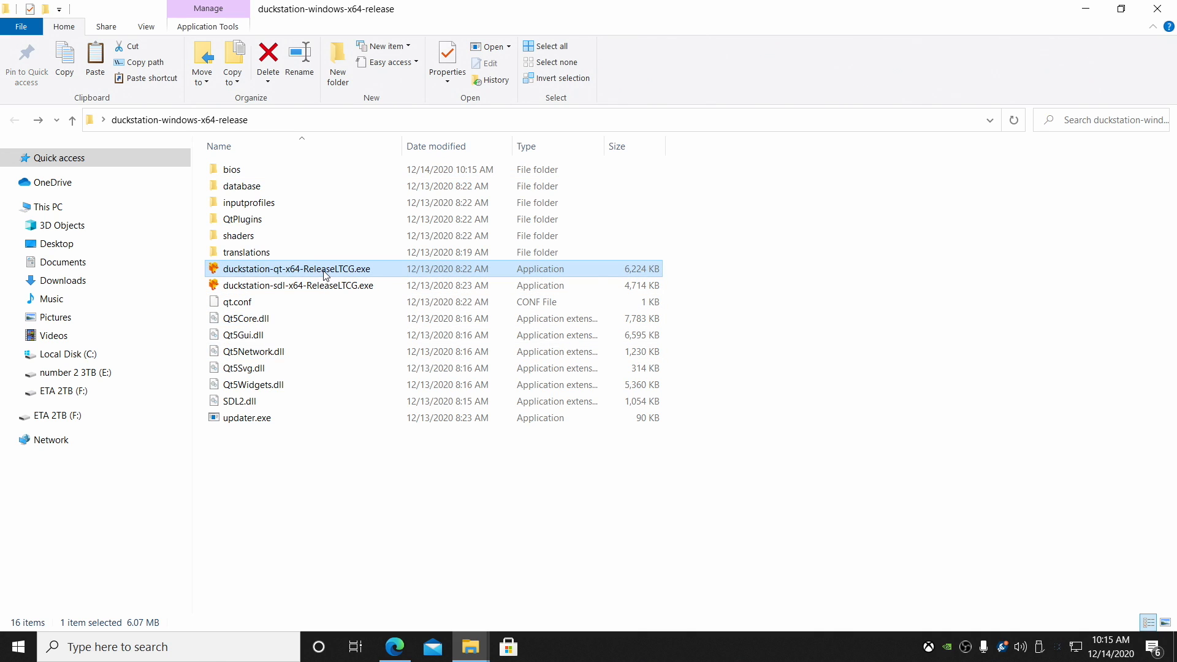
In the Qt build's BIOS Settings, point the BIOS directory at duckstation-windows-x64-release\bios
double_click(302, 269)
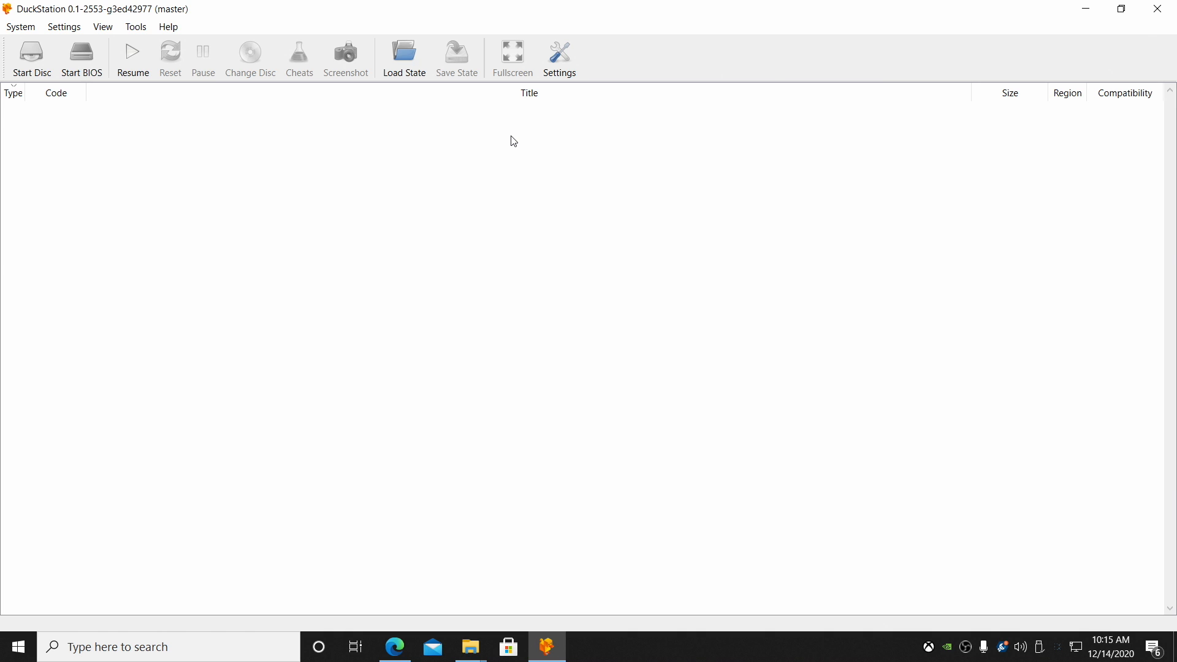
mouse_move(493, 146)
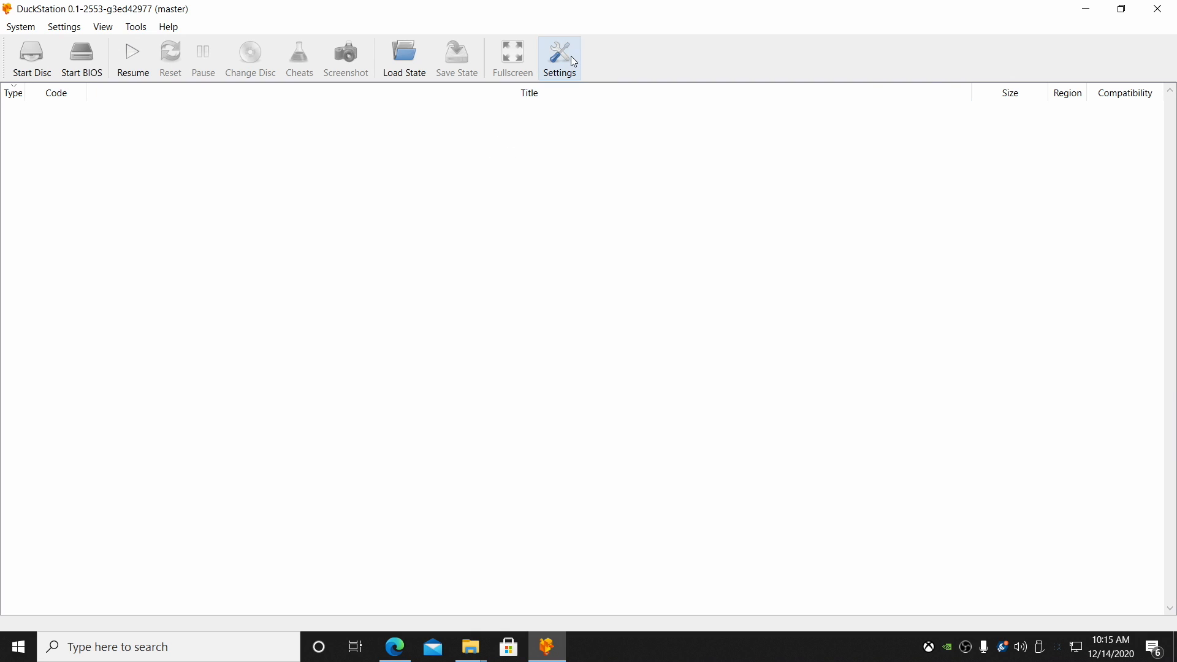
click(559, 59)
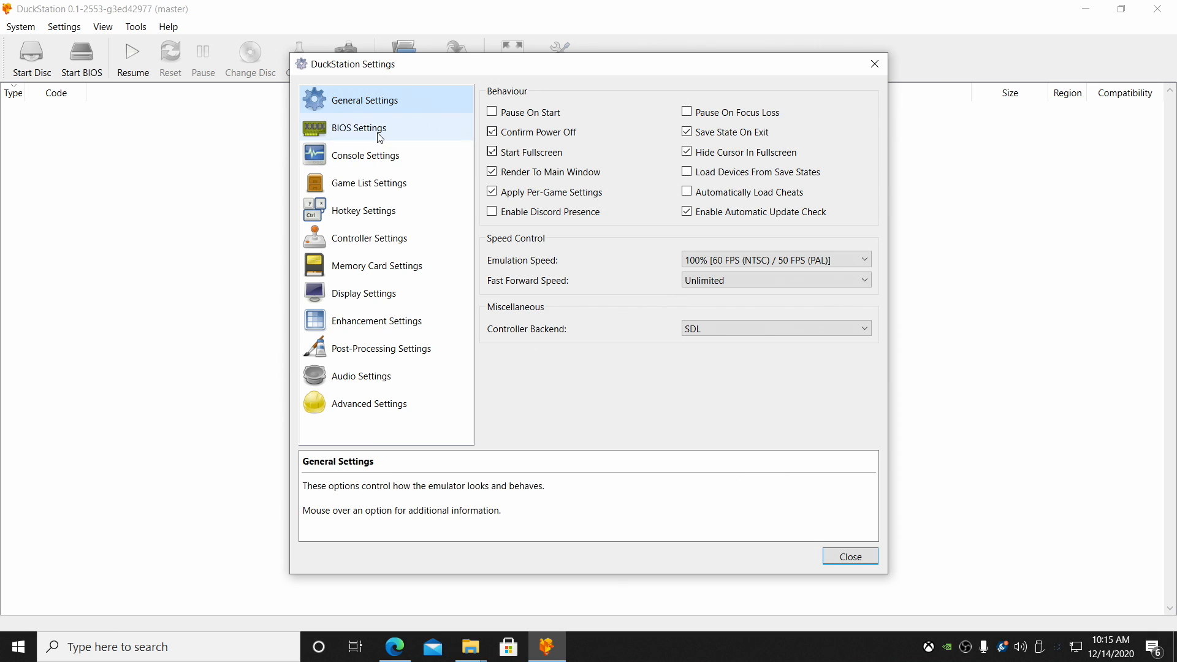
click(359, 127)
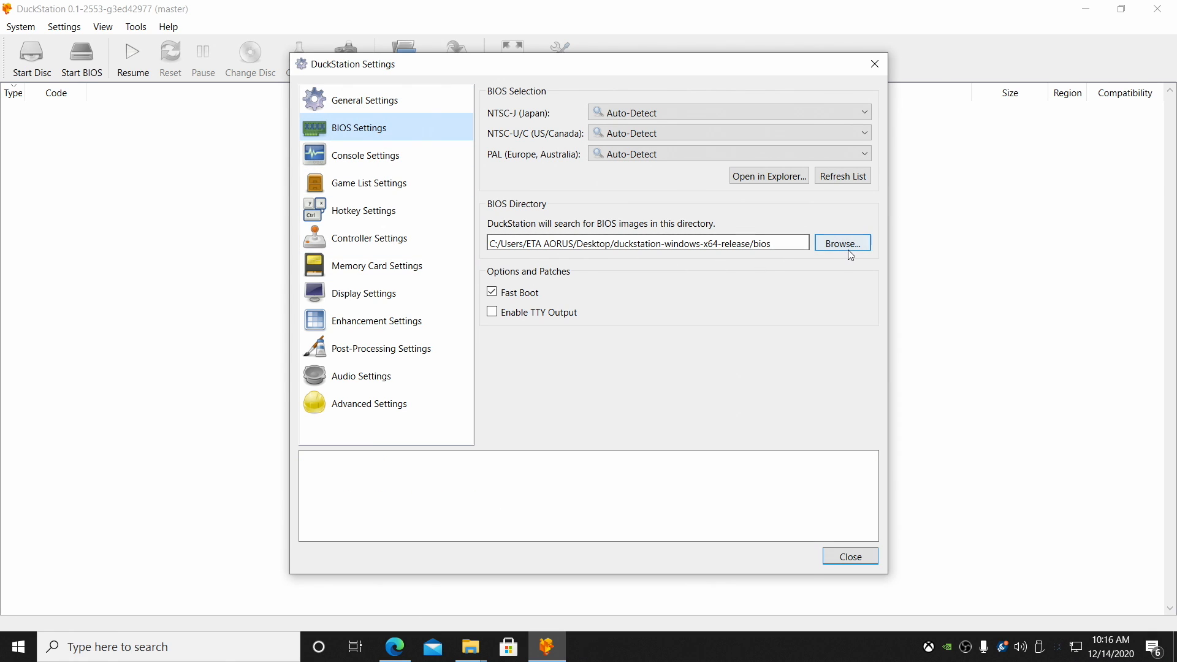
click(841, 242)
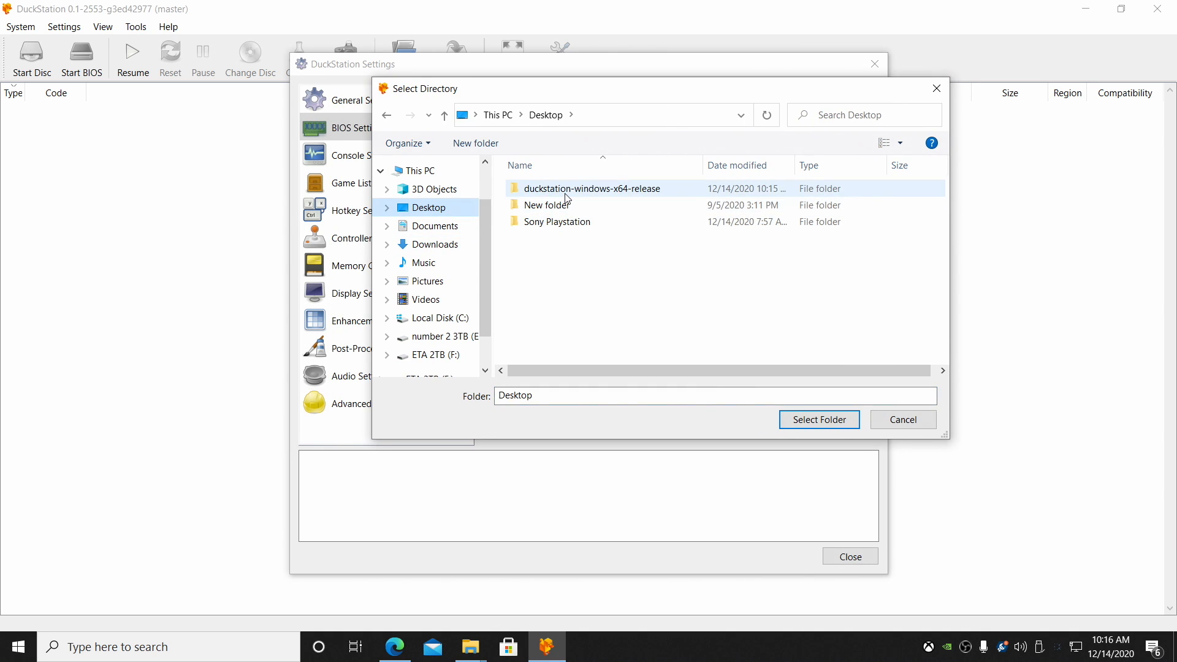
double_click(592, 188)
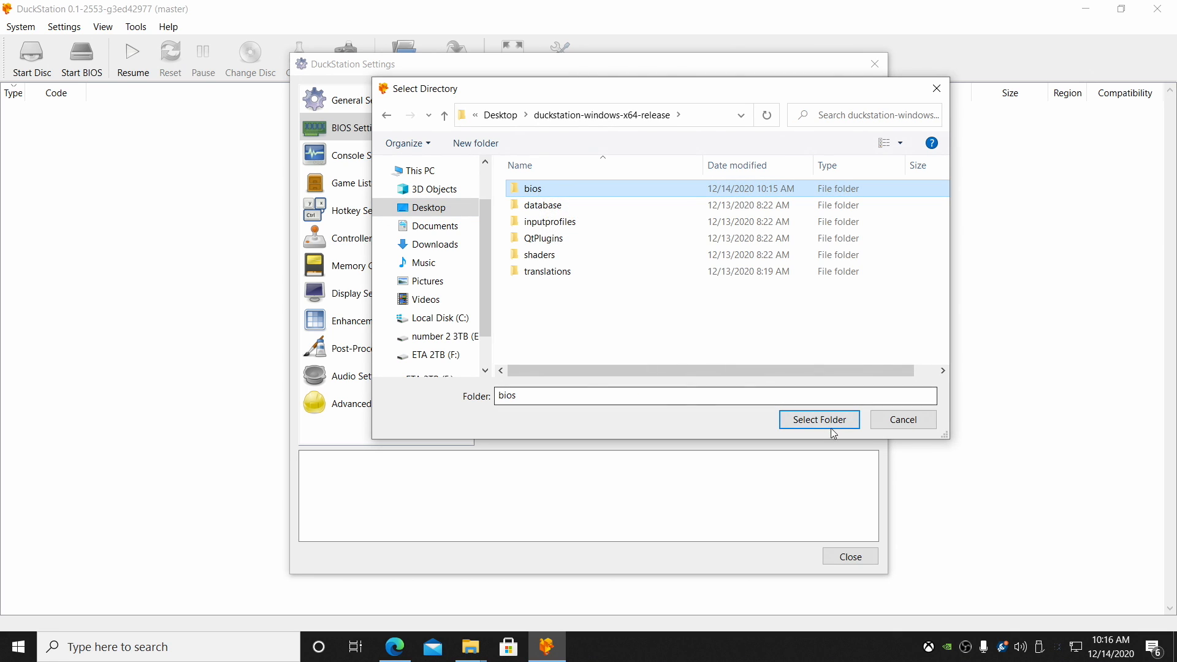
click(818, 420)
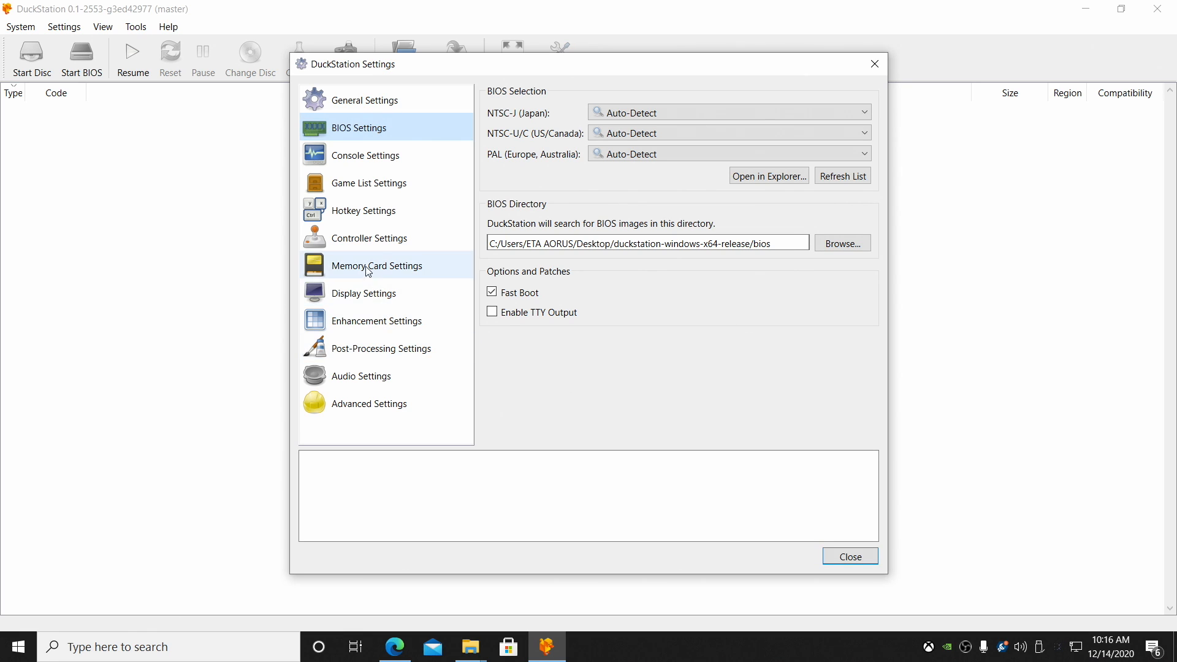
Keep Port 1 as Analog Controller (DualShock) and review its Up and Left direction bindings
click(369, 238)
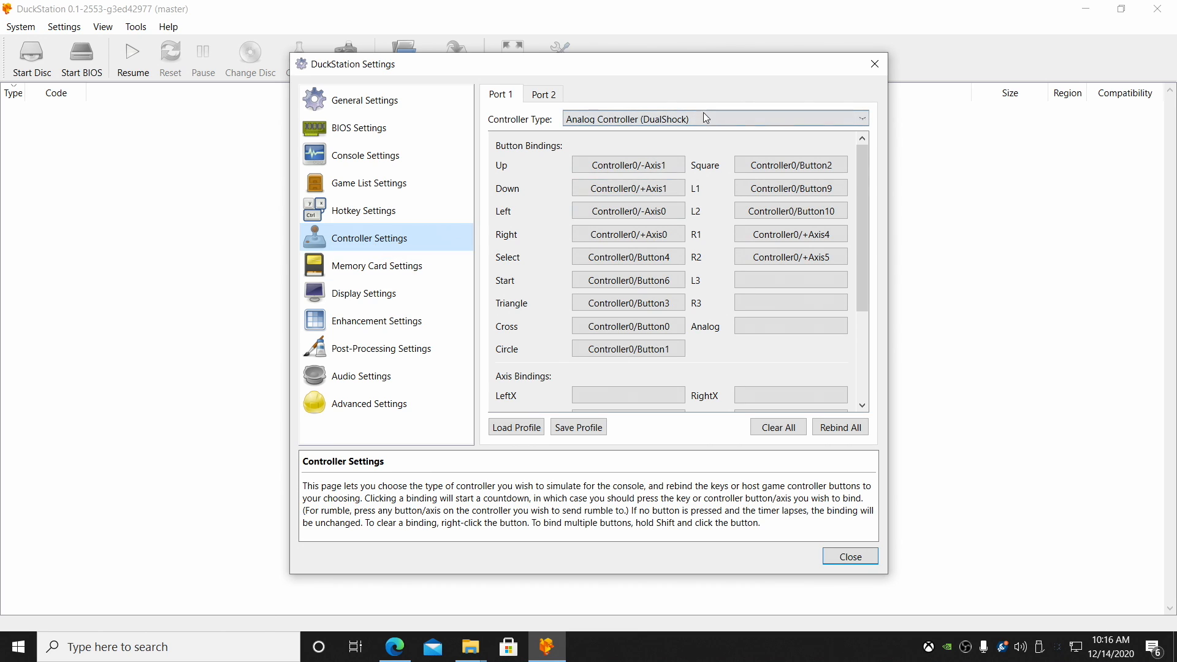
click(711, 119)
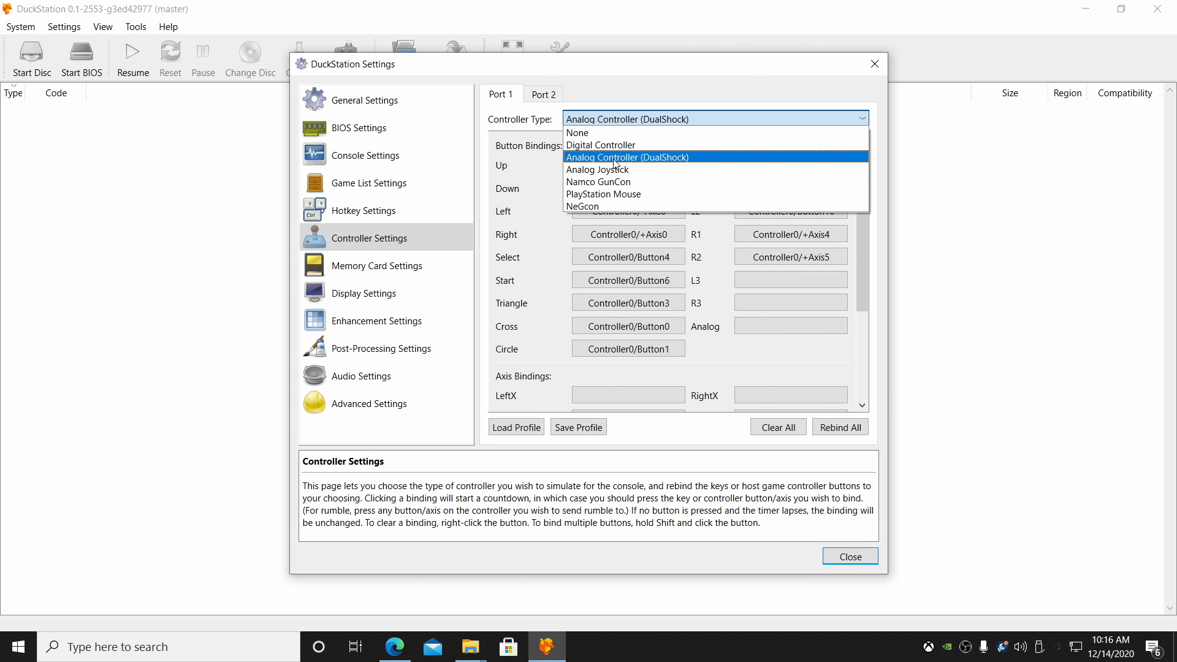
click(627, 157)
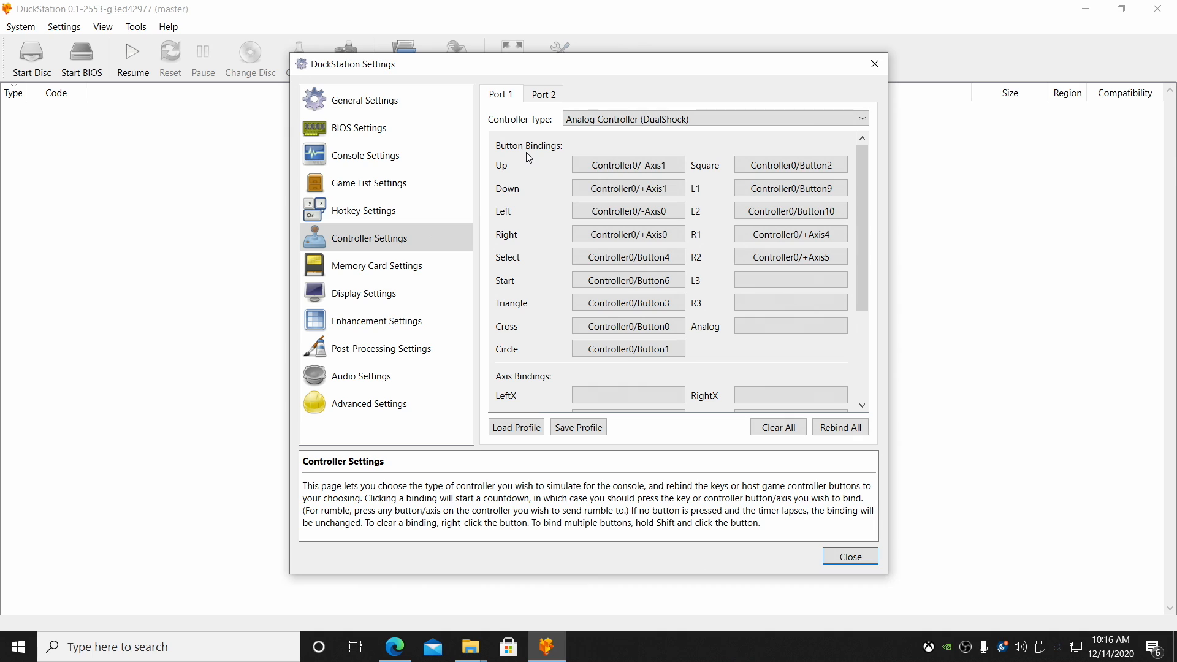
click(628, 165)
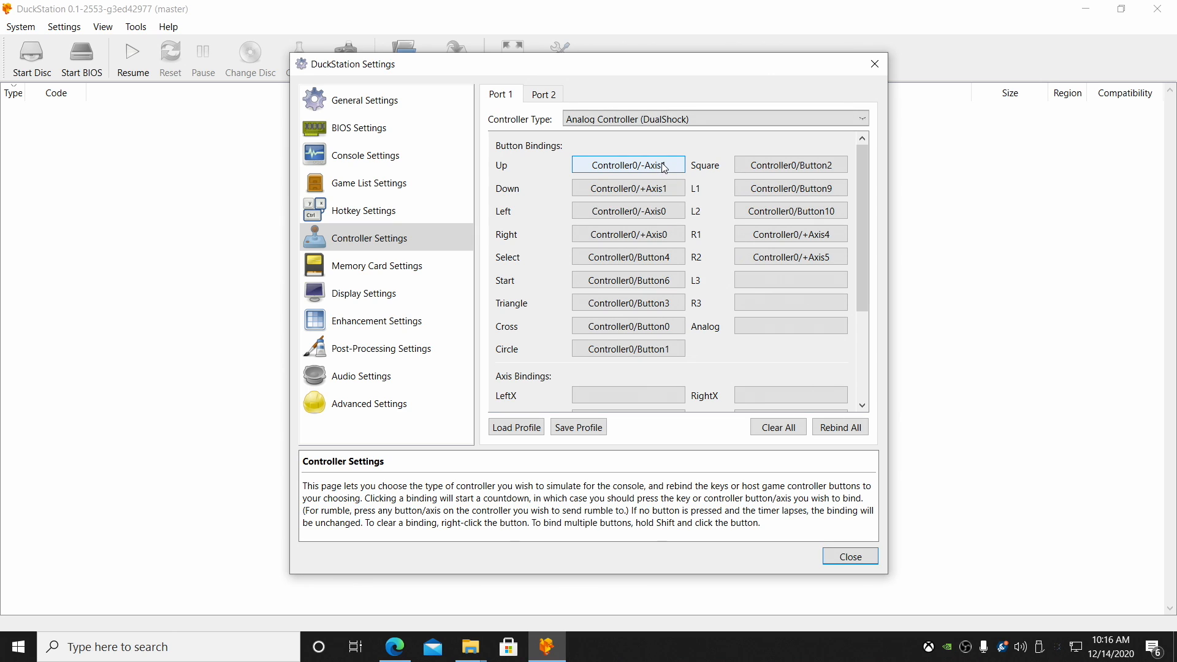
click(628, 164)
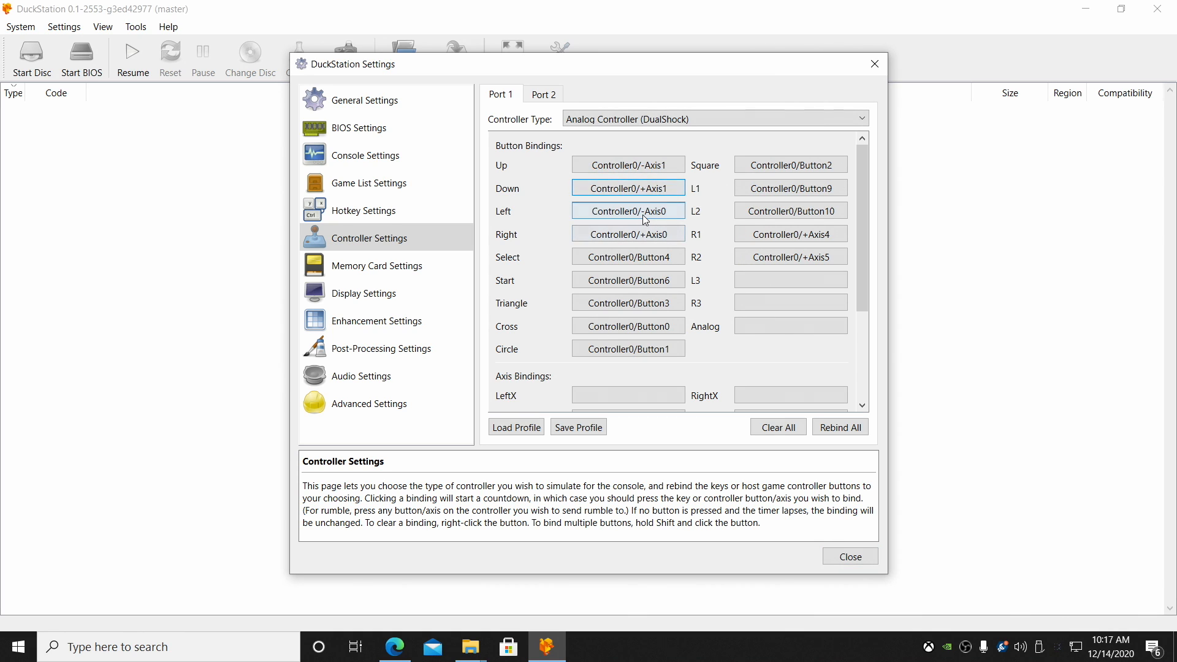
click(628, 257)
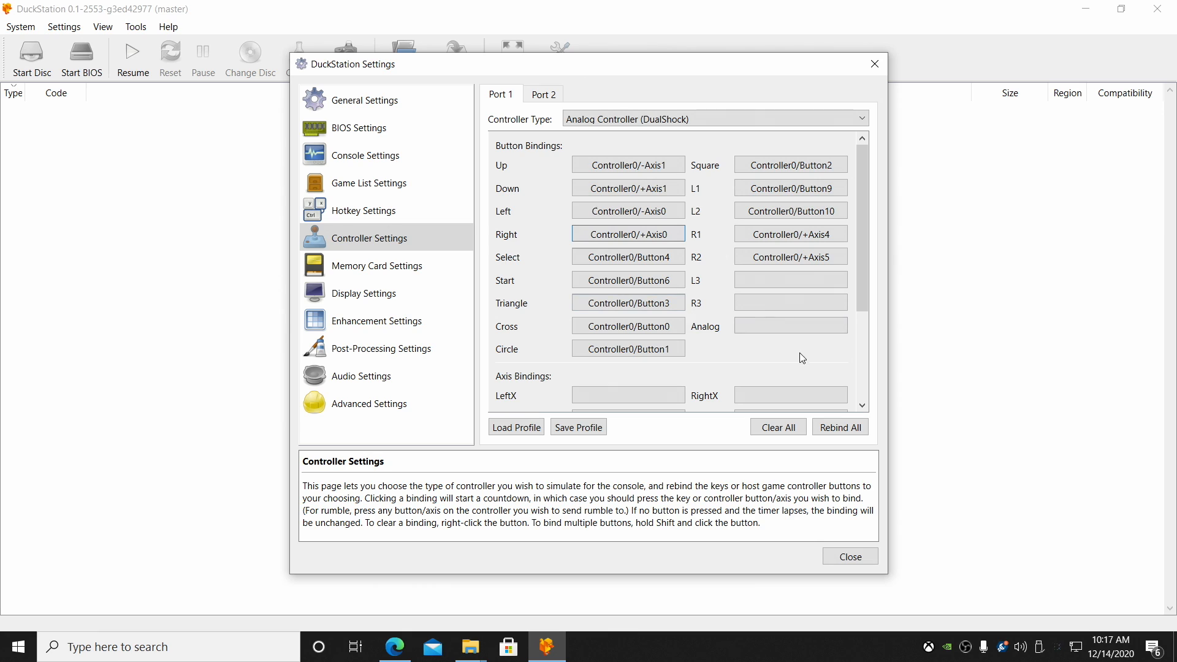
mouse_move(597, 467)
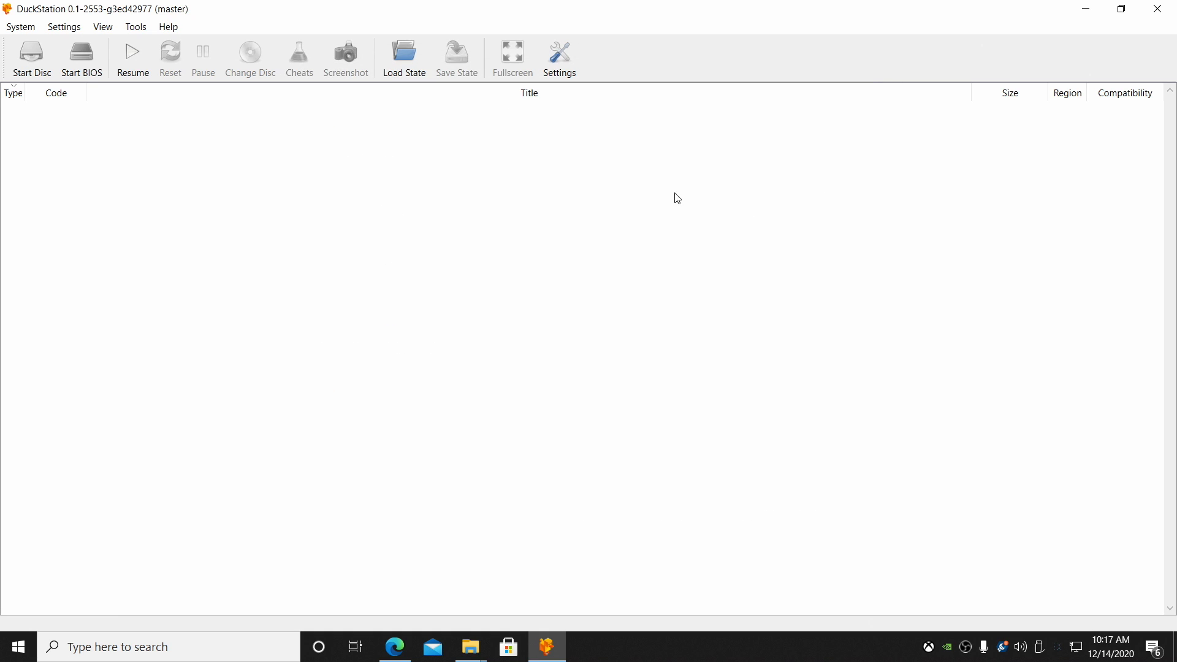
mouse_move(124, 164)
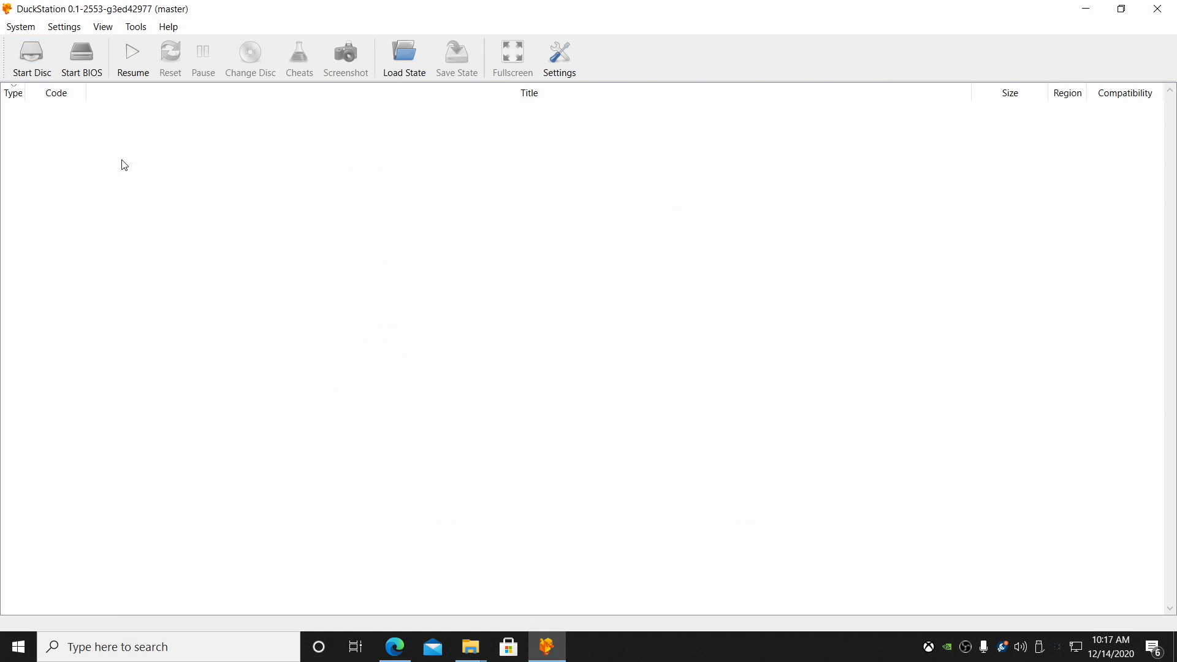
Start a disc image and browse the Desktop in the Select Disc Image picker
click(31, 58)
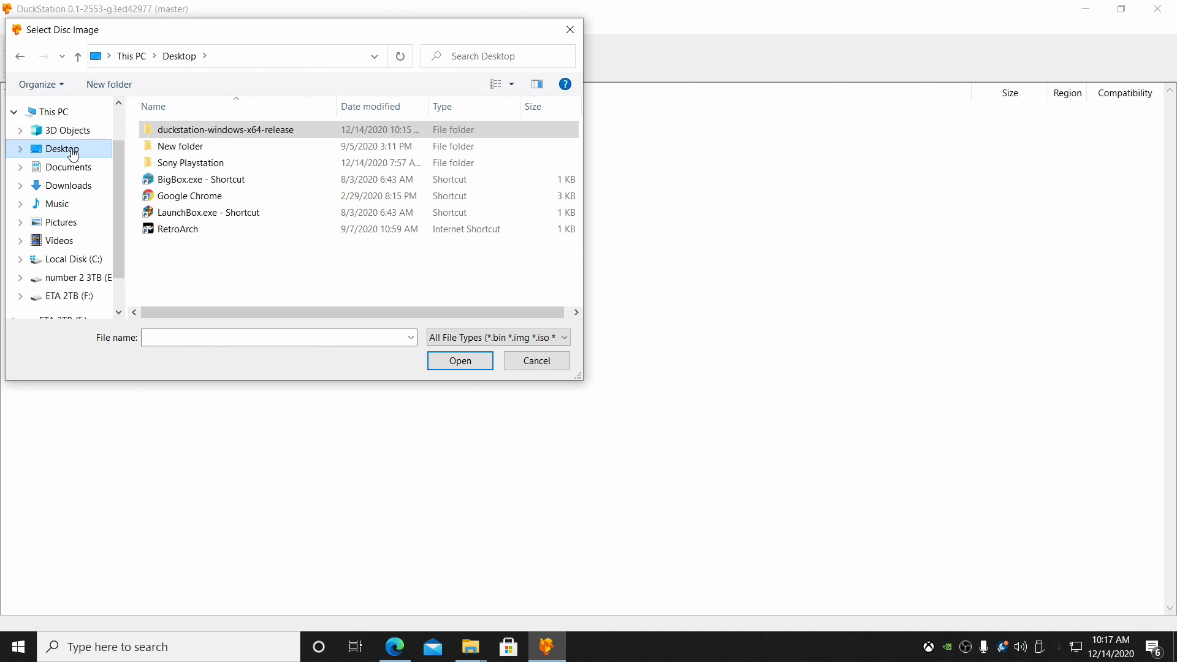
double_click(191, 163)
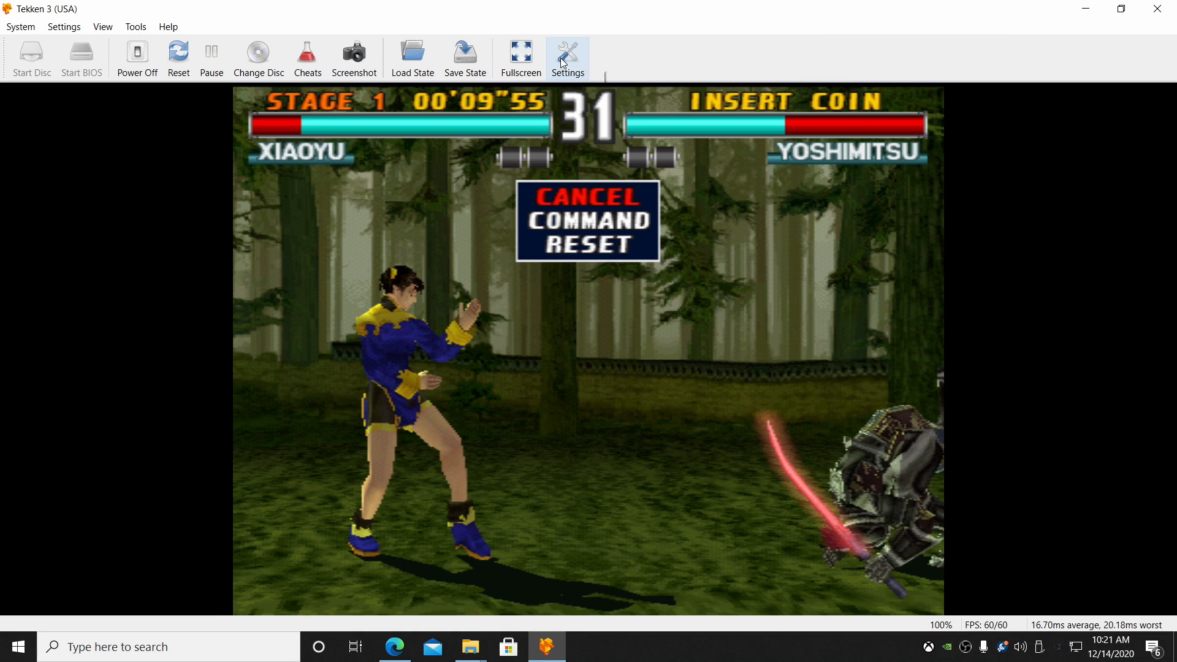
mouse_move(568, 58)
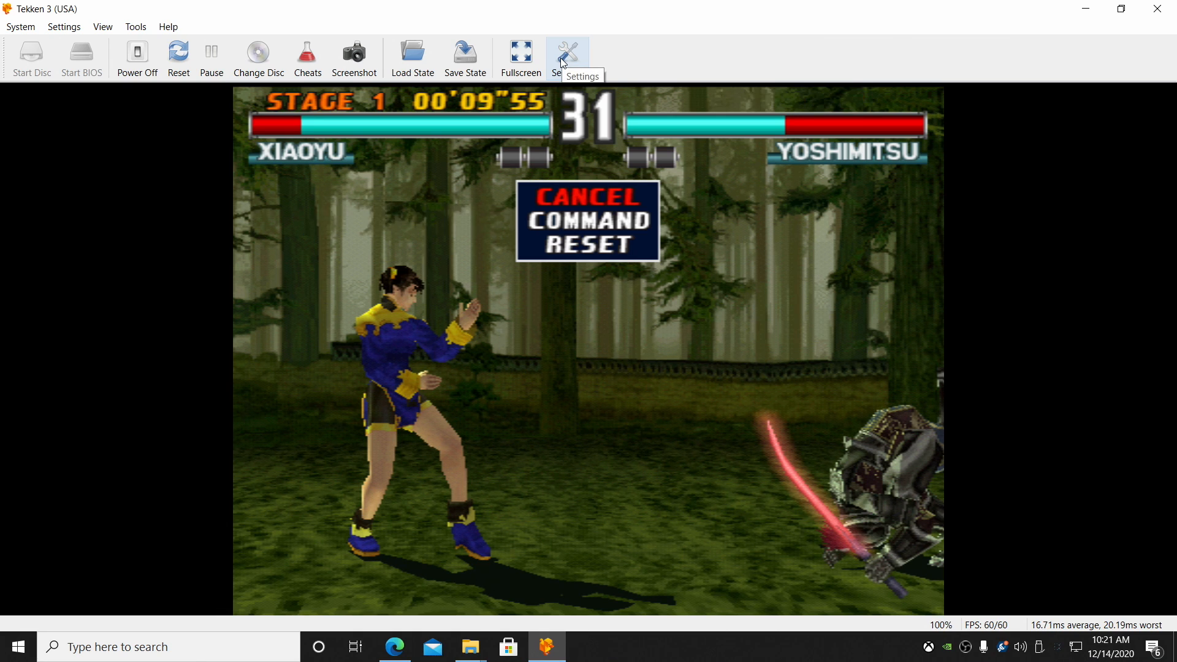
In Display Settings keep the Hardware (Vulkan) renderer selected
click(568, 54)
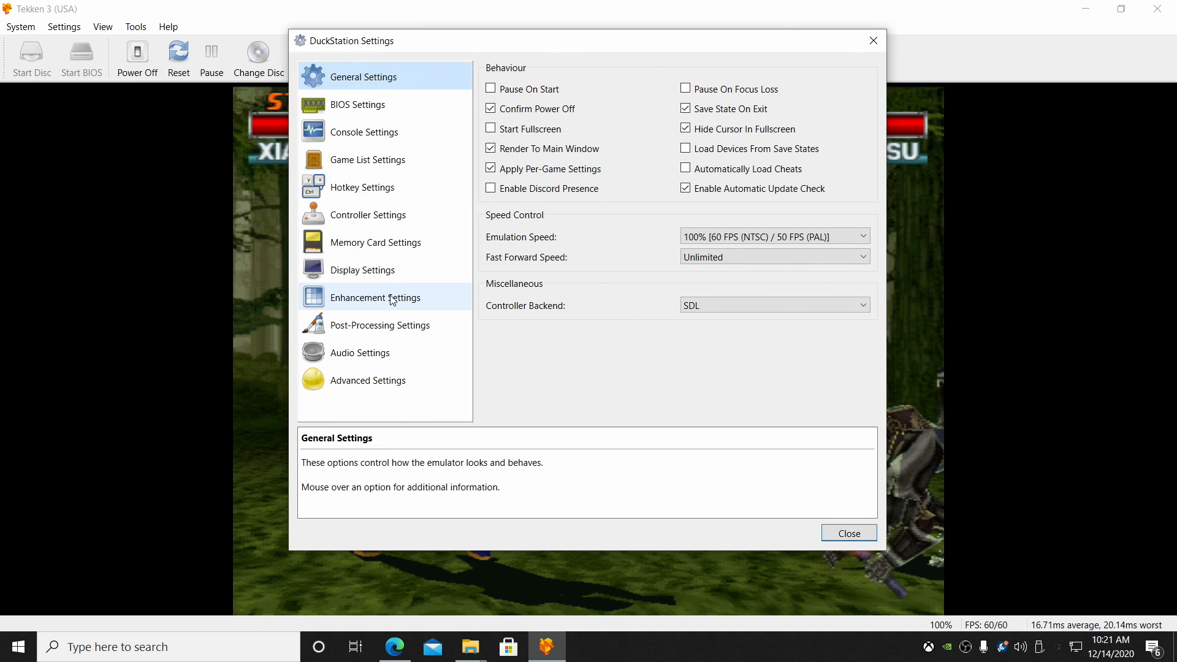
click(363, 270)
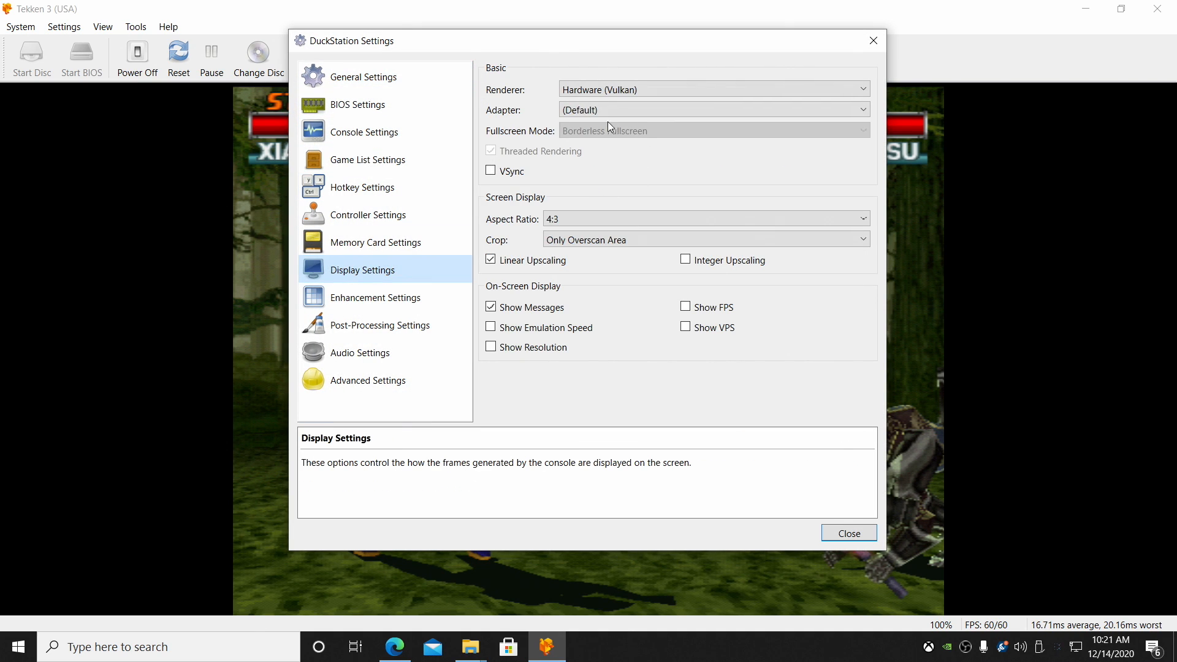
click(711, 90)
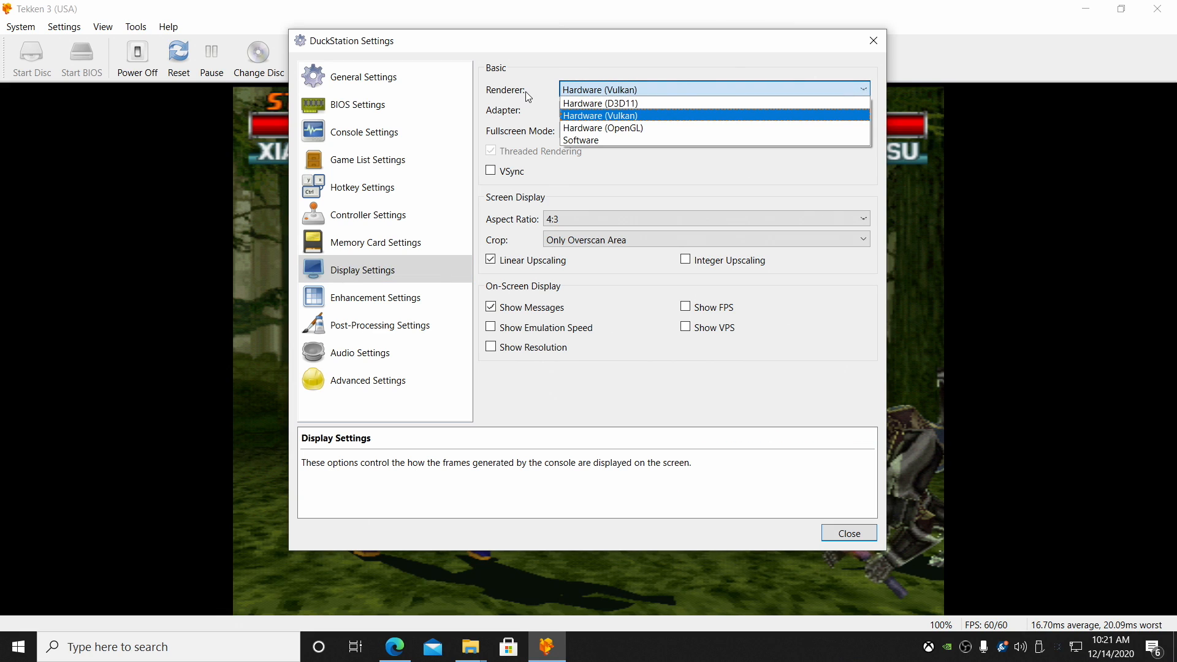
mouse_move(663, 127)
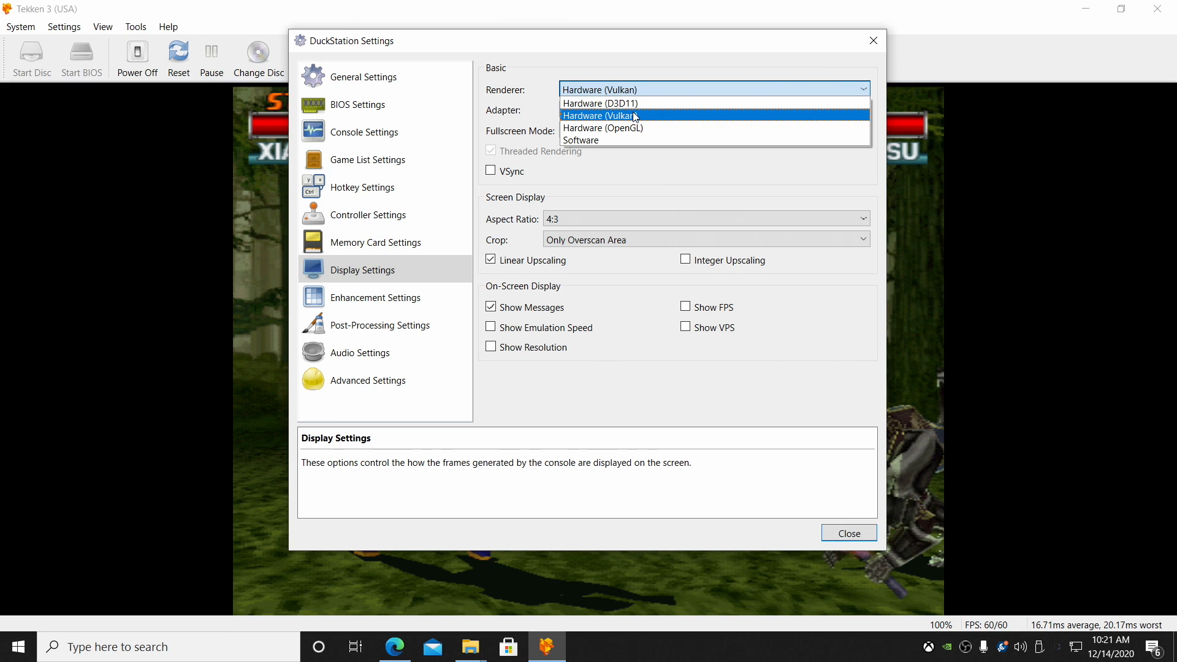
click(599, 115)
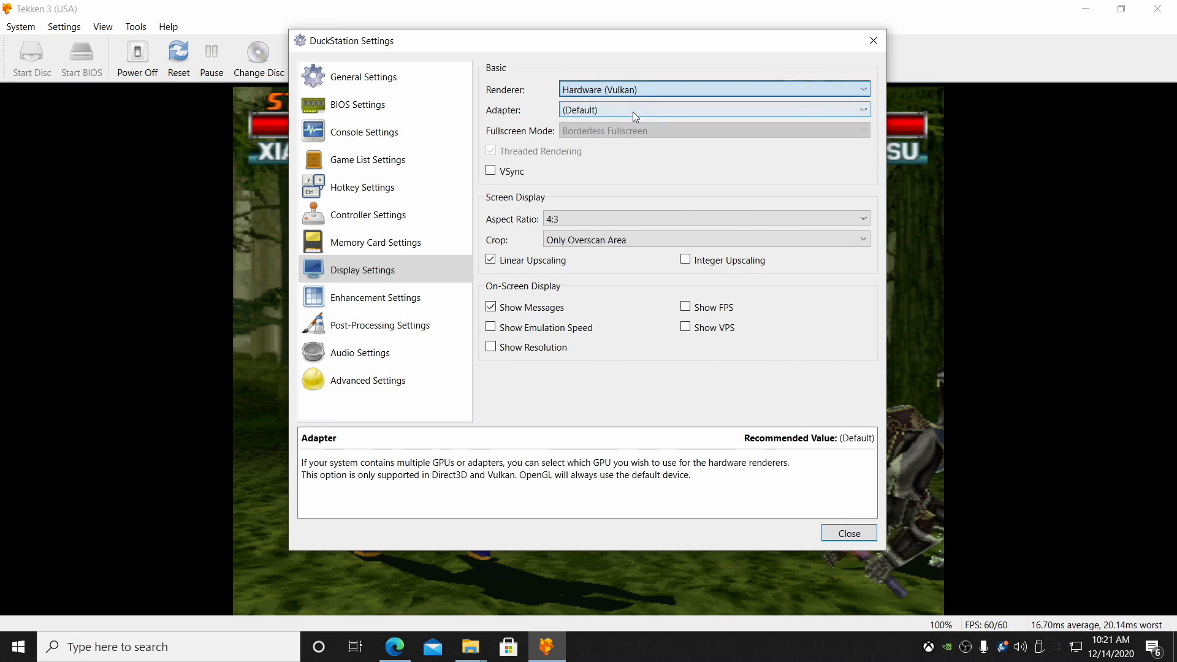
mouse_move(517, 170)
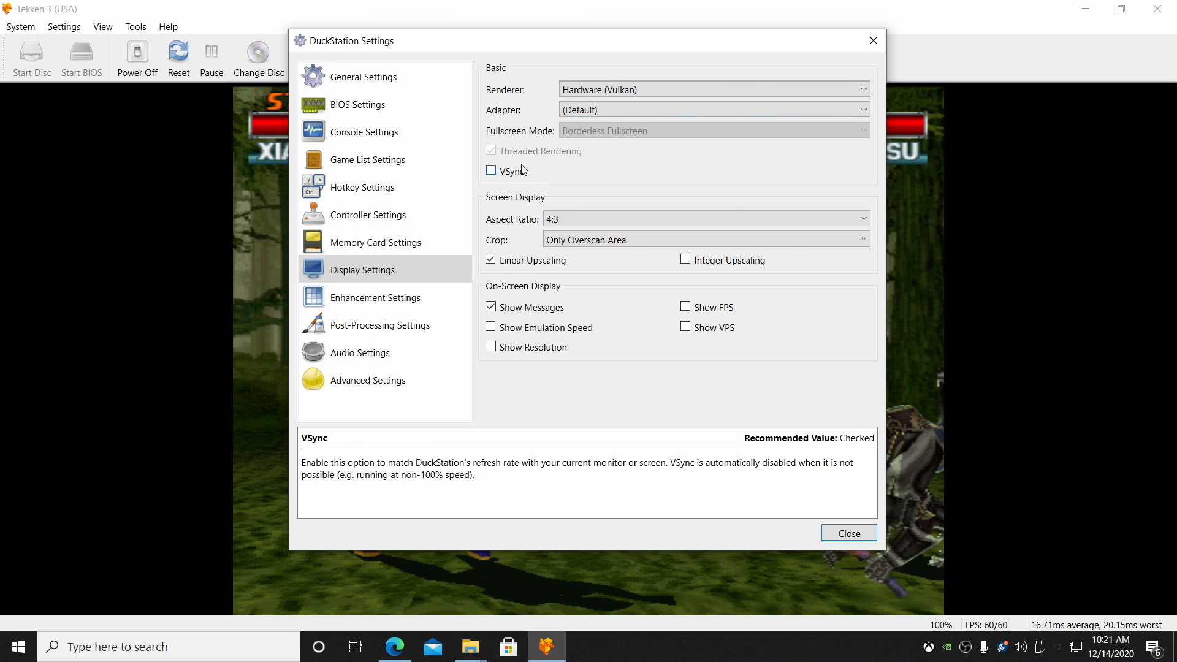
Enable VSync and leave the aspect ratio at 4:3
click(490, 170)
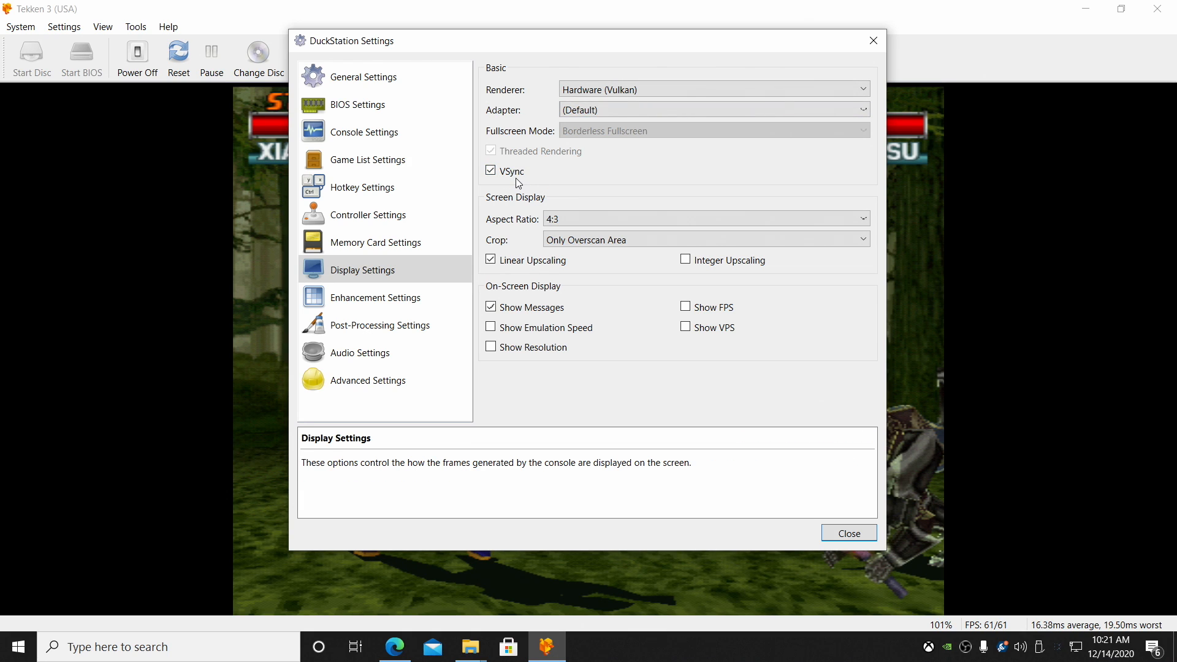
click(704, 219)
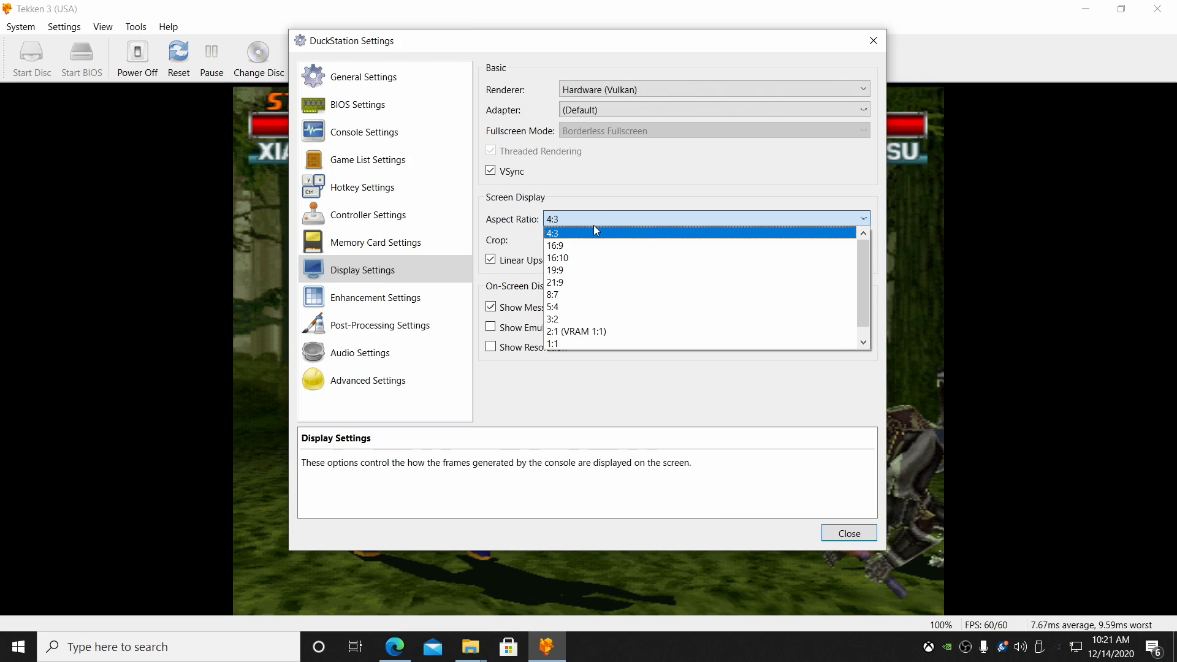
mouse_move(599, 238)
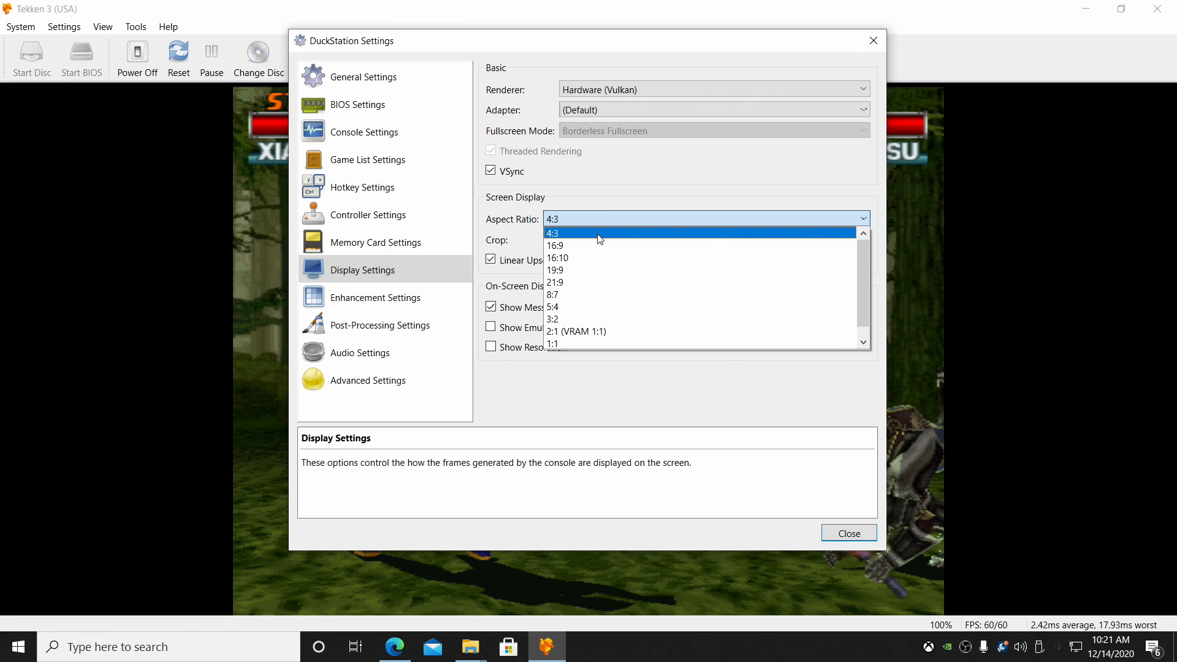
mouse_move(589, 245)
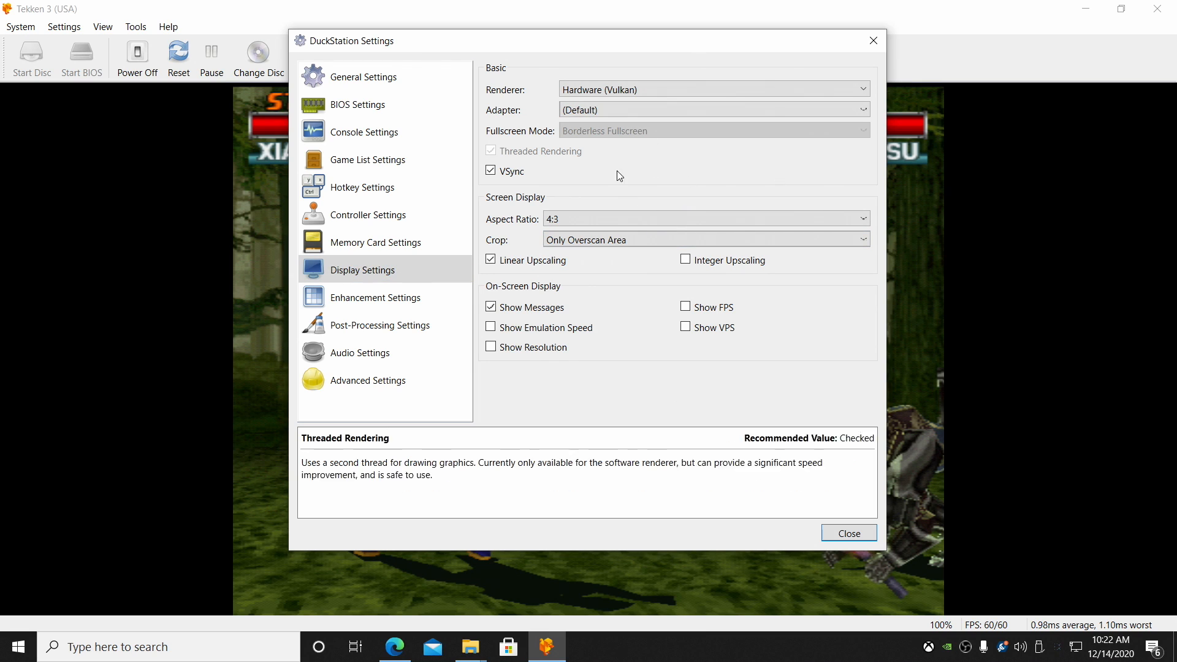
click(375, 297)
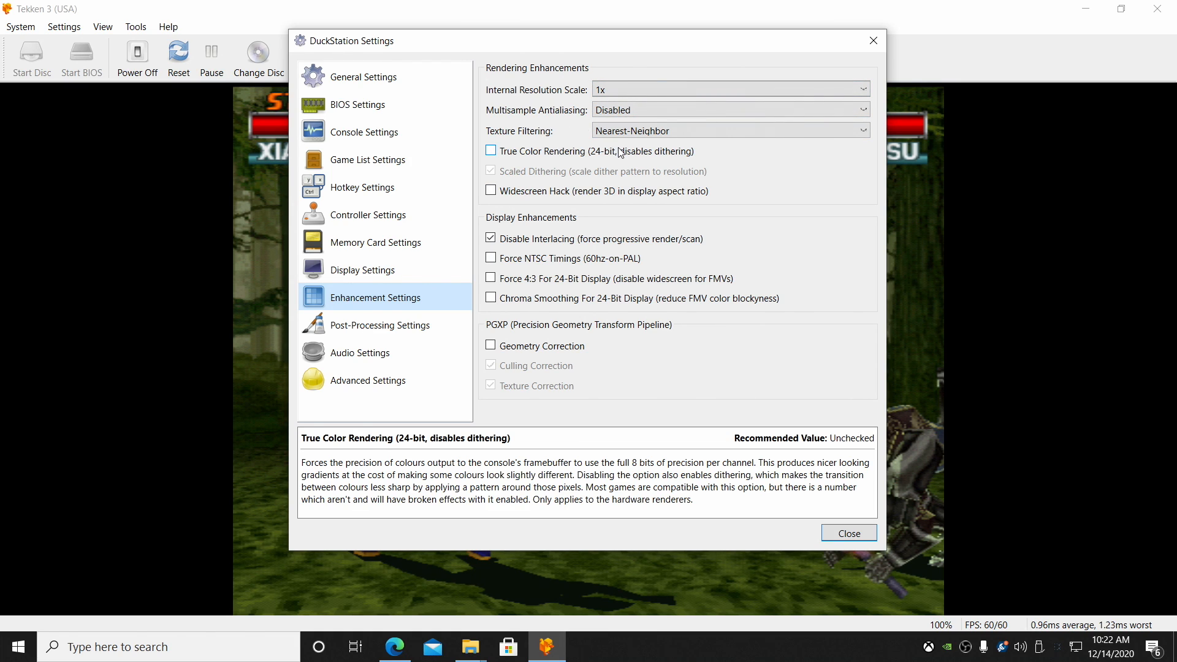
Set the internal resolution scale to 9x (for 4K)
click(729, 109)
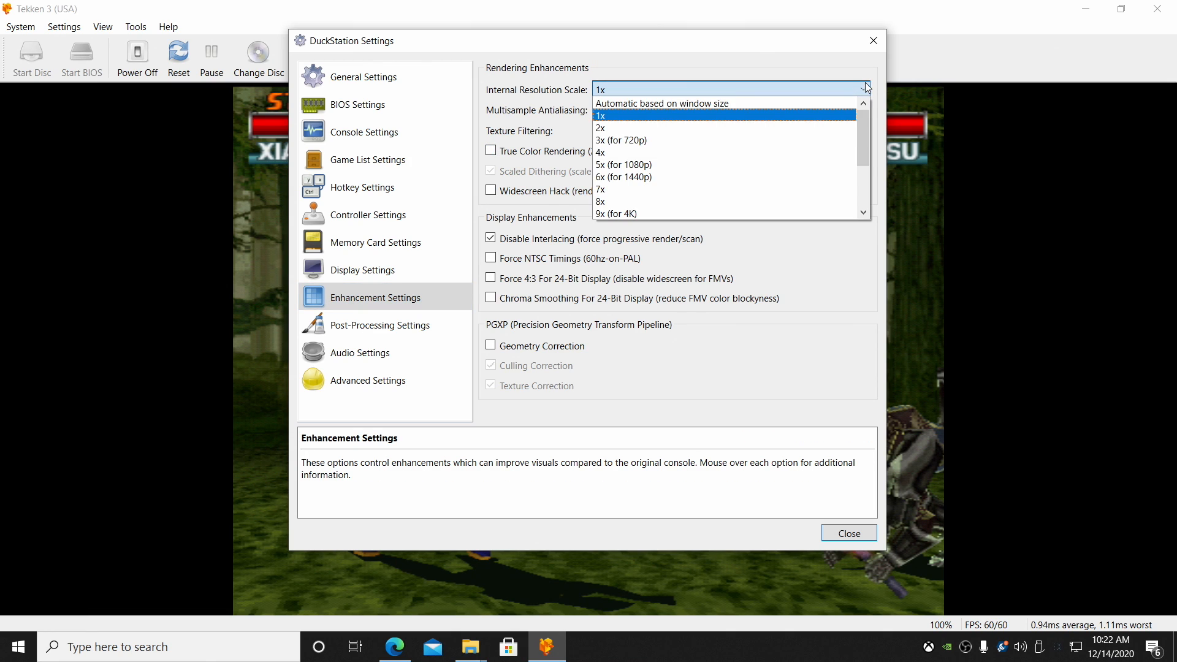
scroll(down, 3)
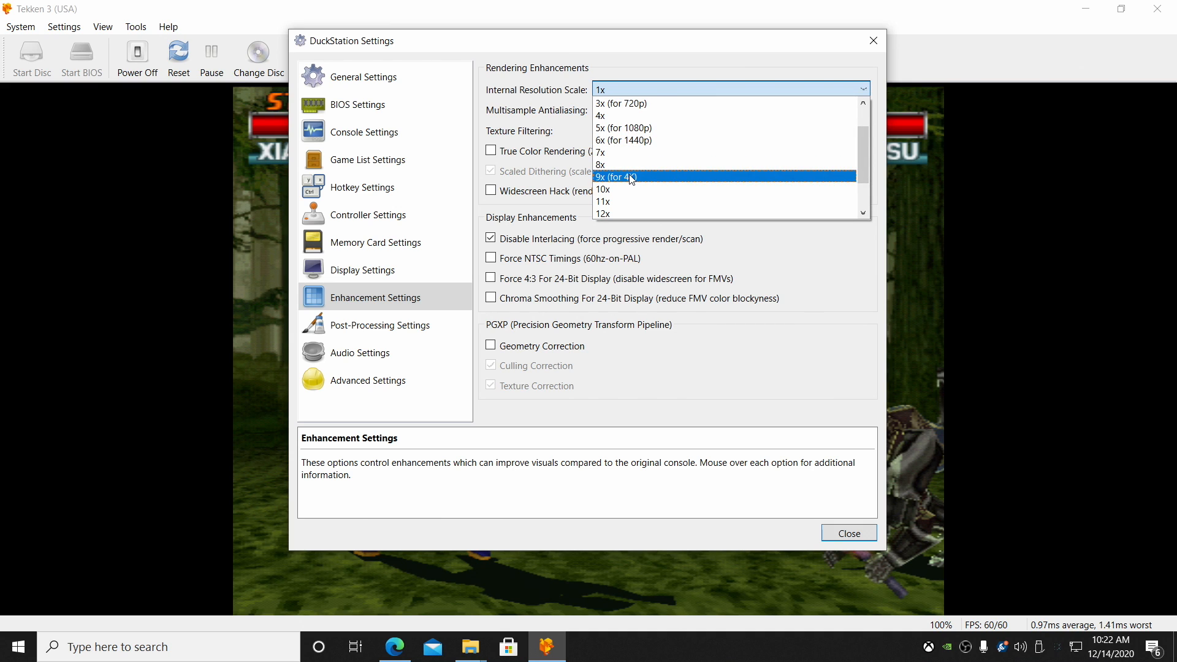
click(614, 176)
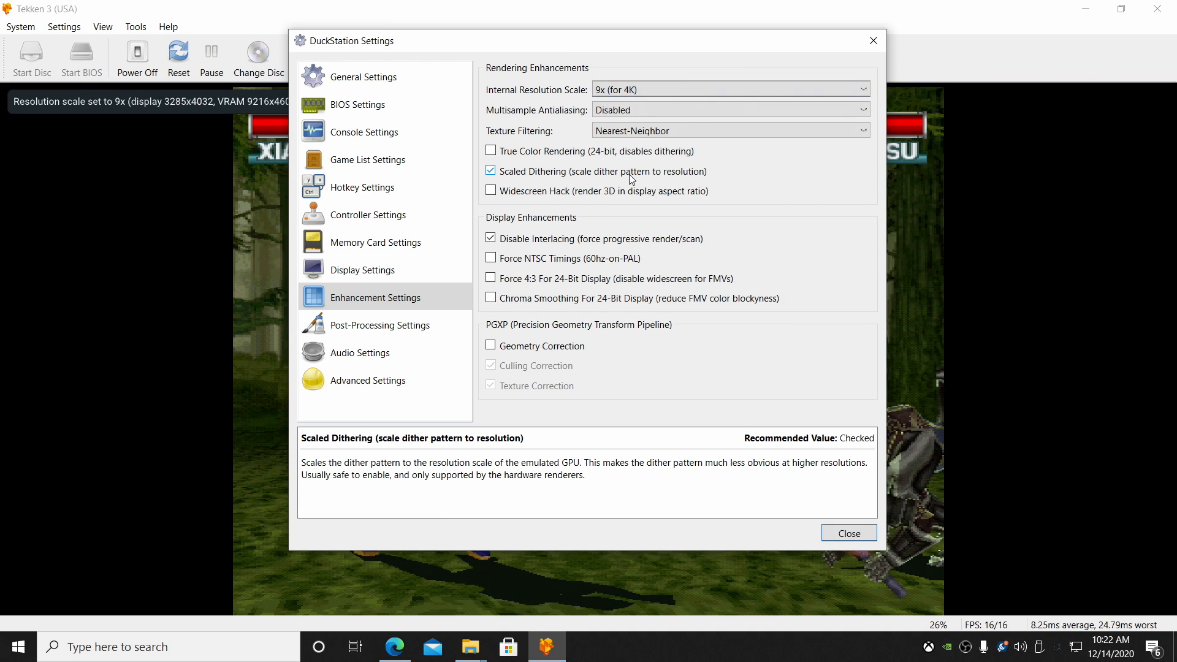
Choose 8x MSAA antialiasing and xBR texture filtering
click(728, 109)
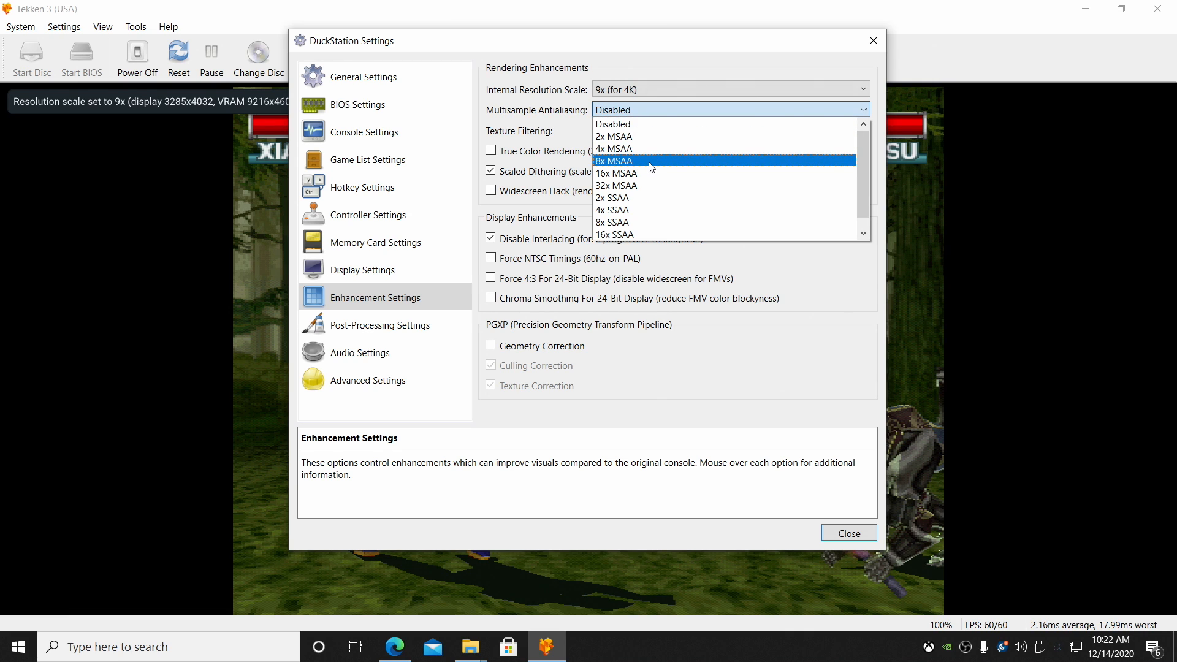
click(613, 161)
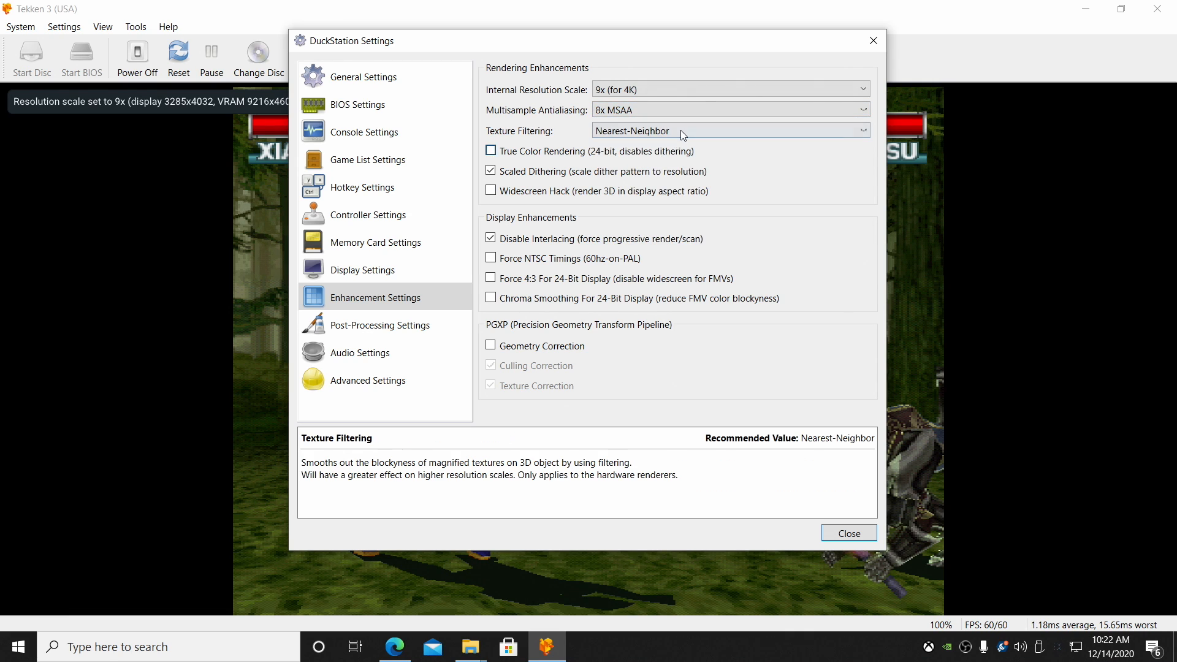
click(727, 130)
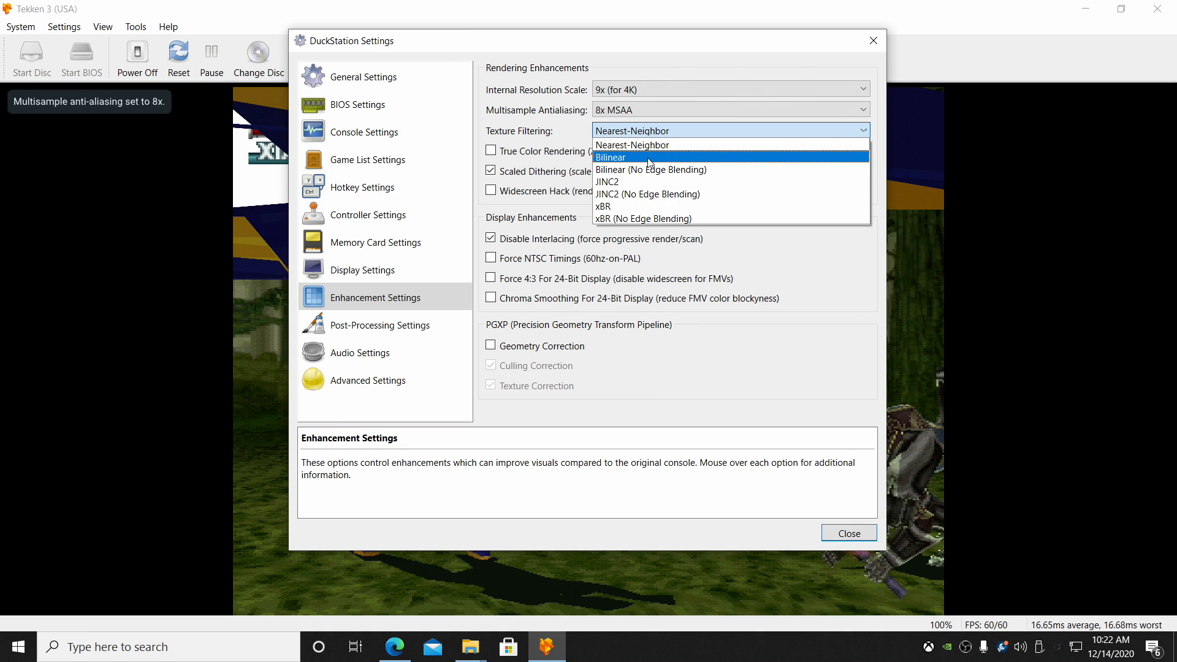
mouse_move(644, 210)
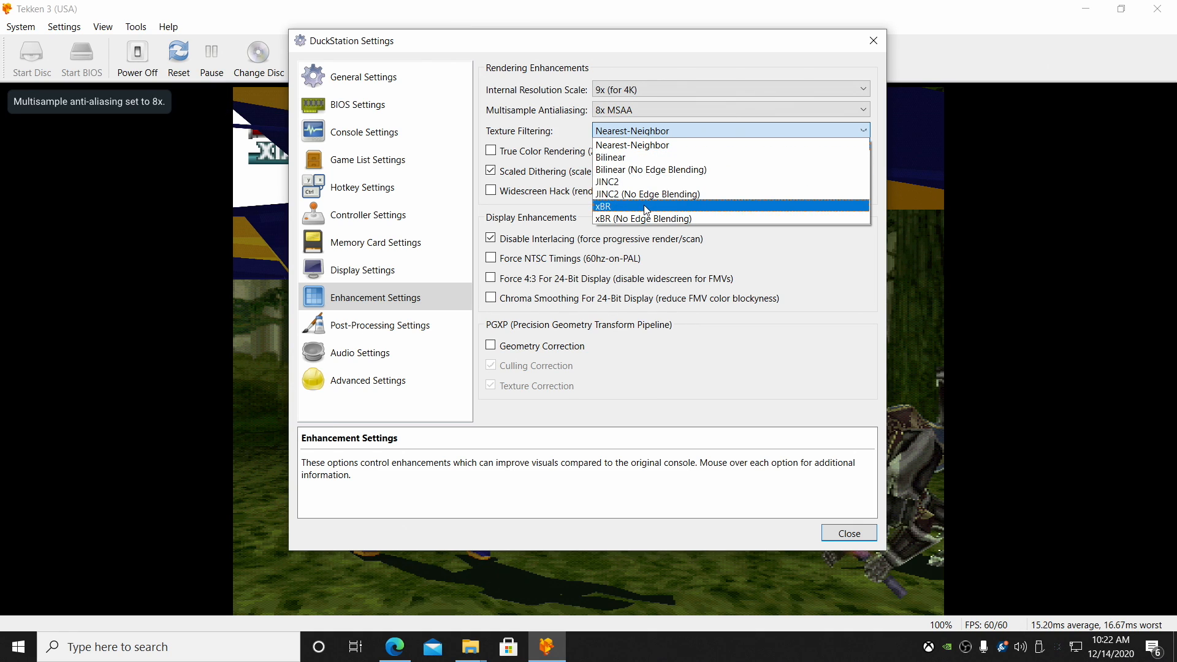
click(604, 205)
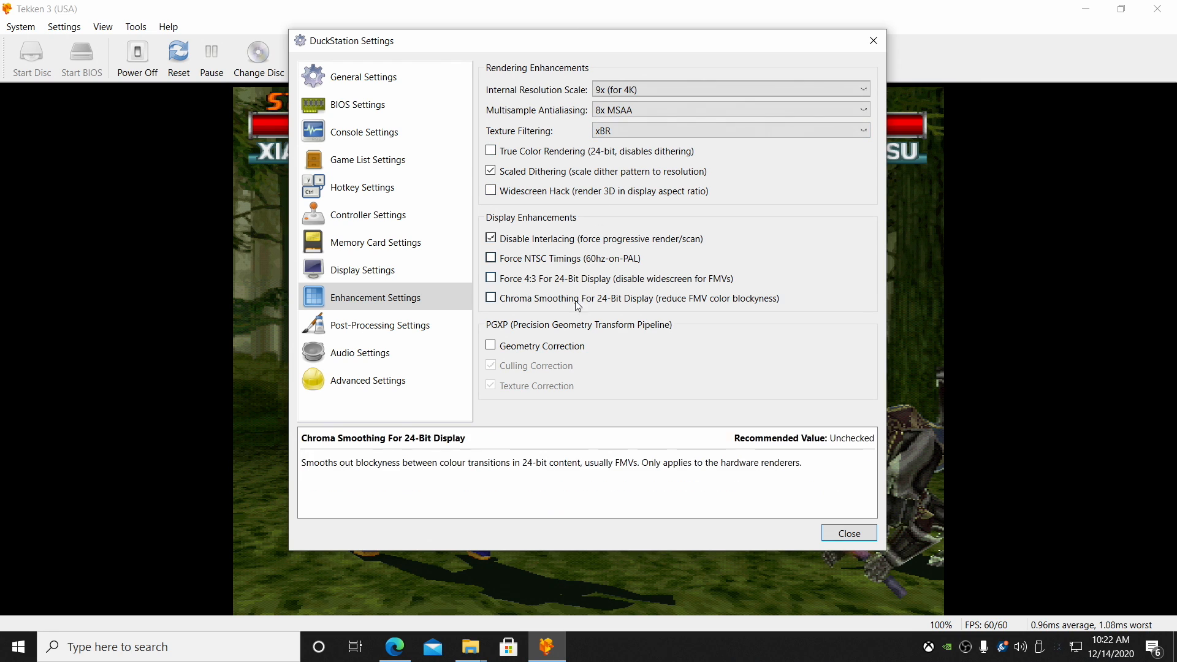
mouse_move(611, 213)
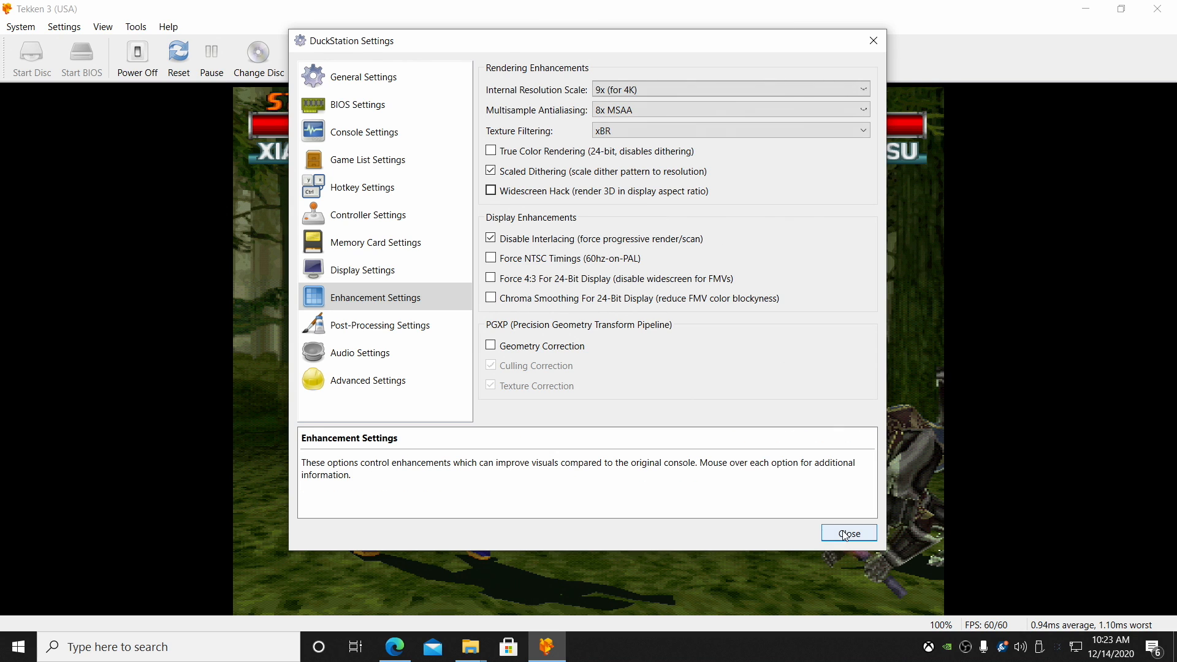
Enable Start Fullscreen in General Settings and close the settings window
click(849, 533)
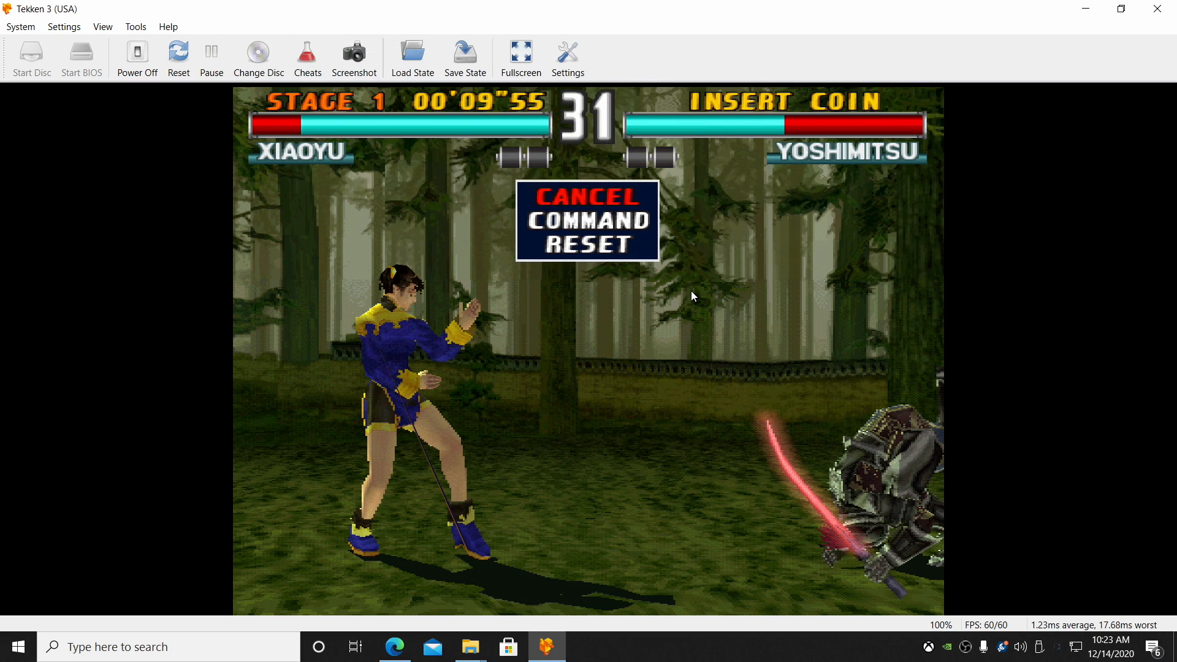
mouse_move(520, 53)
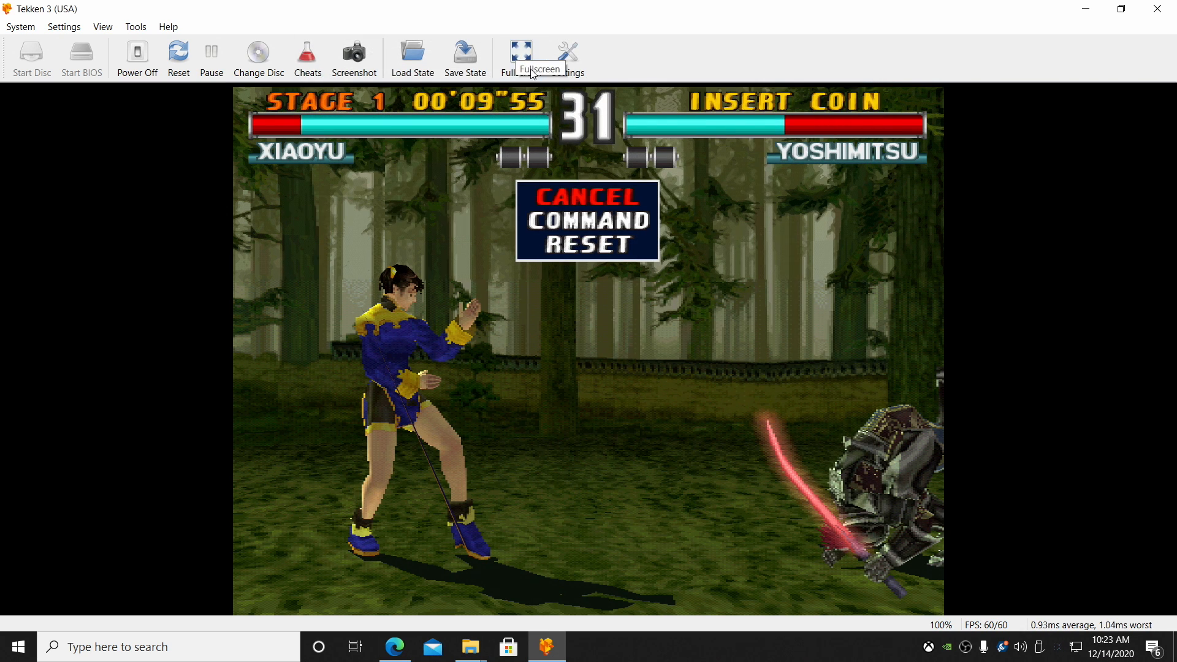
click(568, 59)
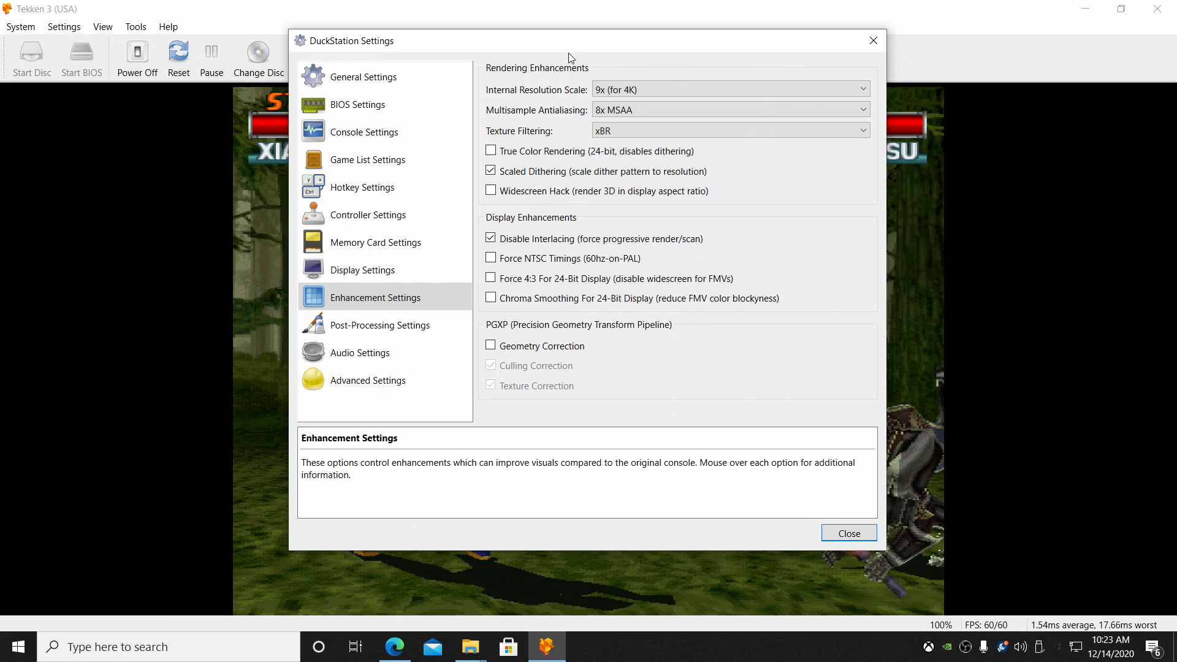
click(366, 76)
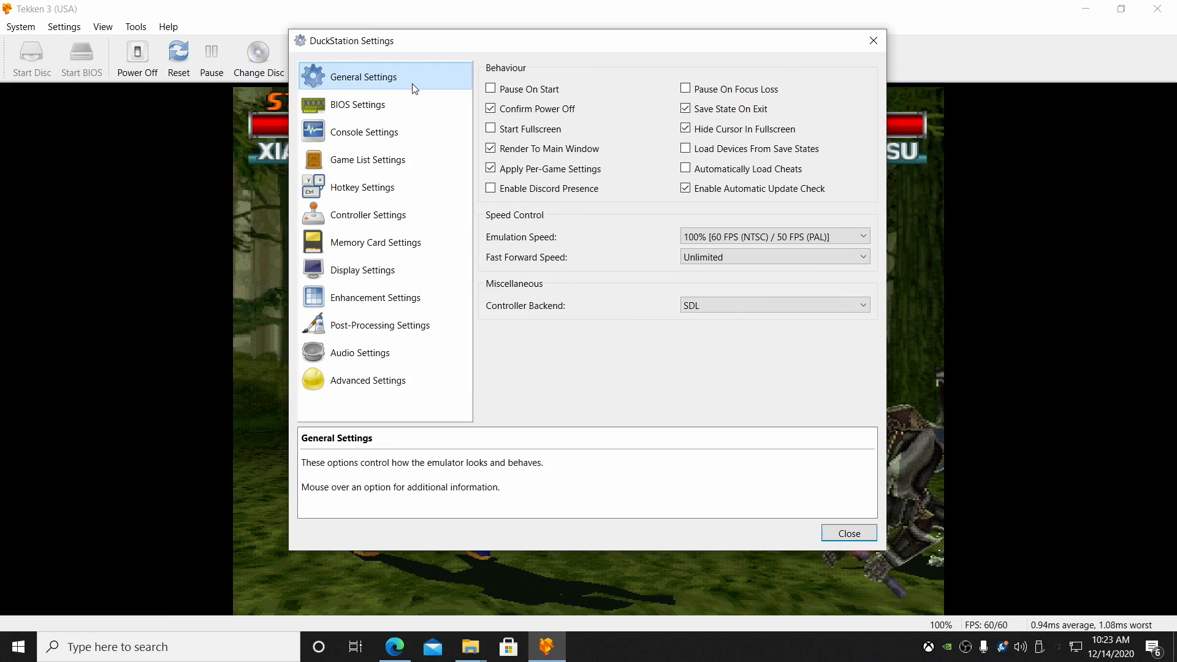
click(491, 129)
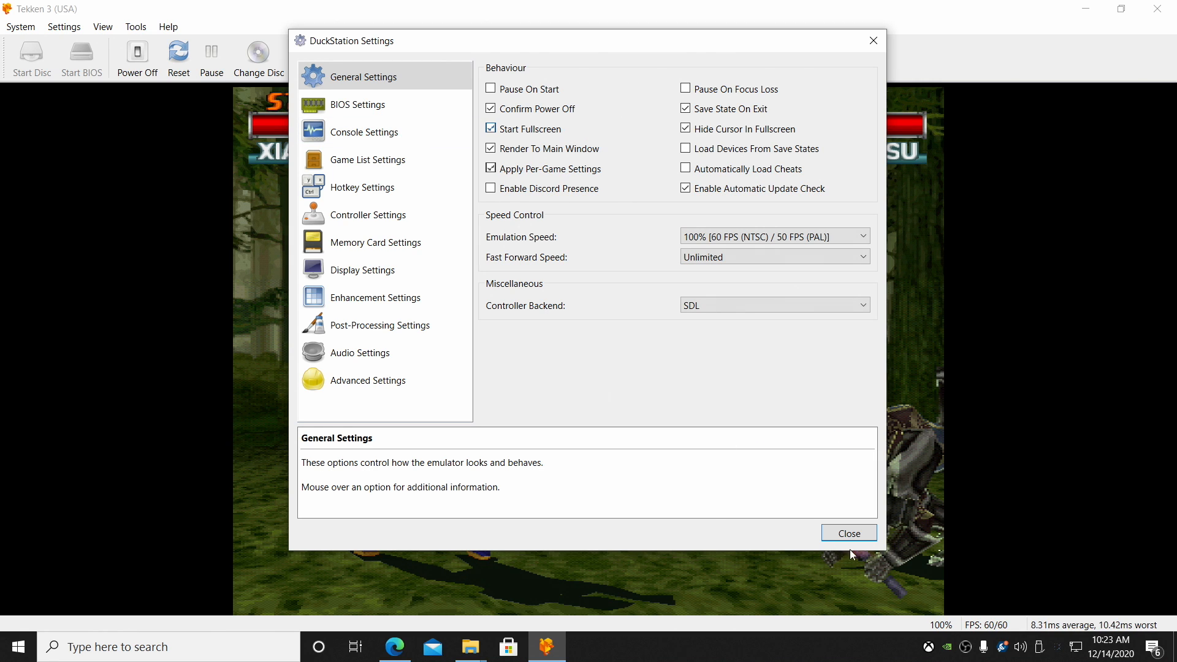
click(848, 533)
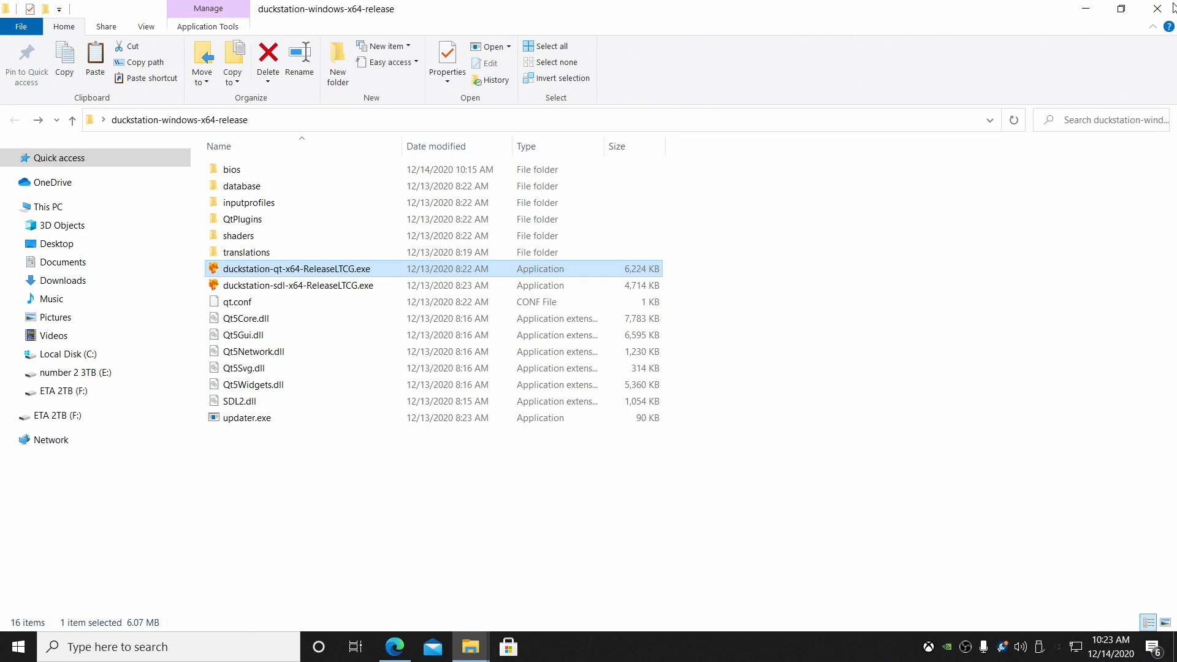
Launch duckstation-qt-x64-ReleaseLTCG.exe from the release folder
double_click(295, 269)
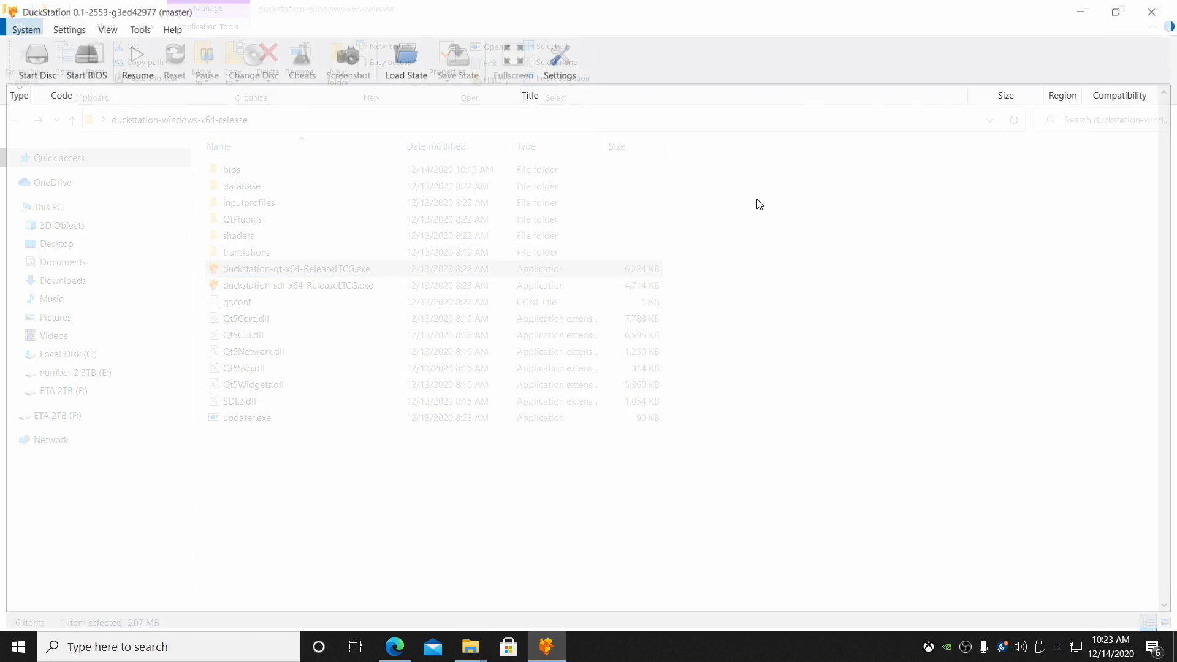
double_click(296, 268)
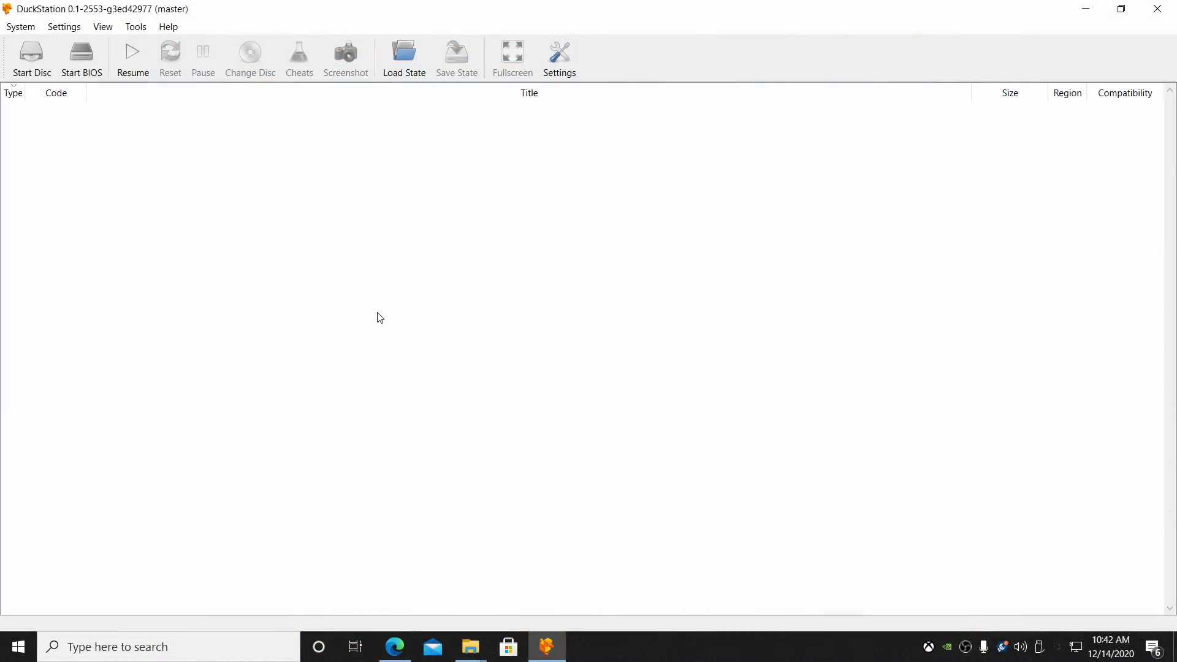
mouse_move(96, 16)
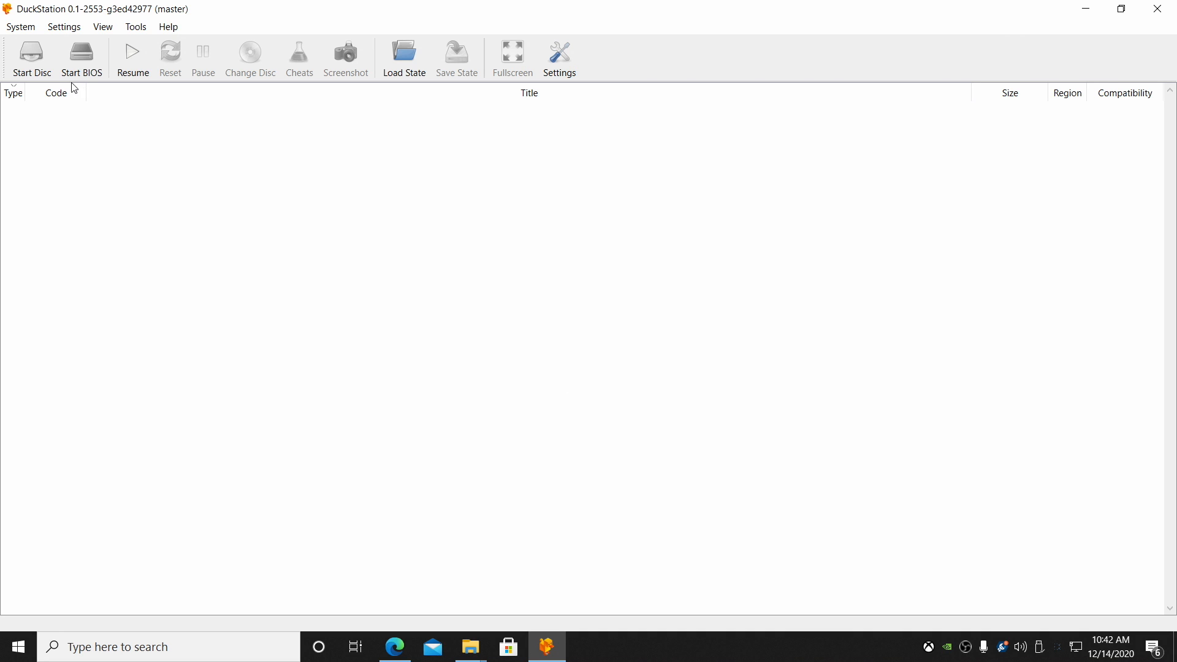
mouse_move(137, 112)
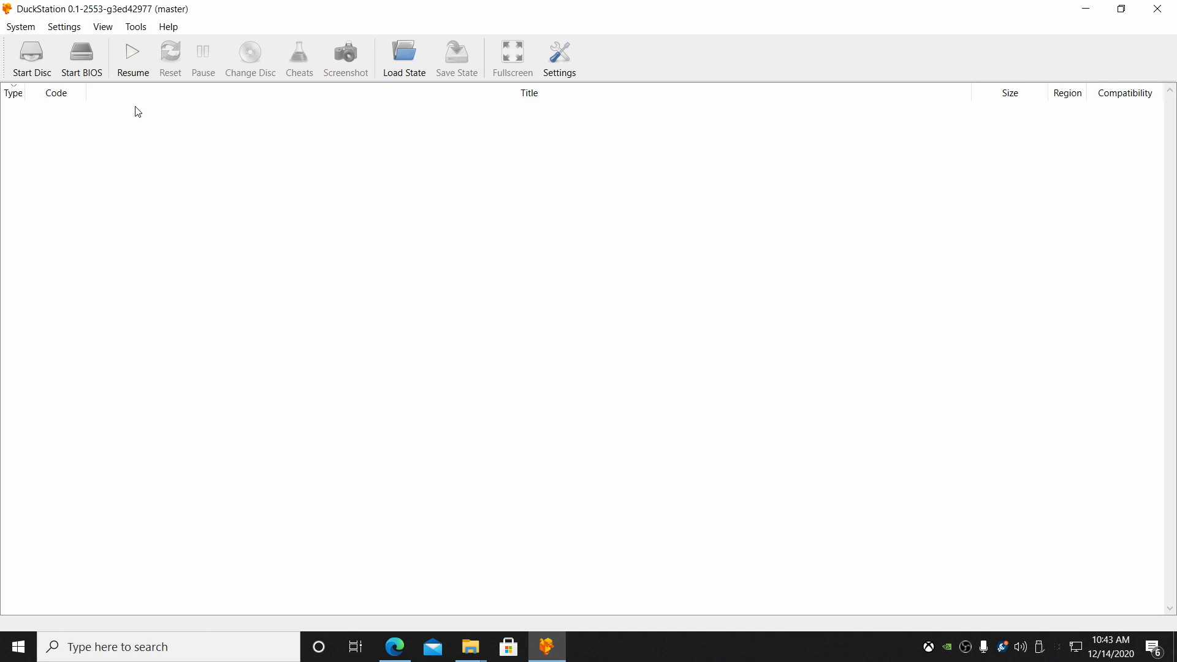
Add the Sony Playstation folder as a game search directory scanned recursively
click(559, 59)
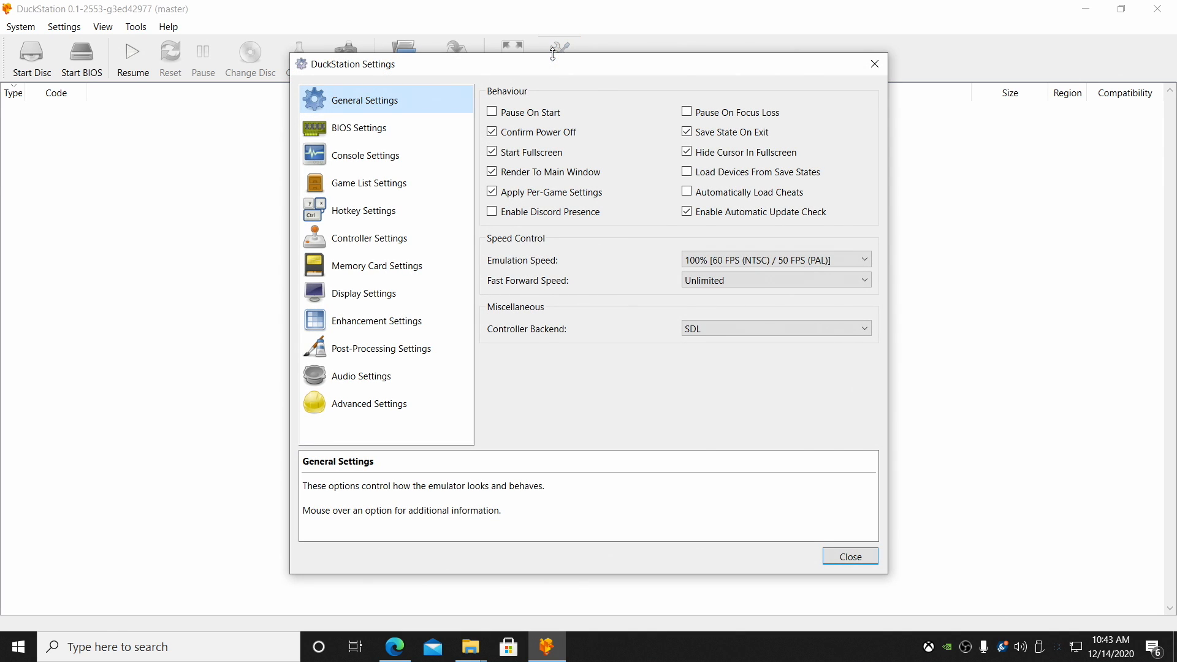
click(368, 183)
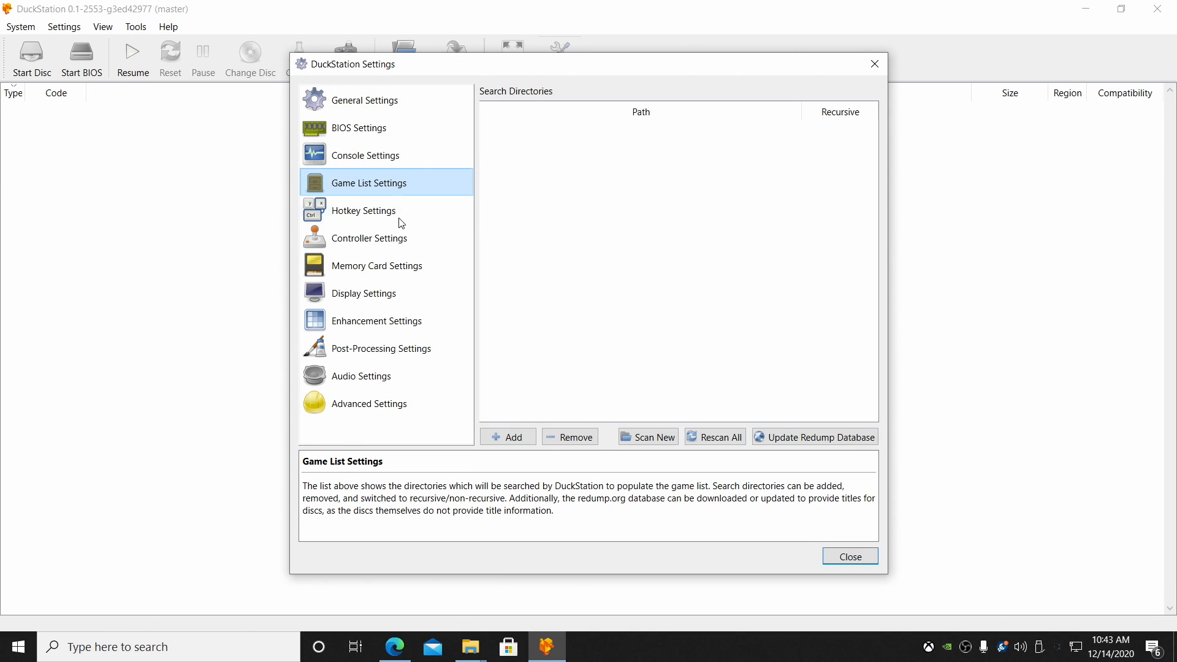
click(507, 436)
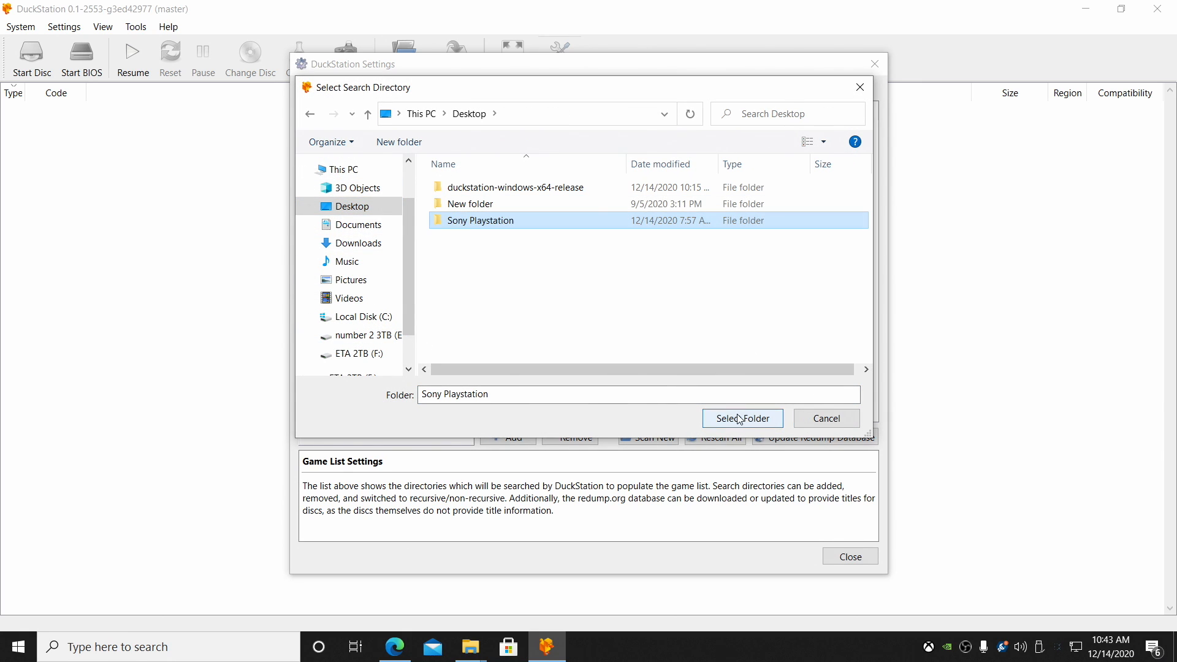
click(741, 418)
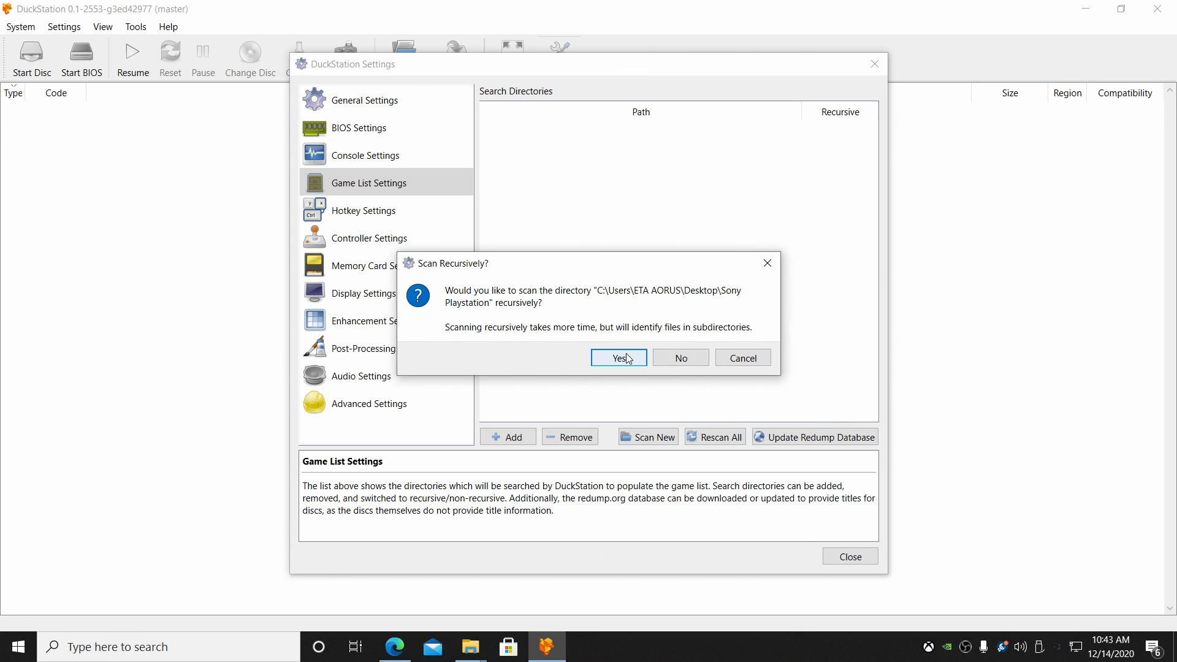
click(618, 357)
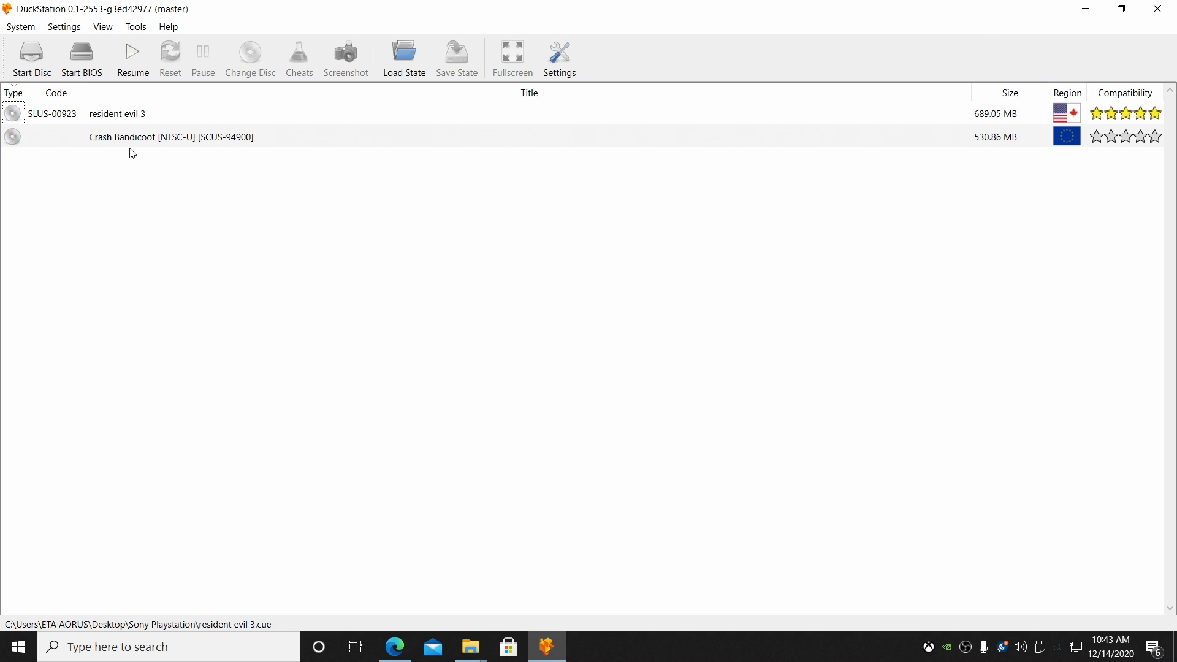
mouse_move(717, 284)
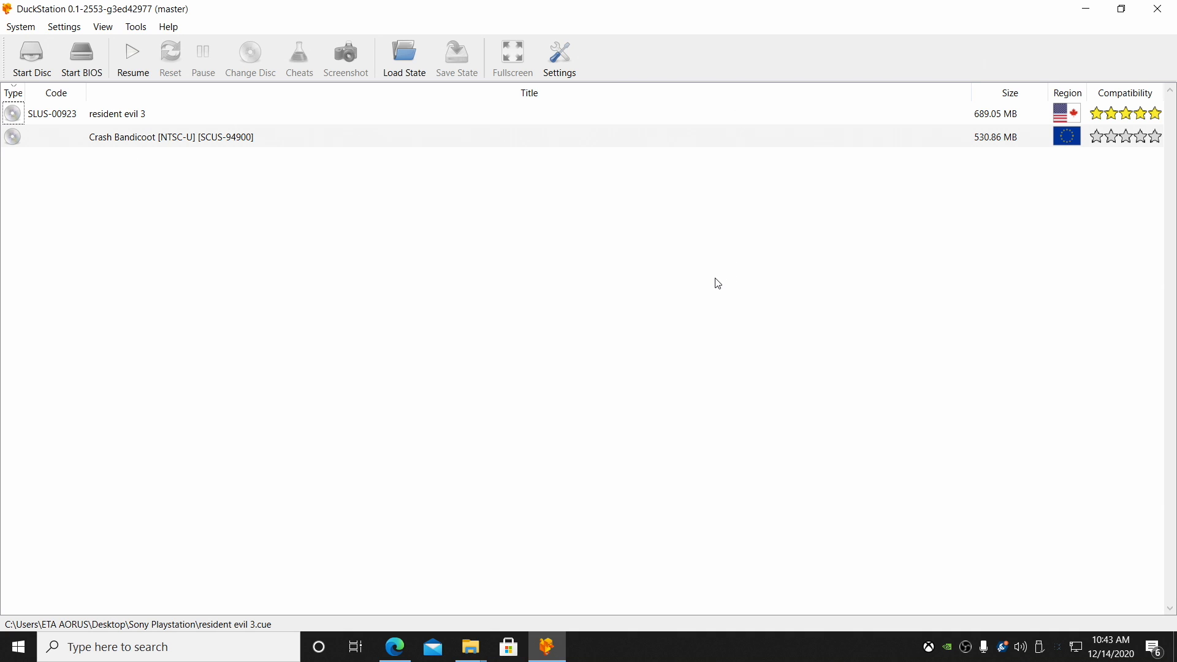
mouse_move(1161, 27)
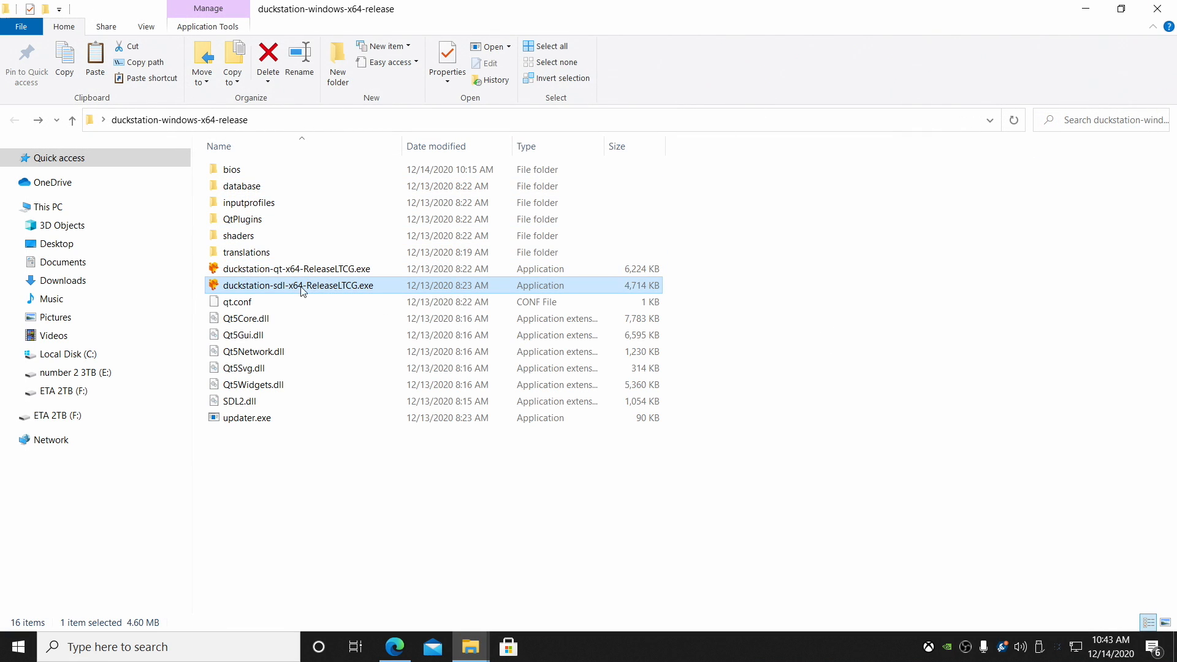
Launch the SDL build maximized and review its General settings
double_click(299, 285)
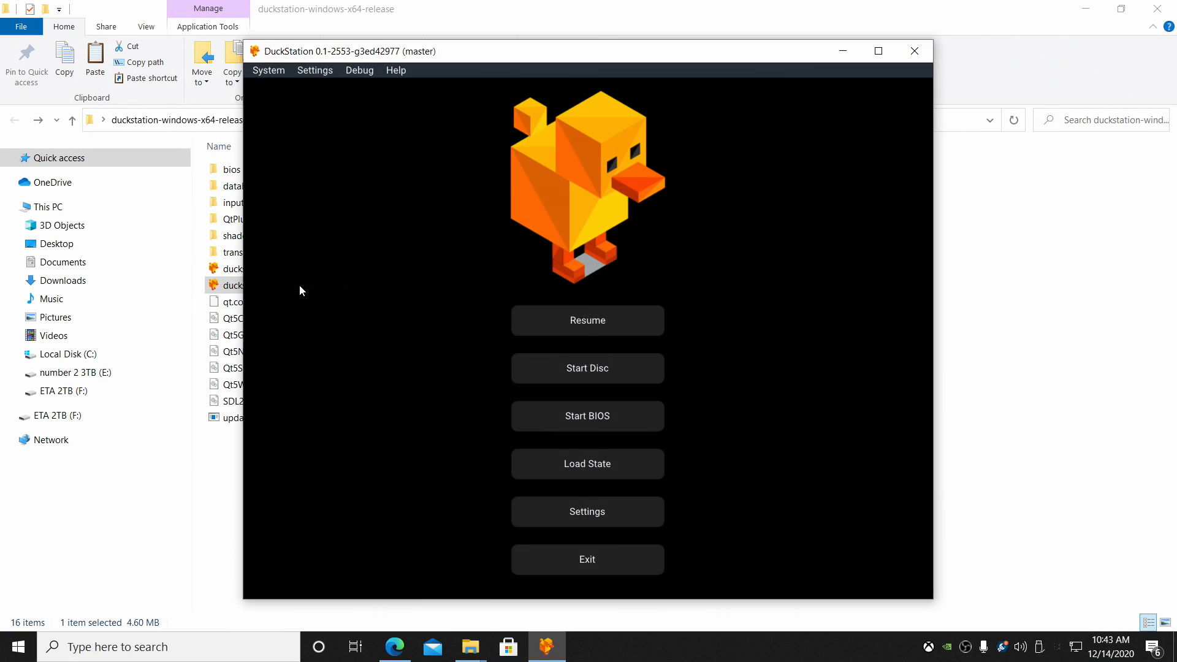
click(878, 50)
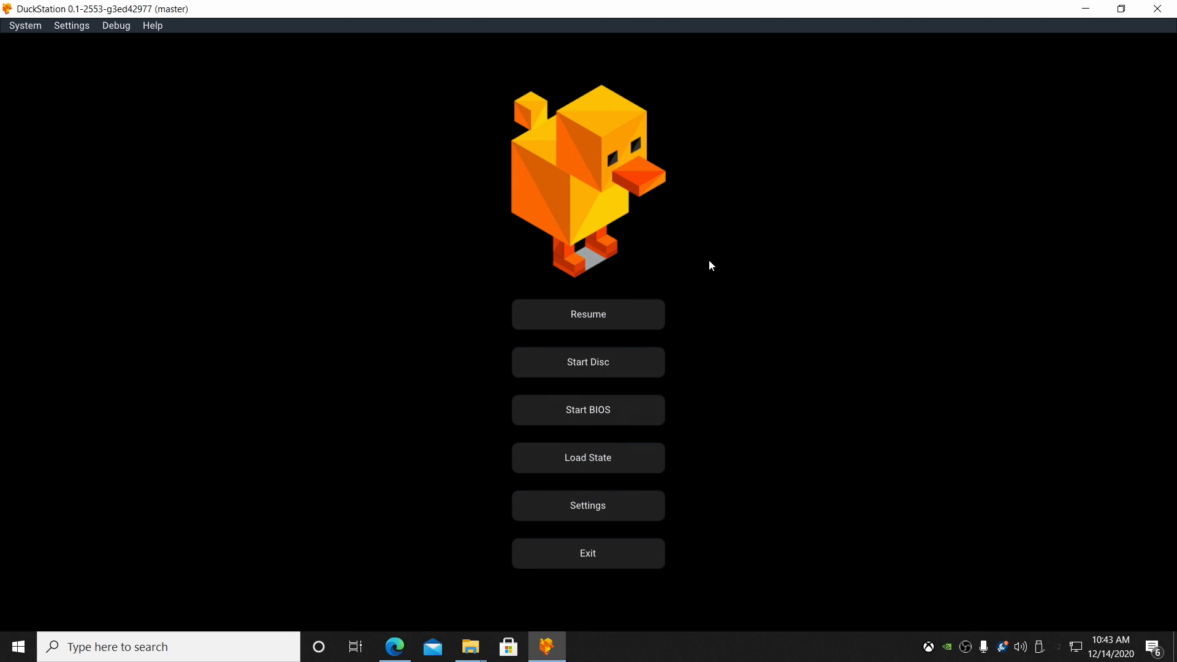
click(588, 506)
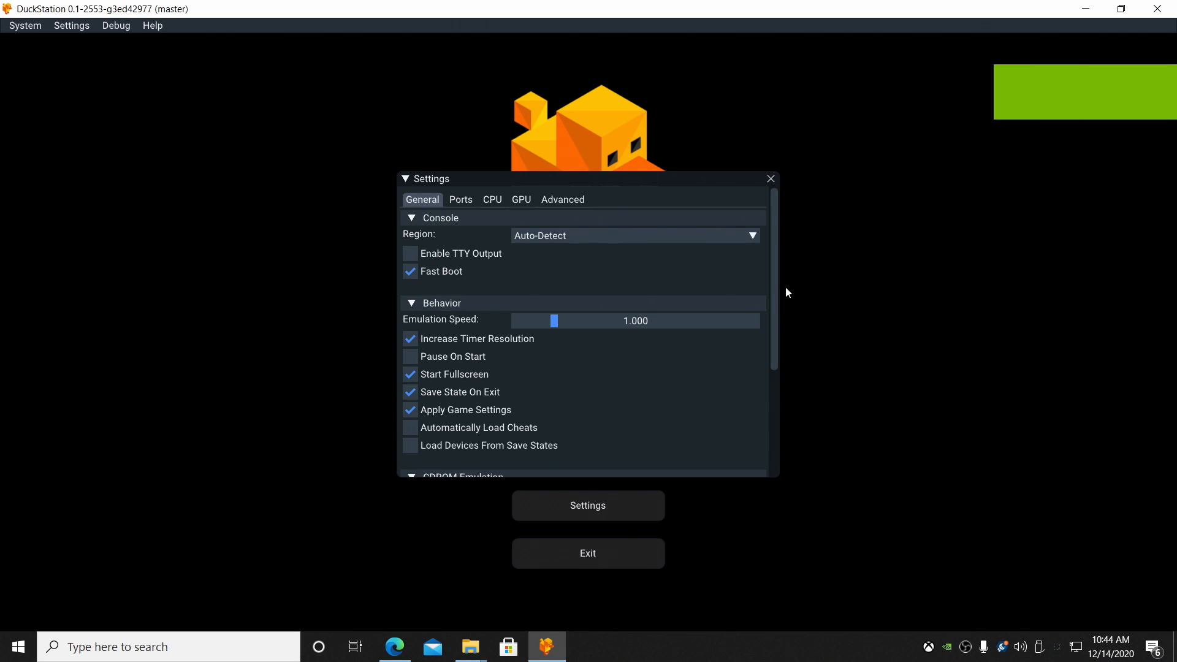
scroll(down, 3)
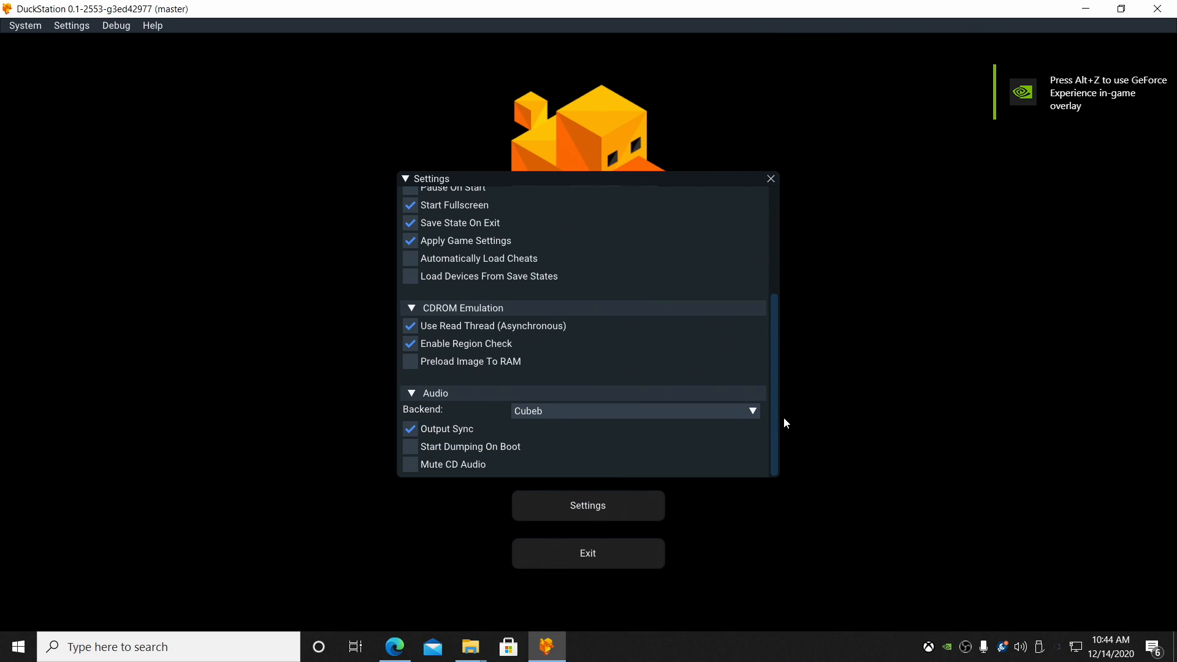
Review the Ports, CPU and GPU settings pages, then close the settings overlay
click(460, 198)
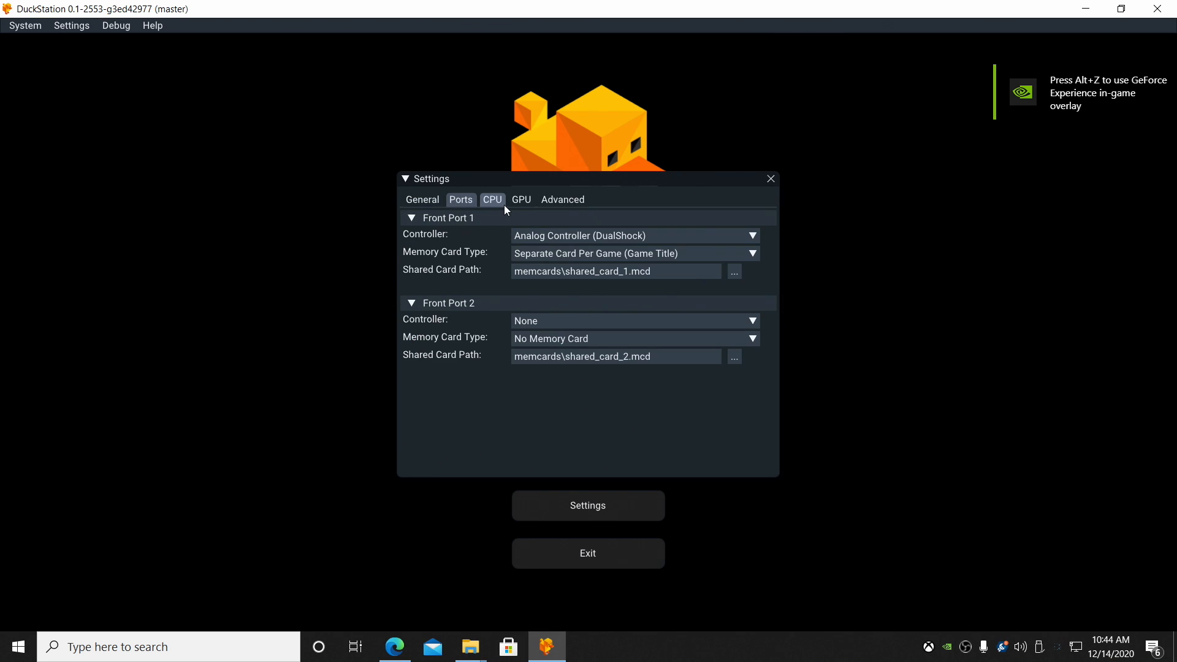
click(520, 200)
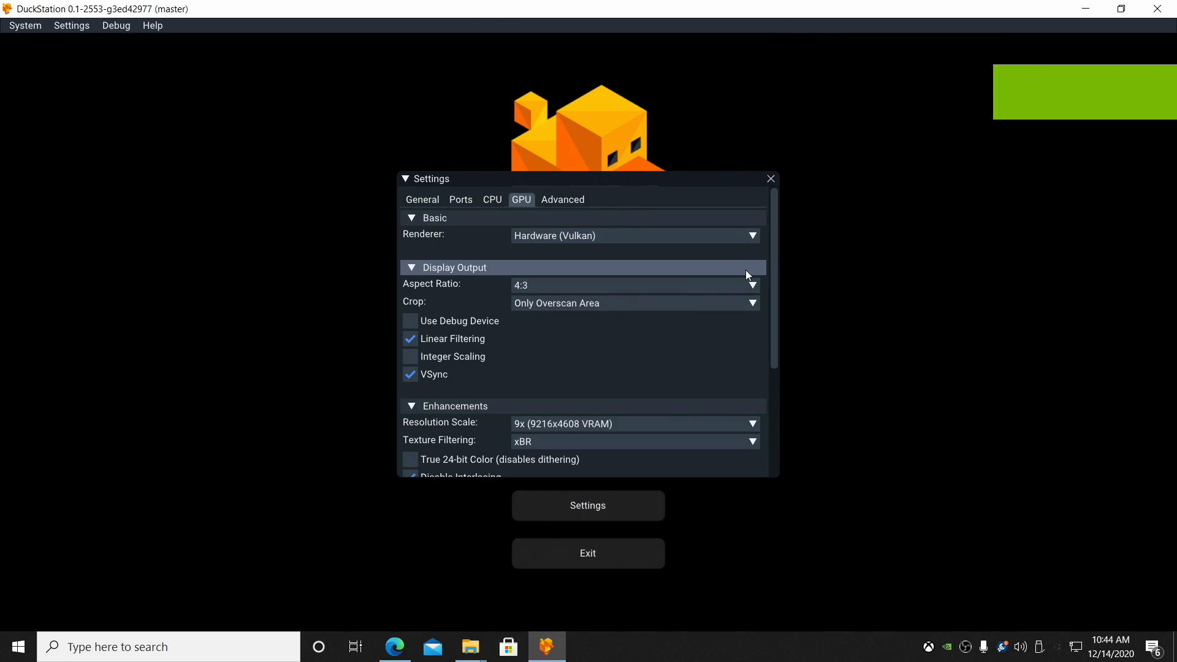
click(492, 200)
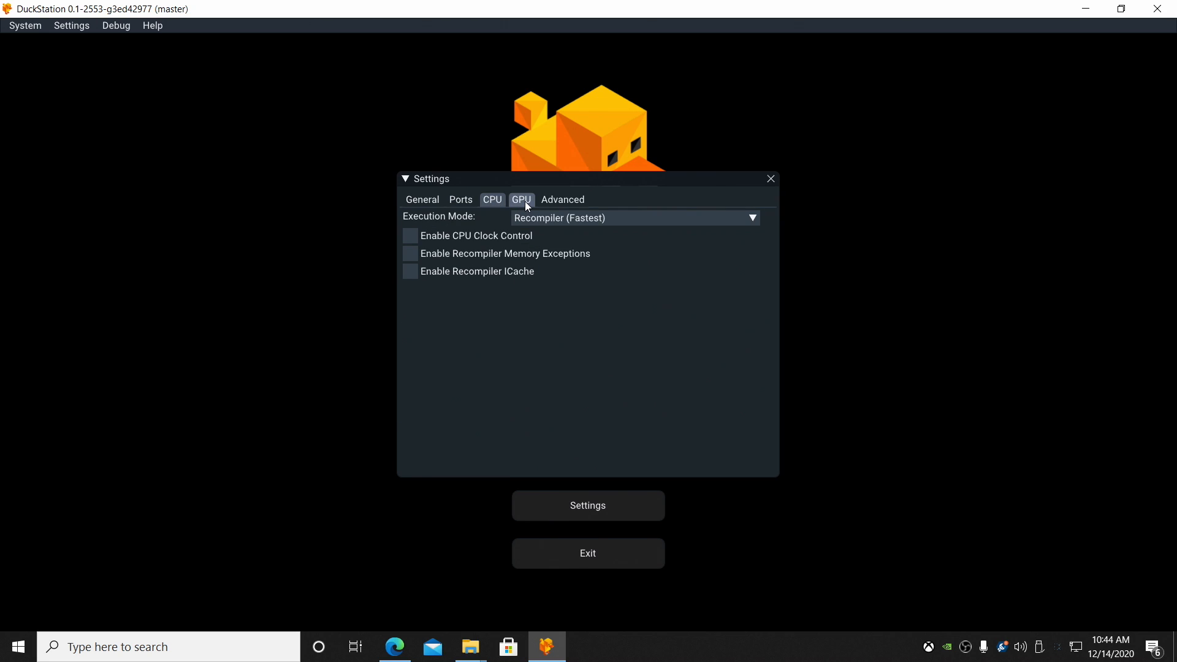
click(520, 200)
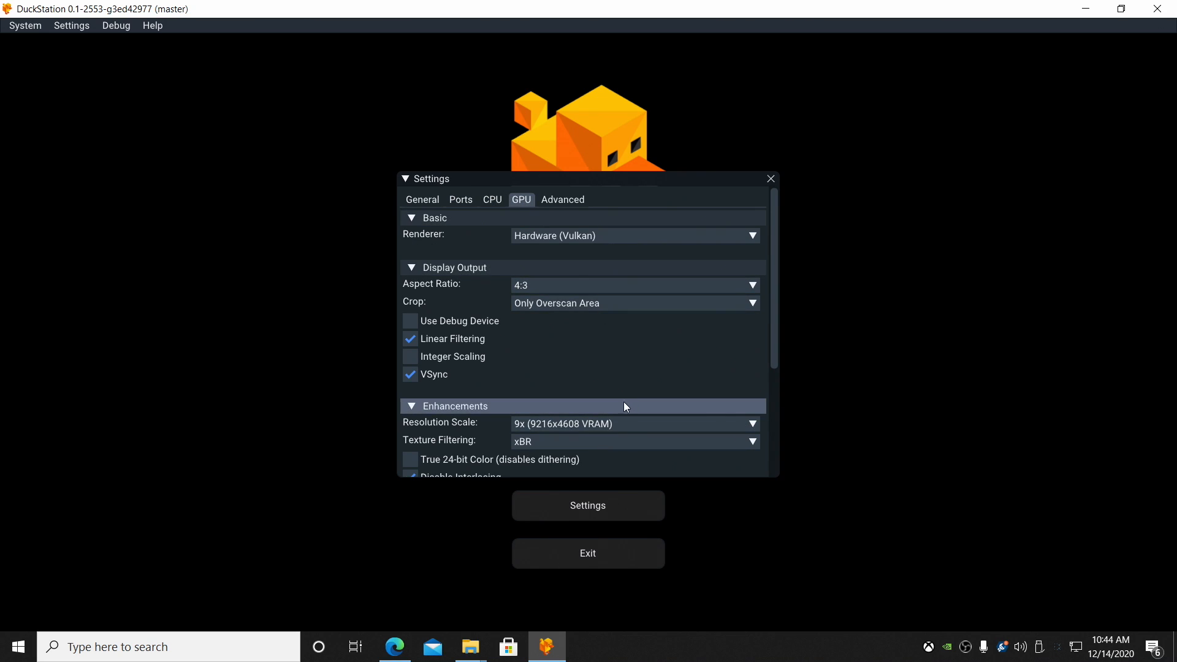
mouse_move(660, 352)
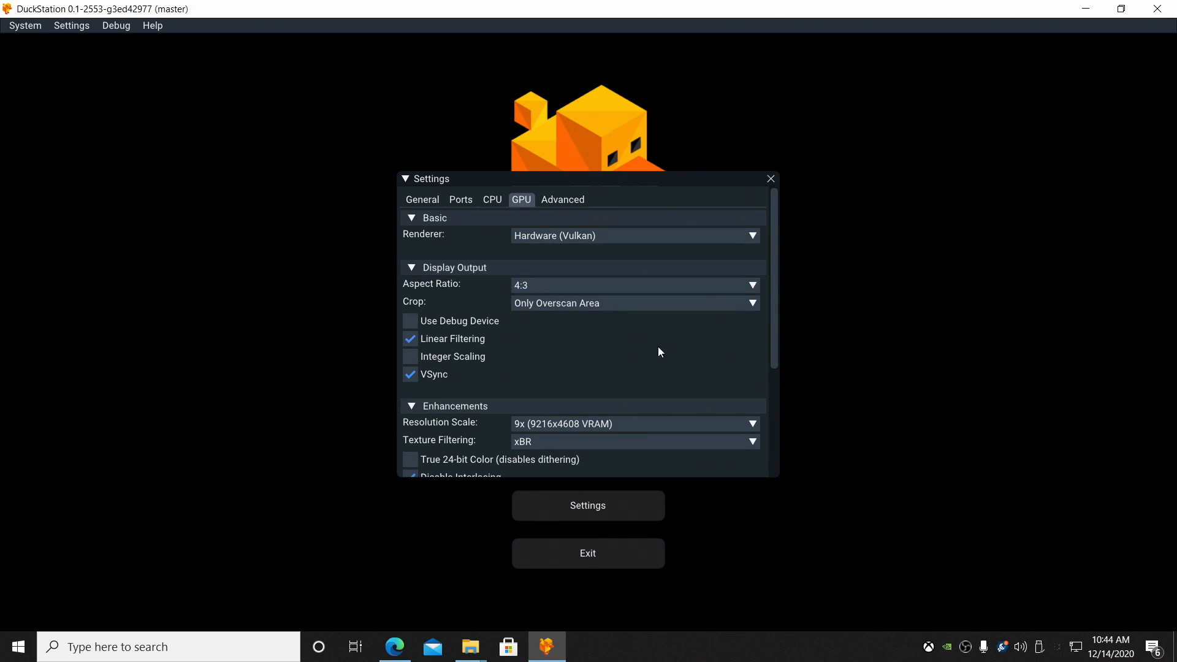
click(768, 179)
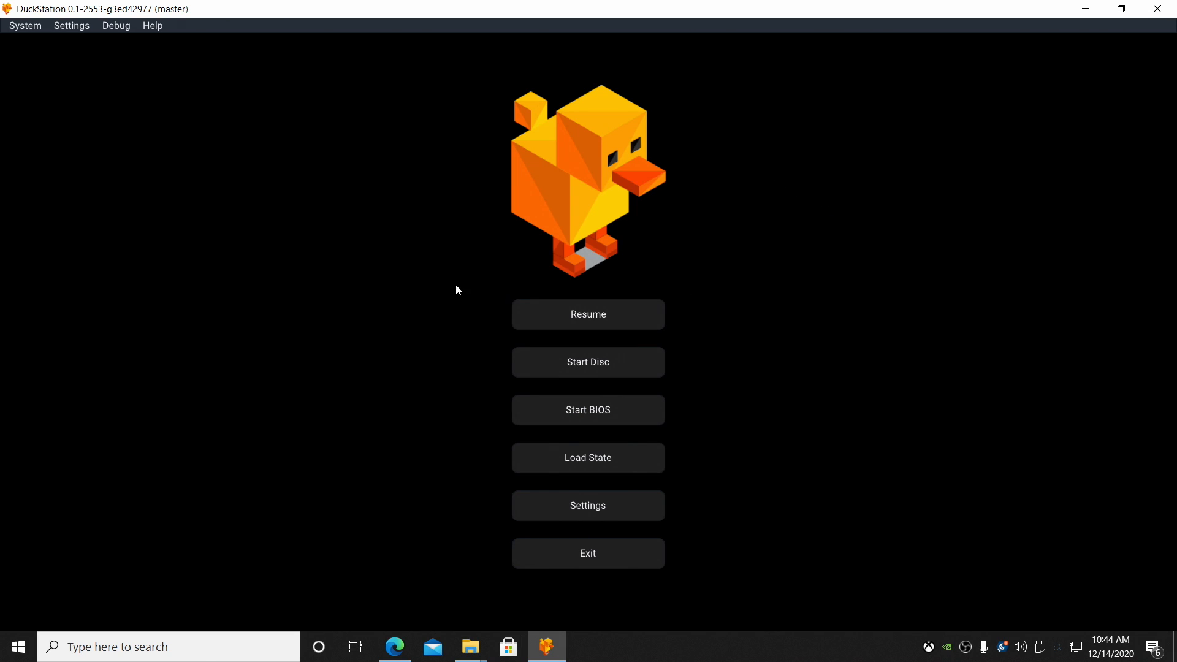
mouse_move(587, 314)
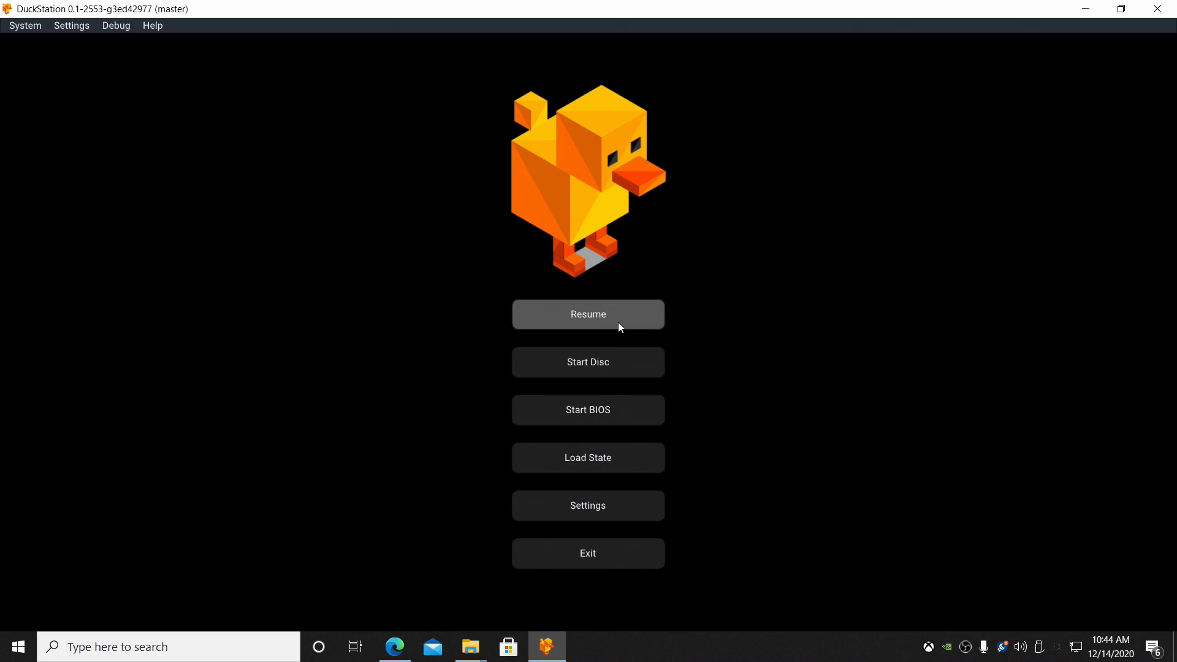
mouse_move(613, 330)
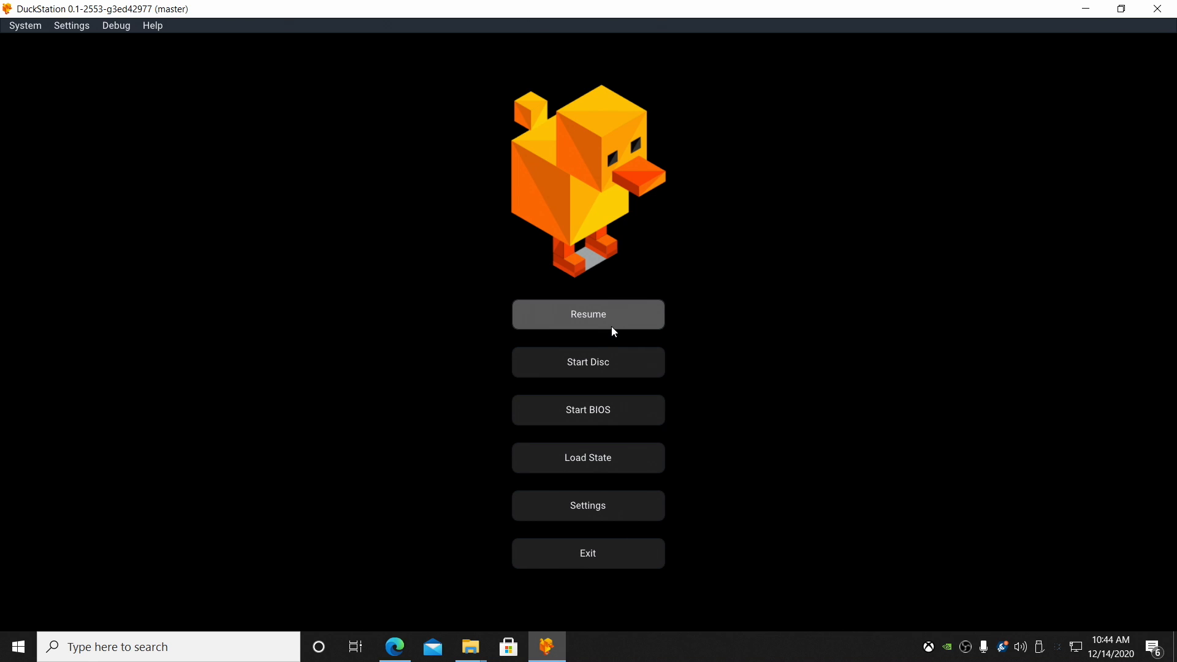
mouse_move(353, 272)
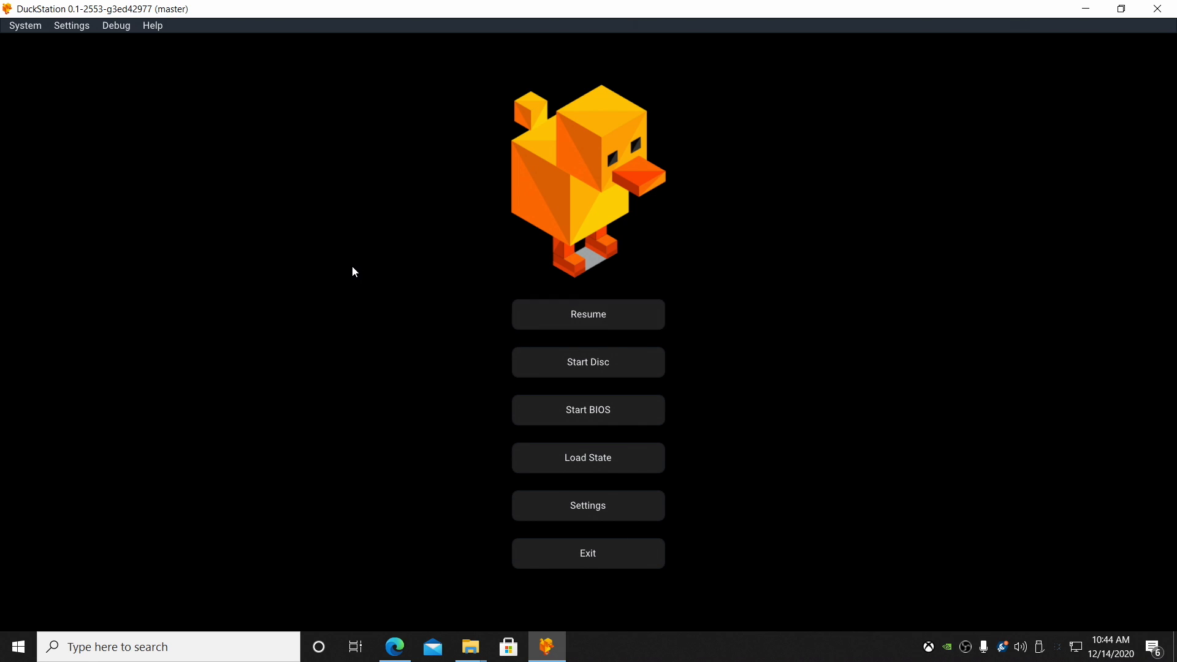
mouse_move(588, 362)
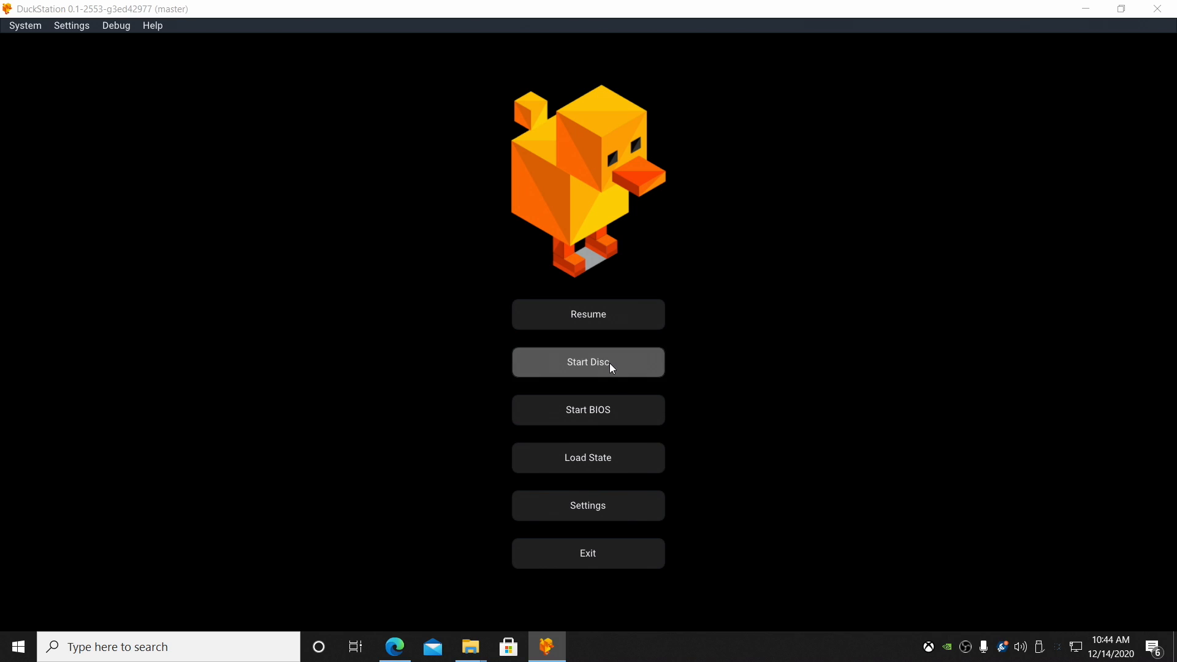
Boot Bloody Roar II.bin from Desktop > Sony Playstation via Start Disc
click(588, 362)
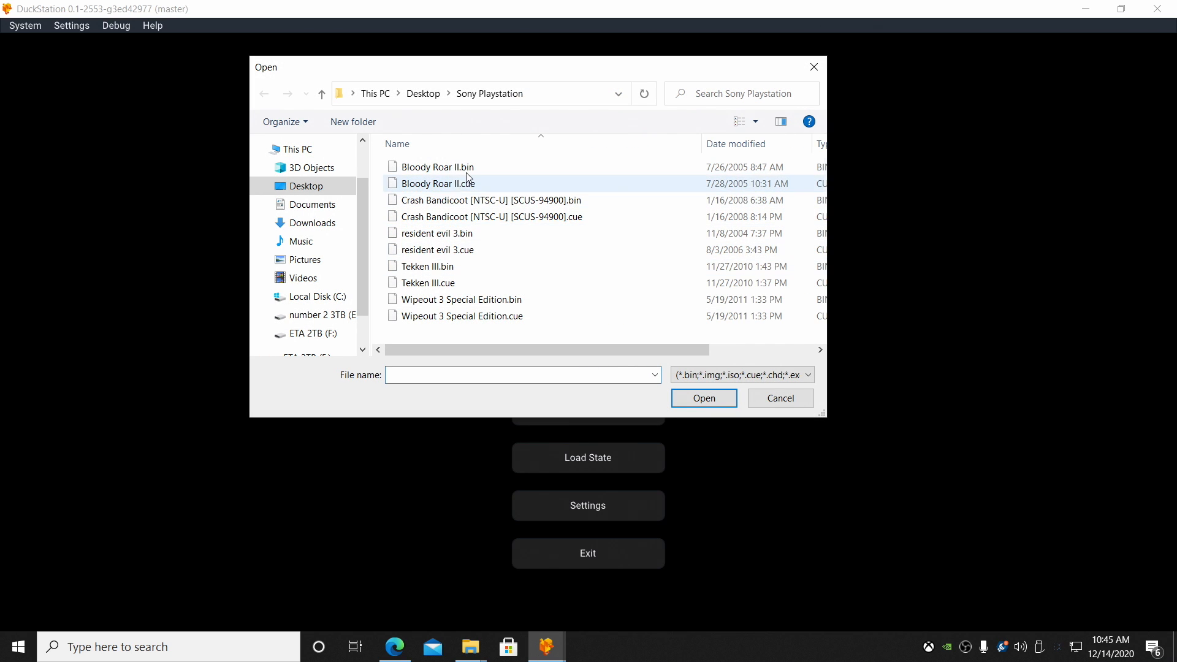
mouse_move(464, 185)
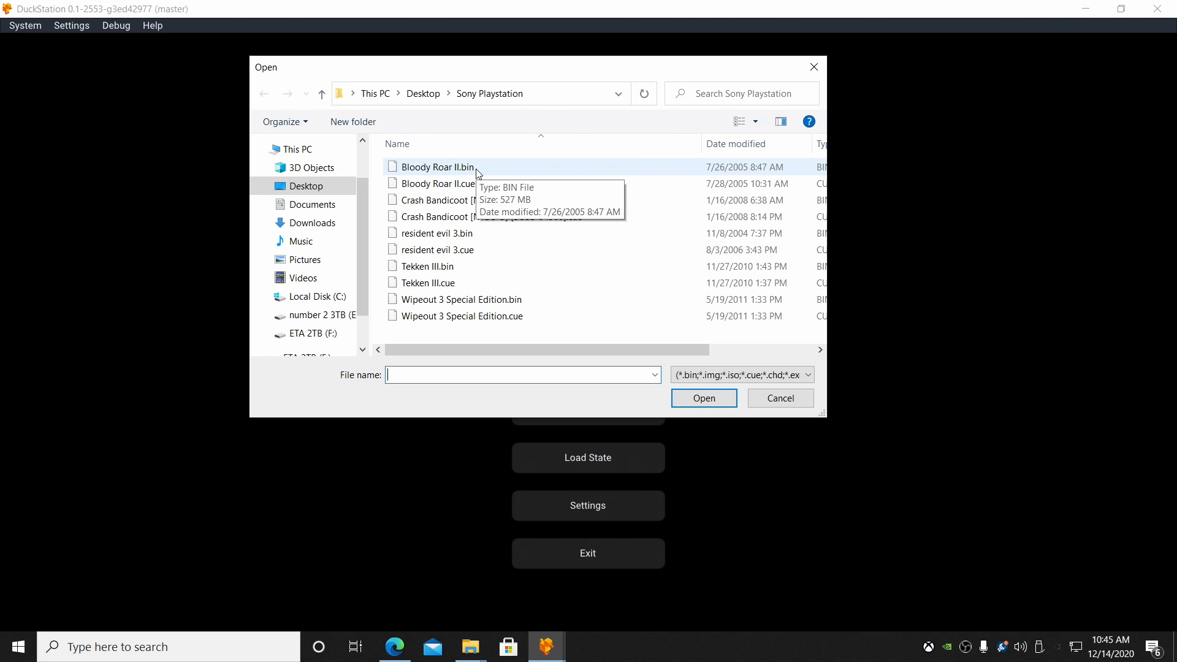
double_click(437, 167)
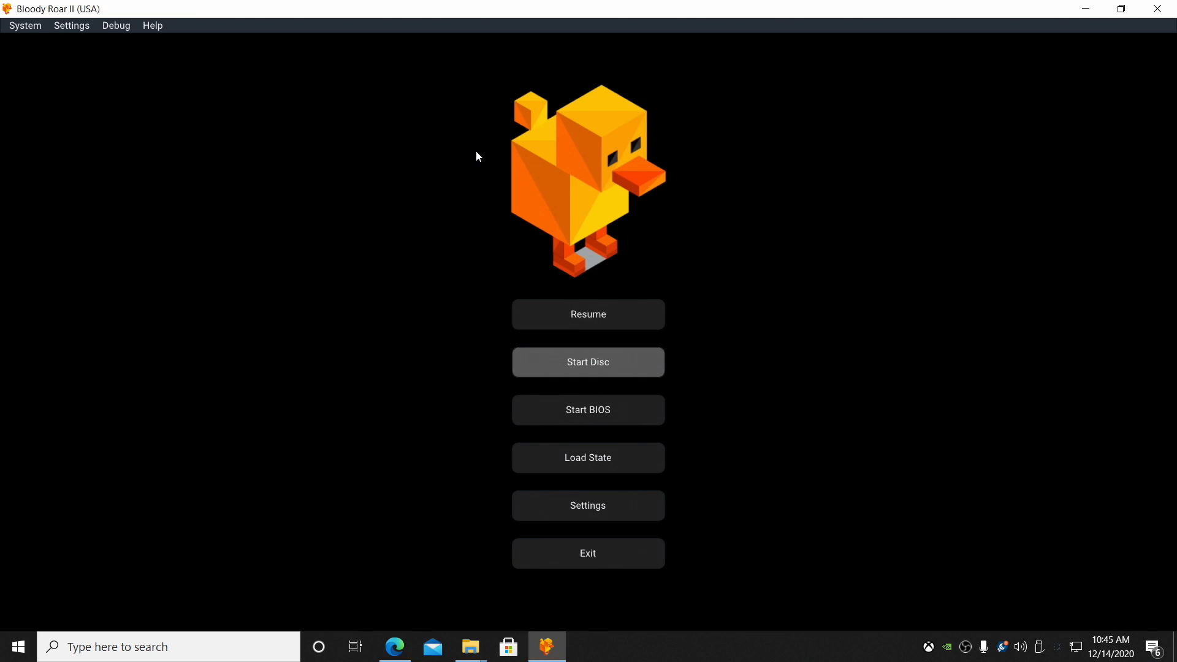
click(587, 363)
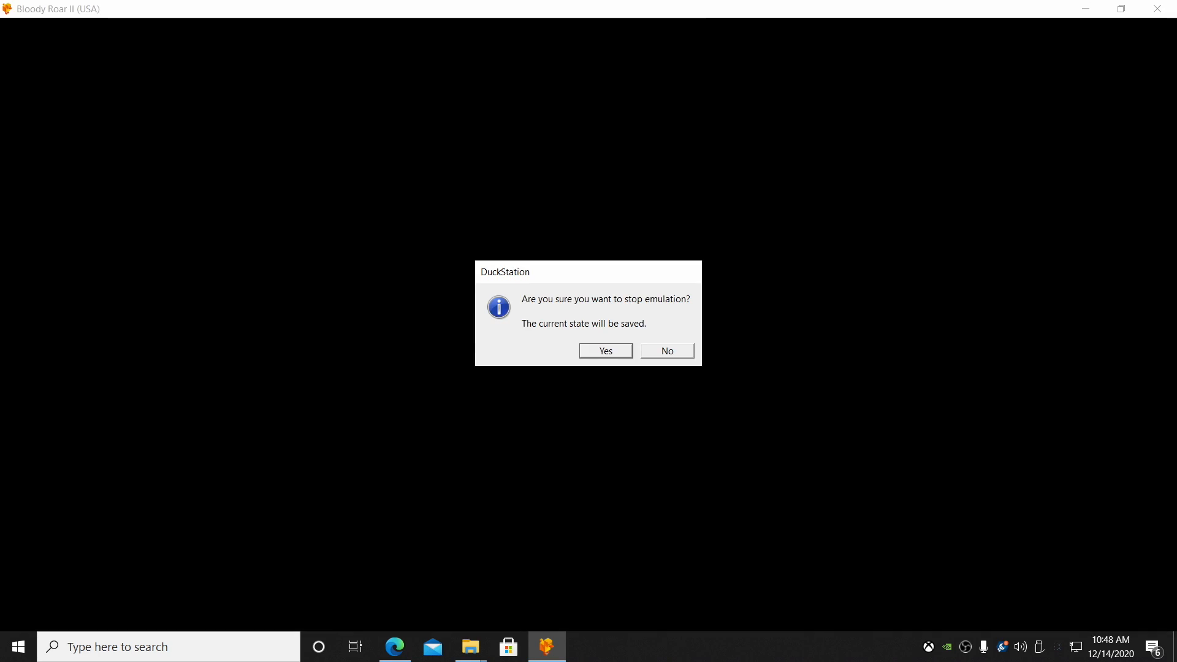
Stop emulation saving the resume state and reopen the settings overlay
click(605, 351)
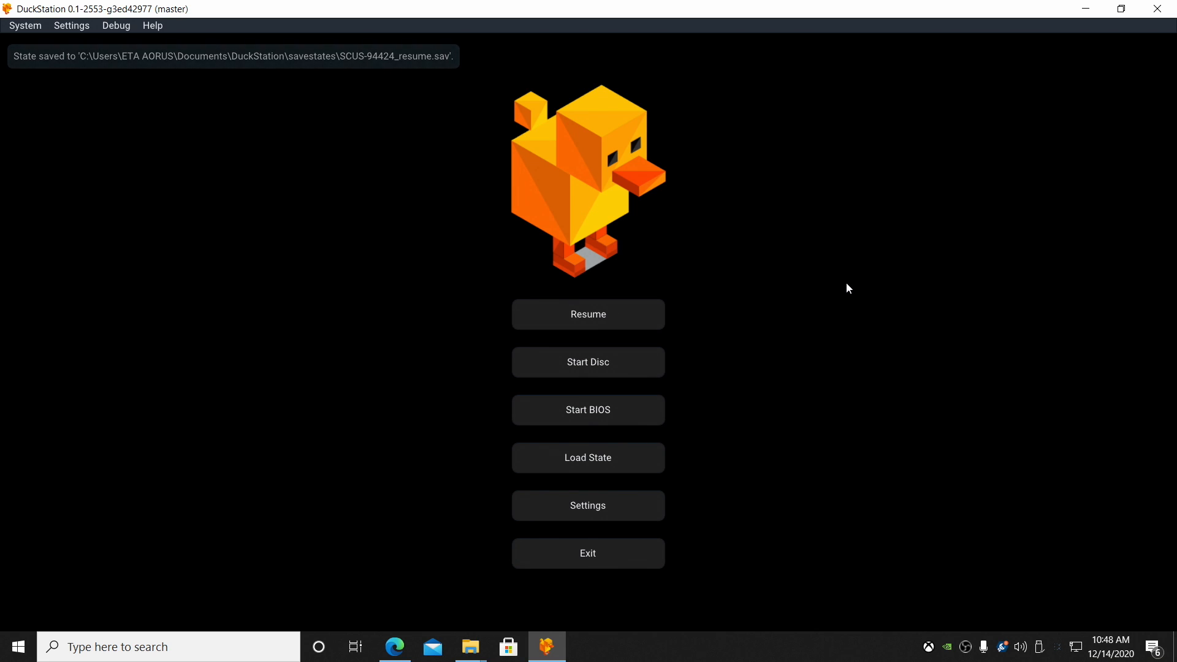
click(588, 505)
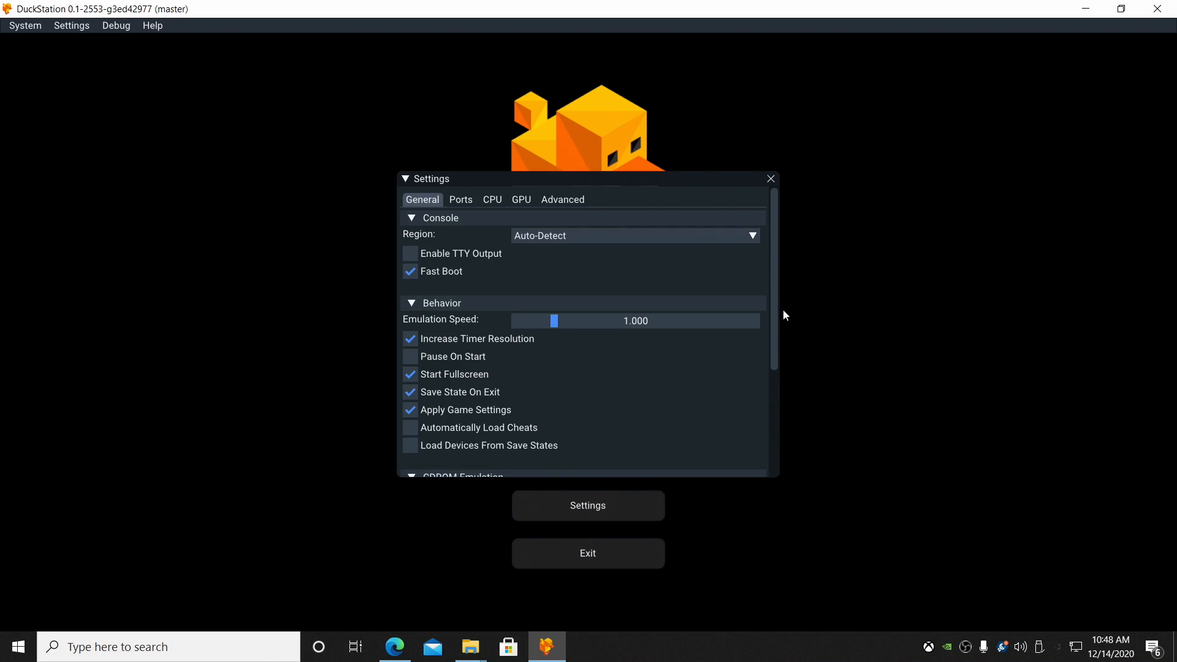
scroll(down, 3)
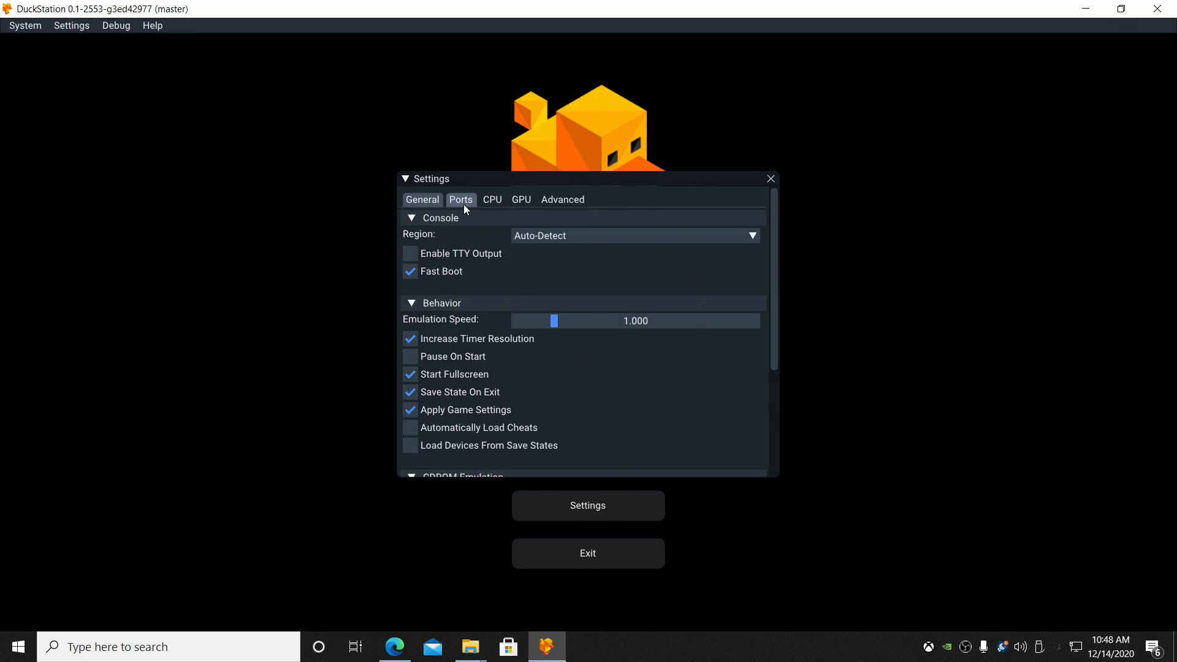
Review the Ports, CPU and GPU pages, ending on the Advanced settings
click(461, 200)
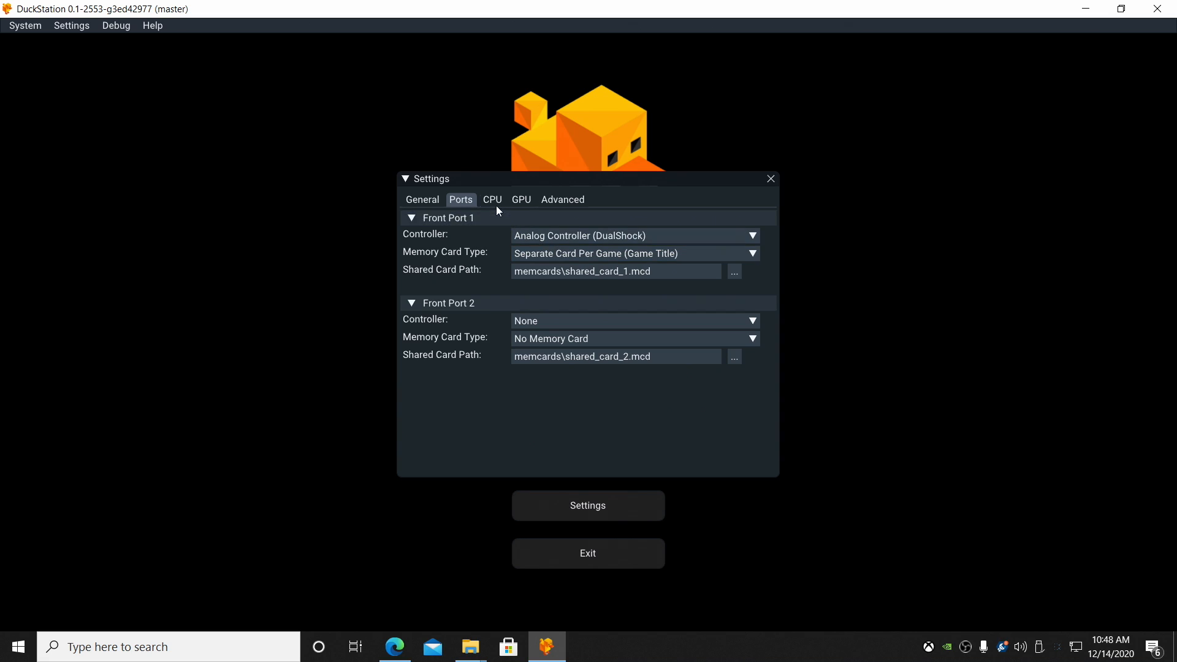
click(493, 199)
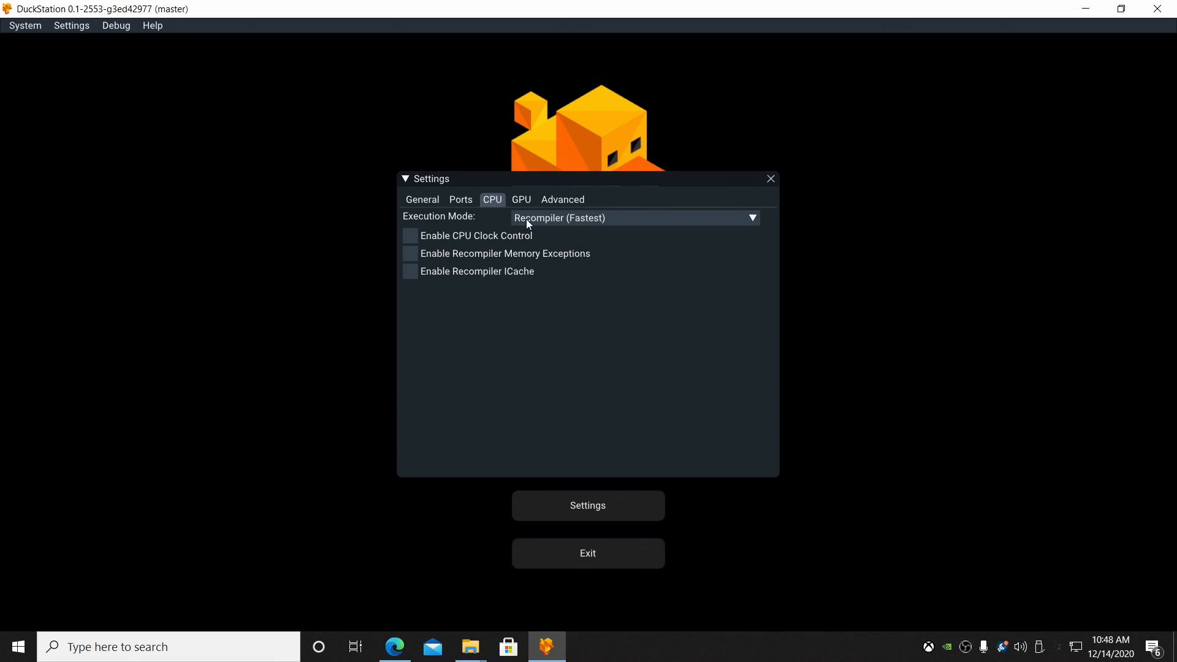
click(520, 200)
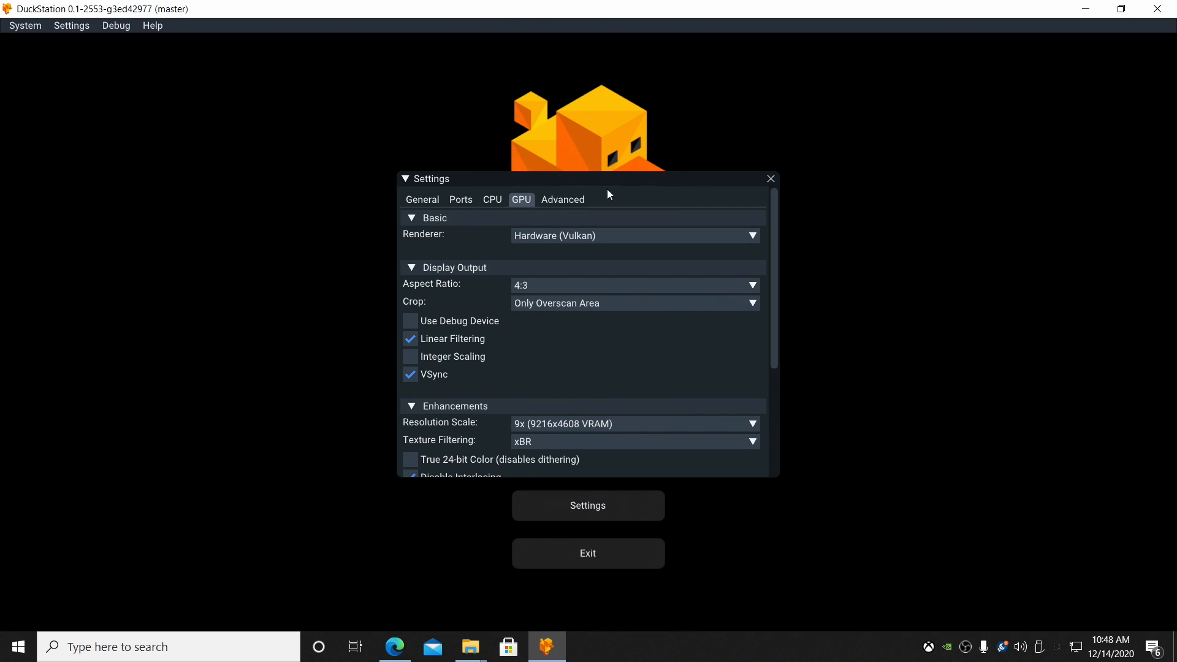
click(563, 199)
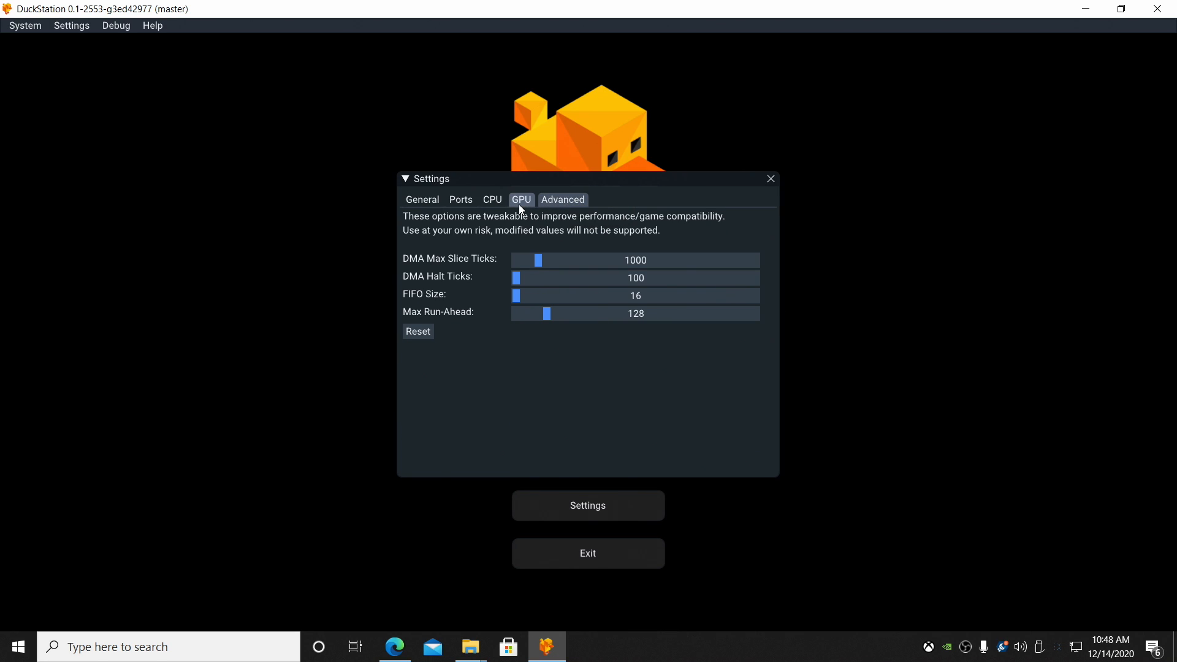